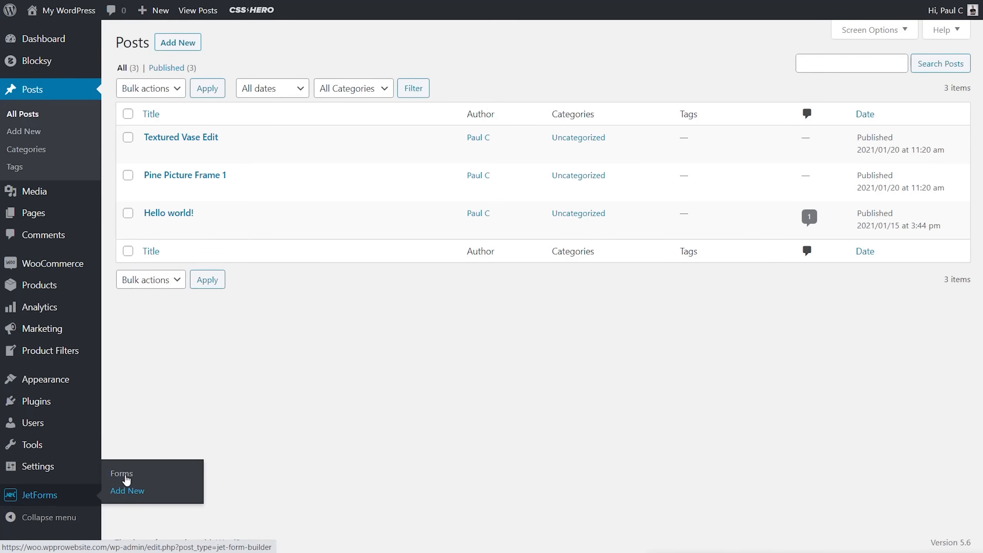
# Create a new JetForm and title it 'Test For Video'
pyautogui.click(121, 475)
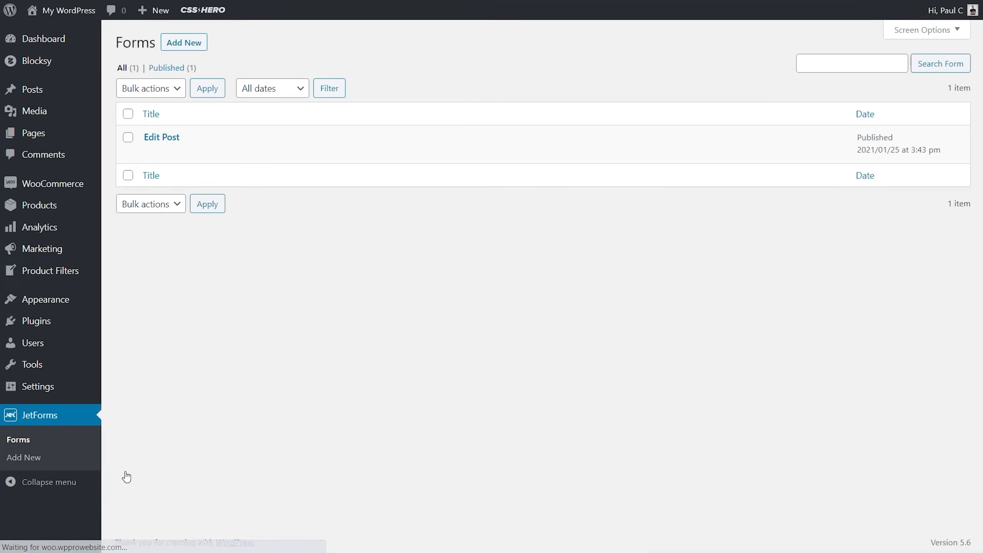
pyautogui.moveTo(162, 136)
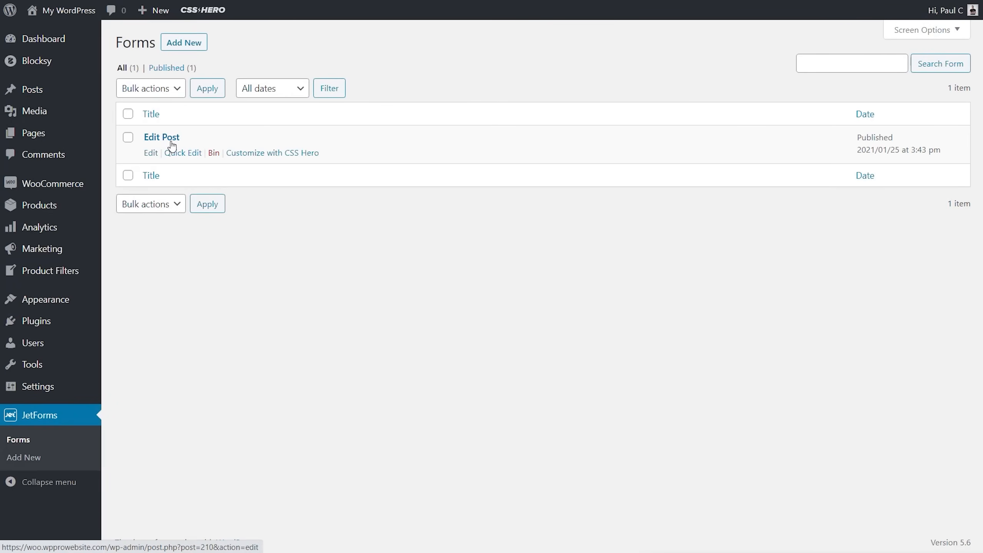
pyautogui.click(184, 42)
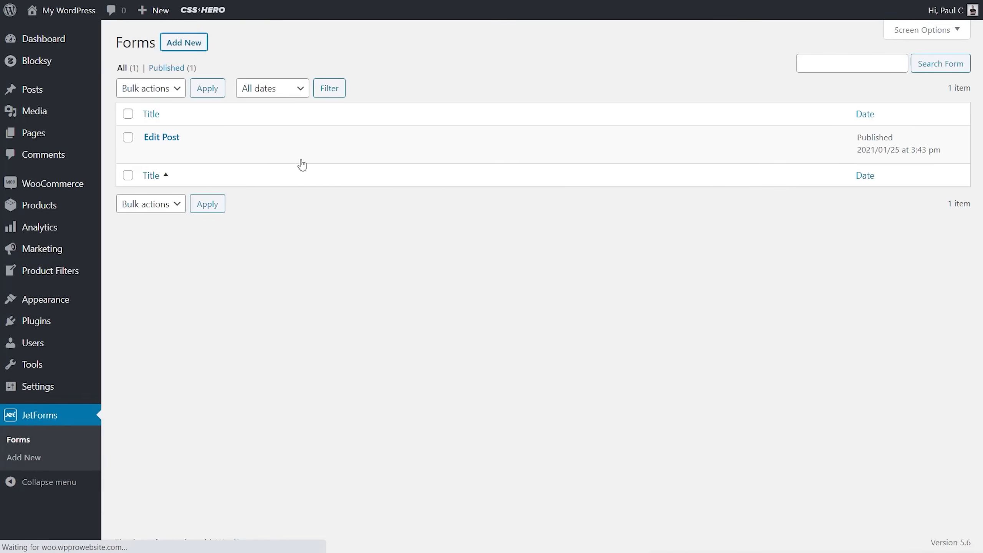
pyautogui.click(162, 137)
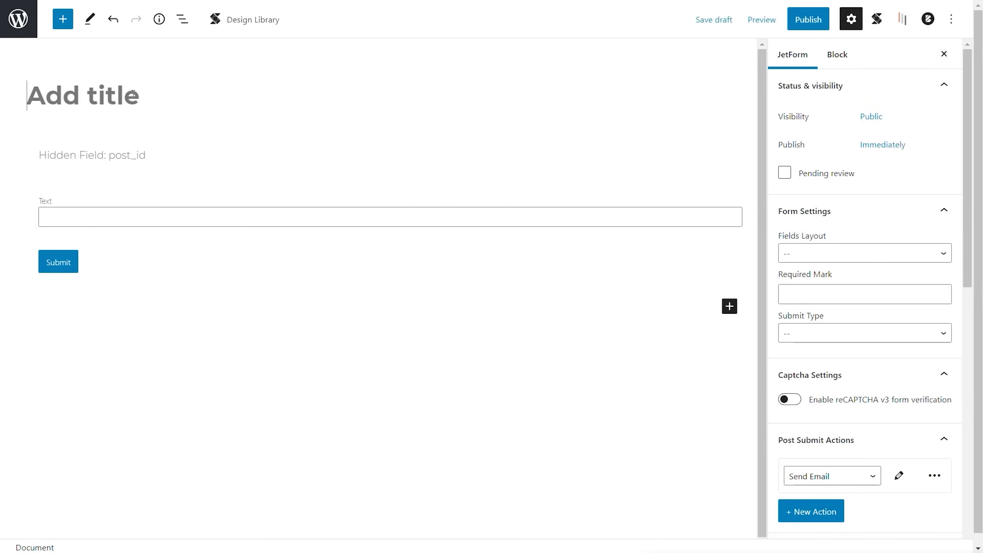
pyautogui.write('Test For Vid')
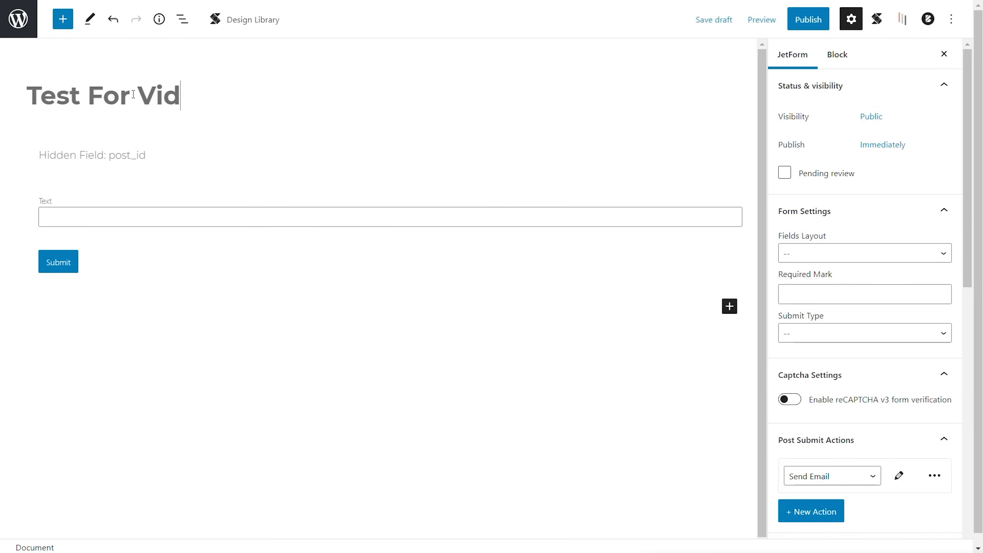
pyautogui.write('eo')
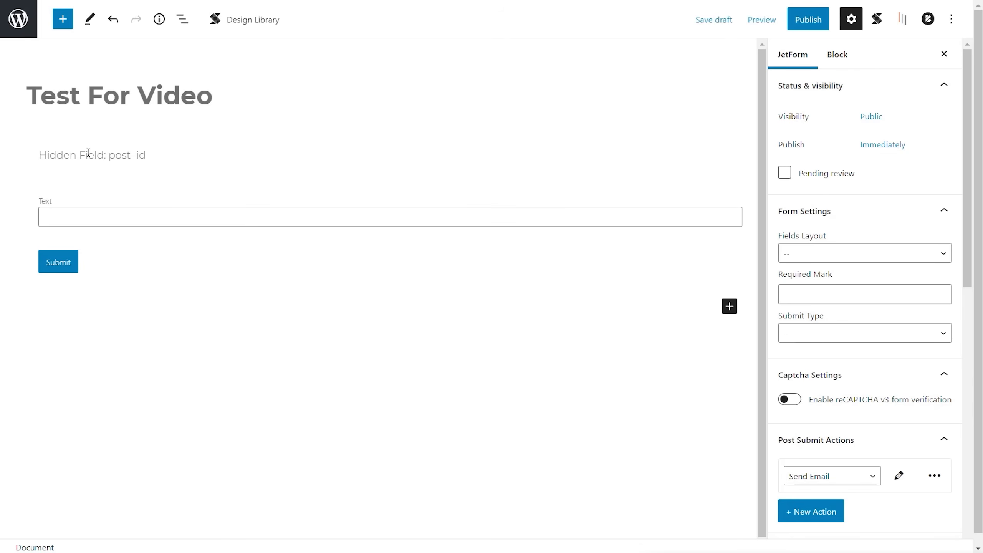
# Review the hidden post_id field and keep its value as Current Post ID
pyautogui.click(212, 95)
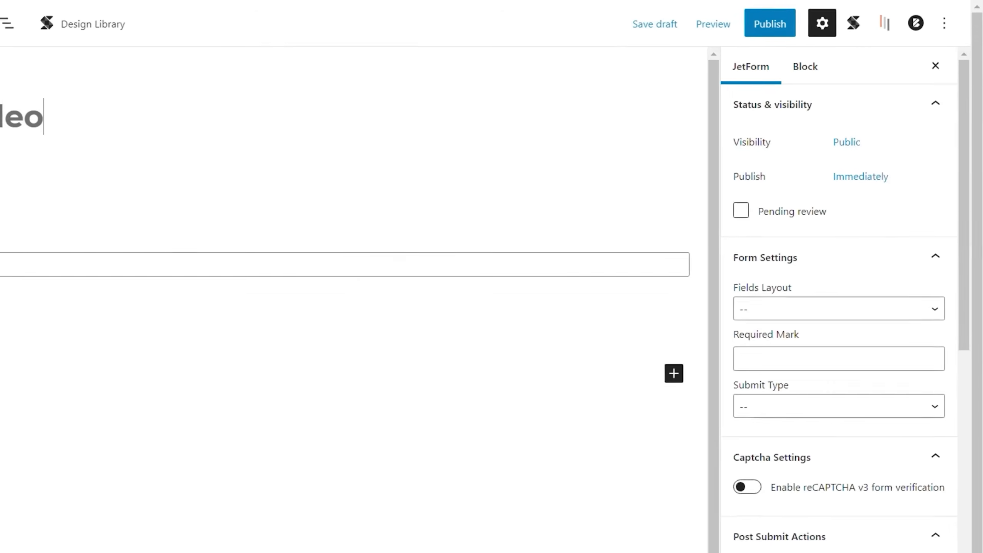
pyautogui.click(344, 201)
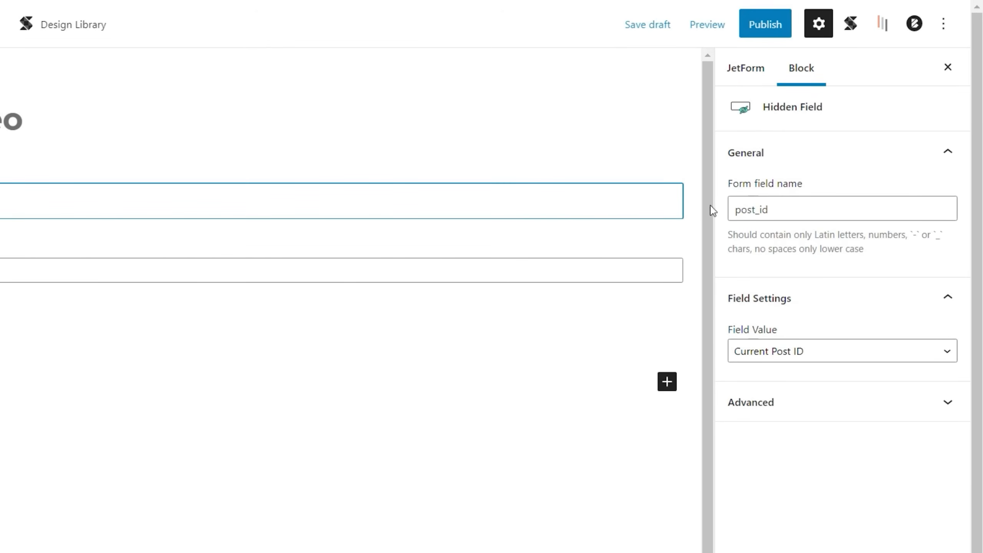
pyautogui.moveTo(798, 143)
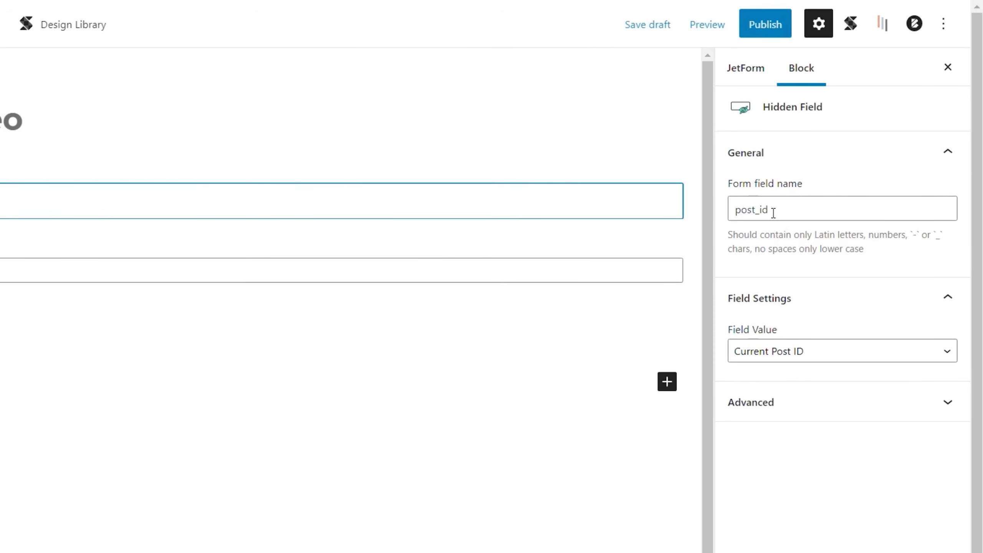
pyautogui.click(647, 24)
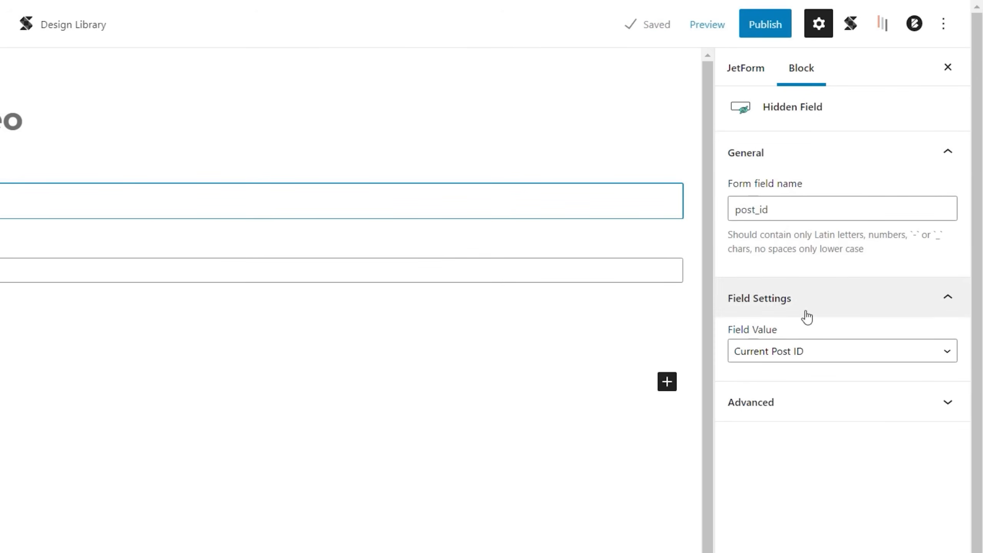
pyautogui.click(842, 350)
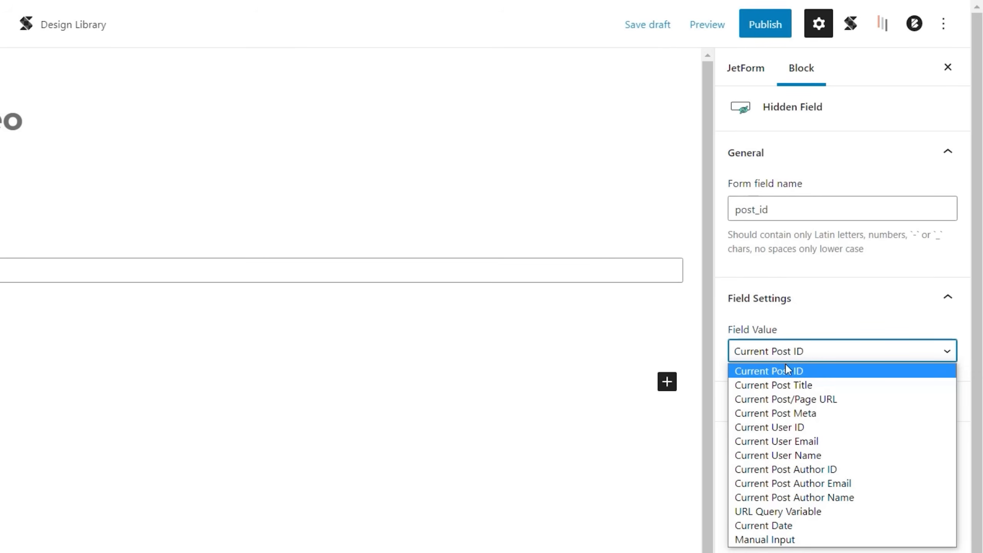
pyautogui.moveTo(782, 483)
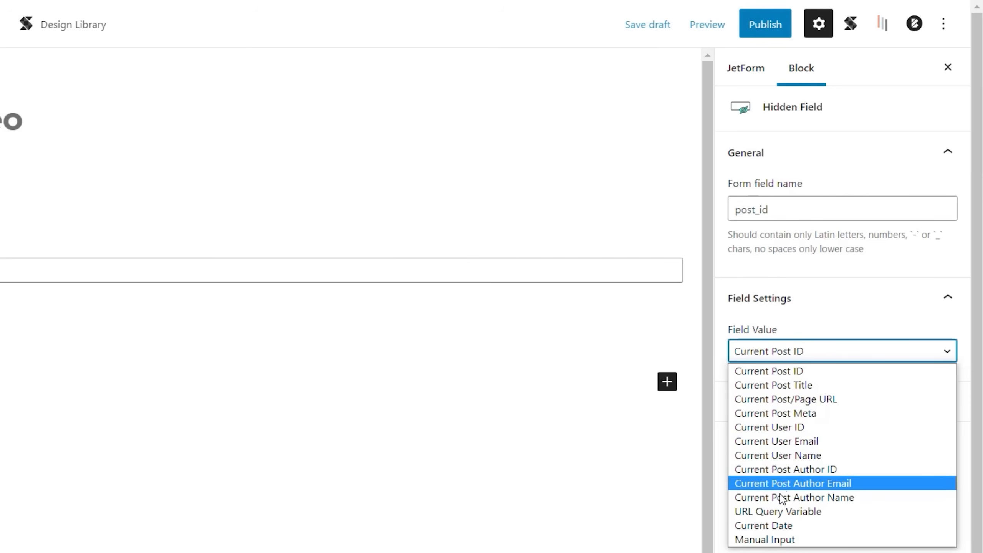
pyautogui.moveTo(840, 511)
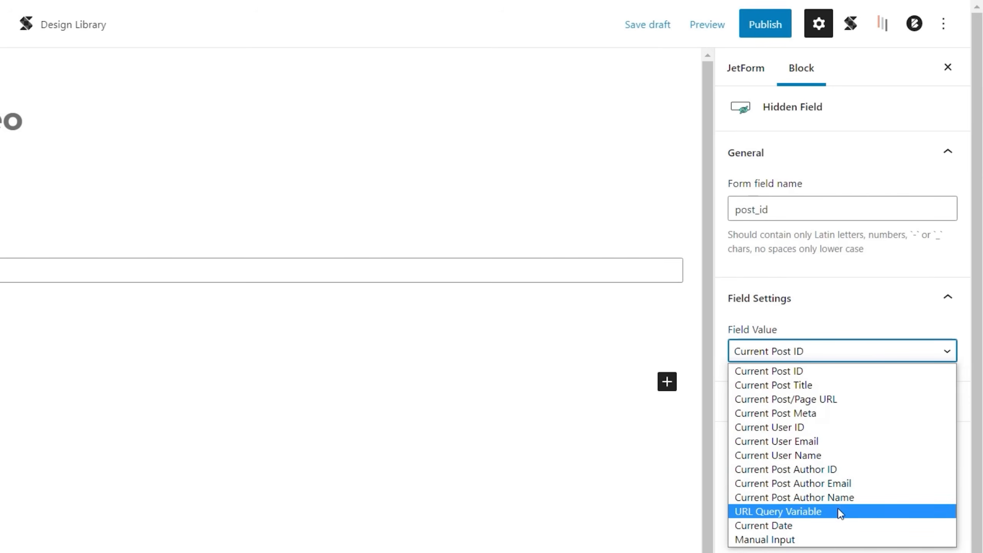
pyautogui.moveTo(841, 525)
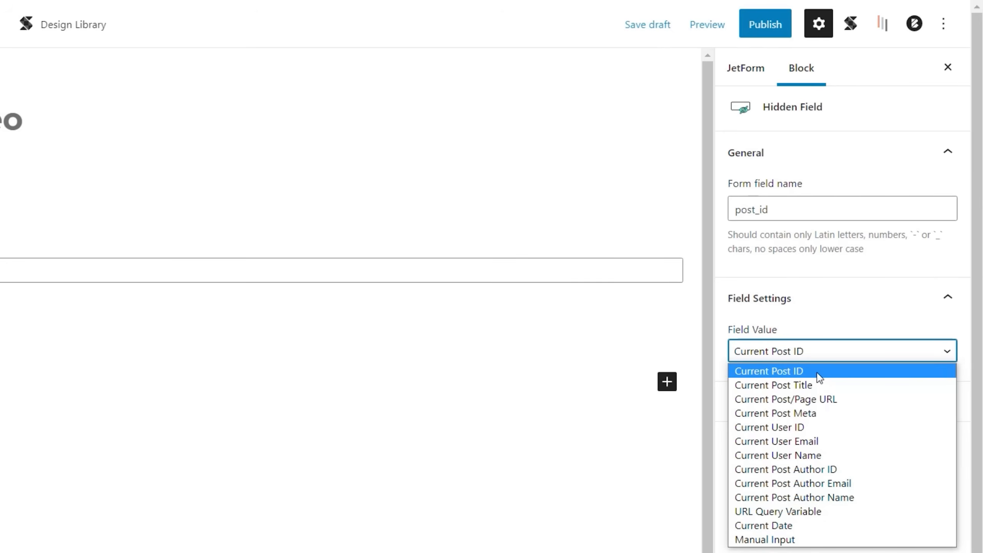
pyautogui.click(768, 370)
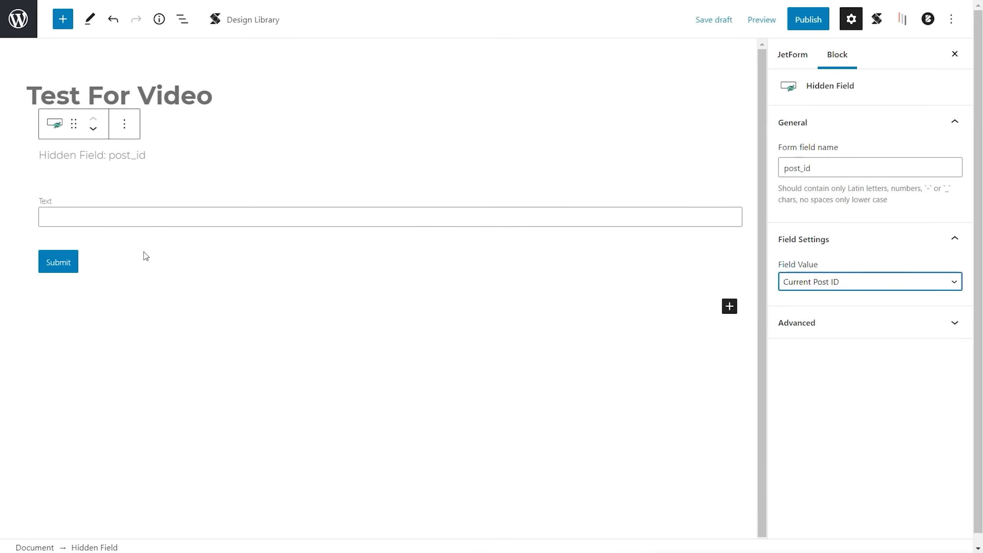
pyautogui.moveTo(715, 287)
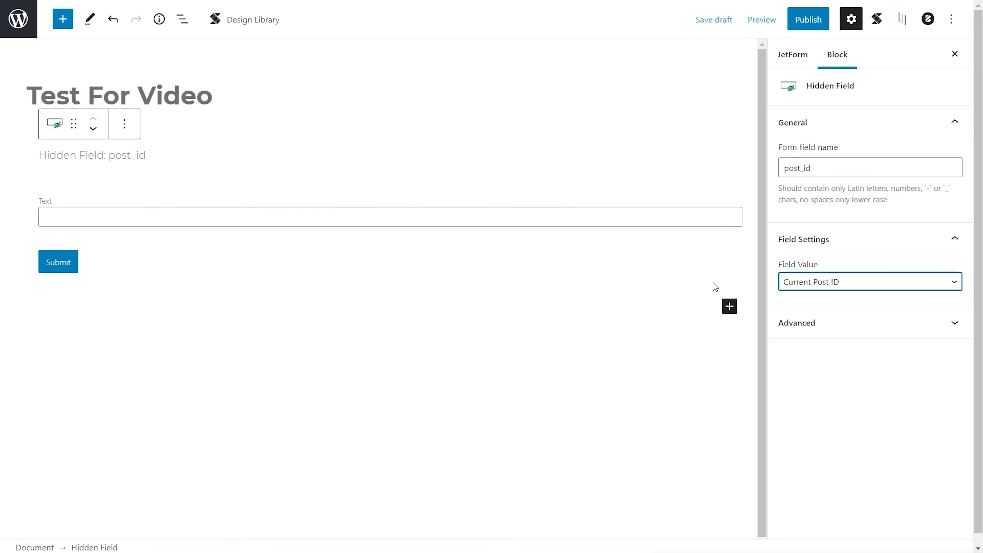
# Browse the block inserter down to the JetForm field blocks without adding one
pyautogui.click(729, 305)
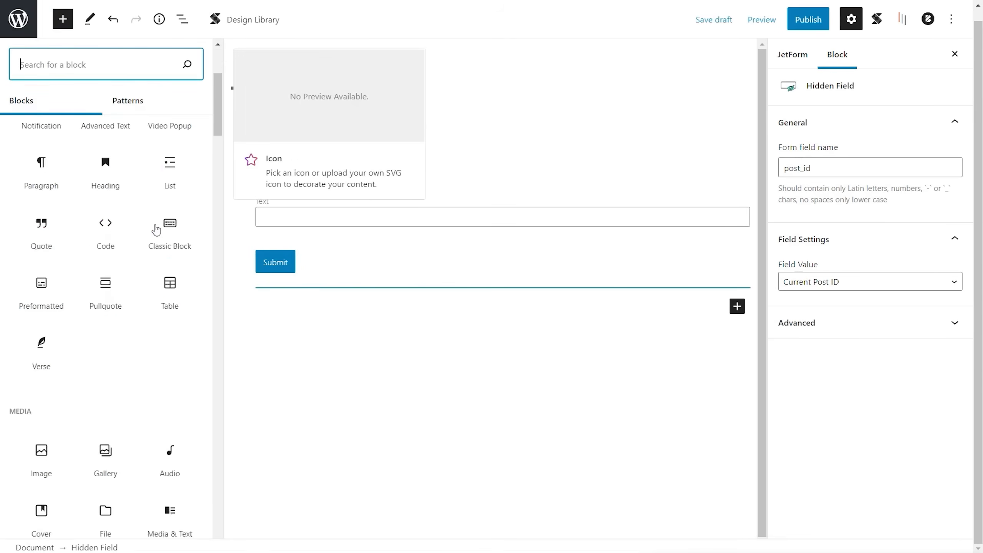
pyautogui.scroll(-3)
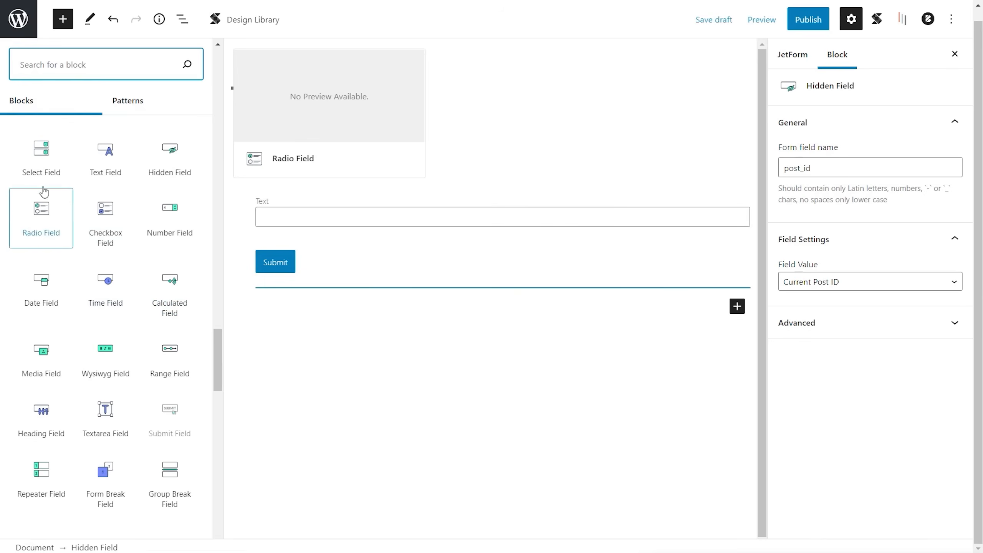
pyautogui.moveTo(40, 156)
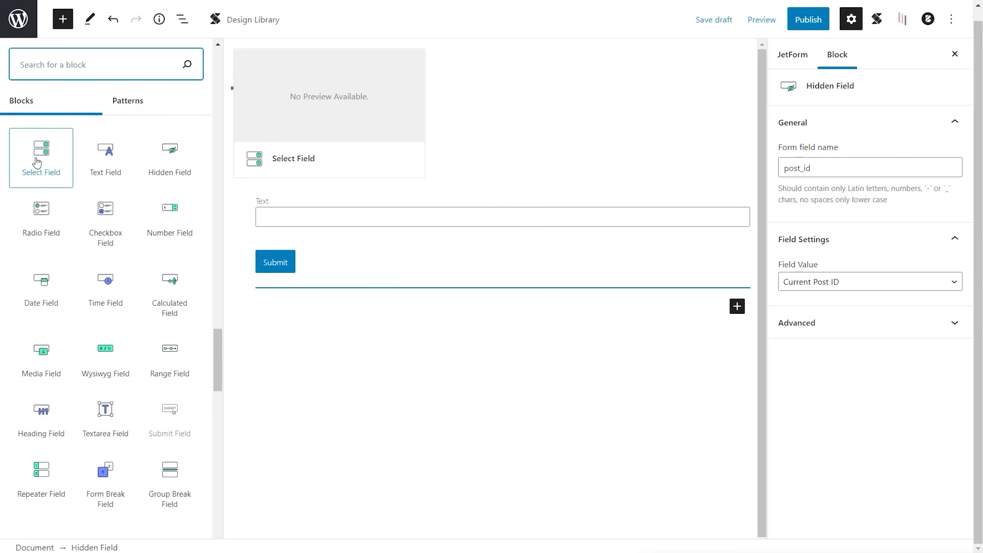
pyautogui.moveTo(104, 358)
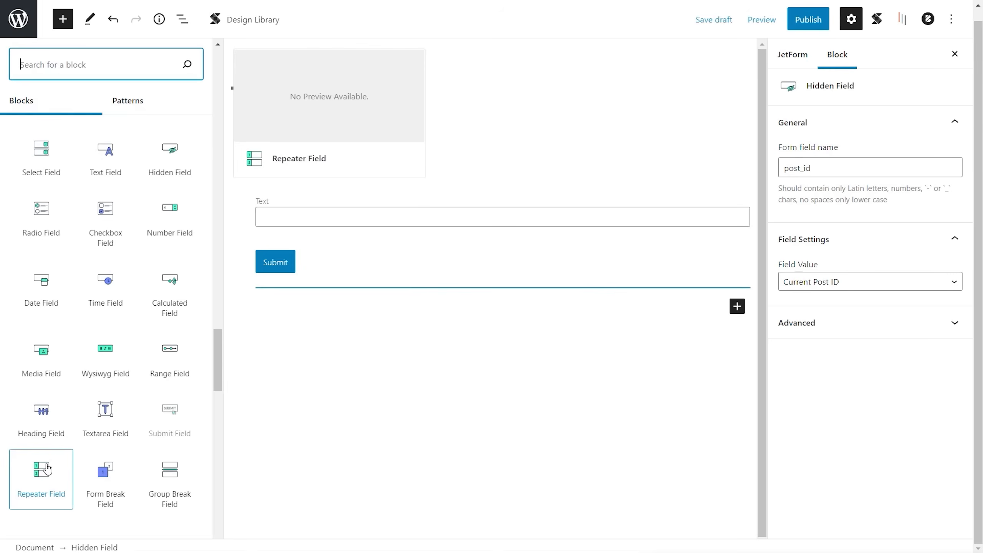
pyautogui.click(714, 19)
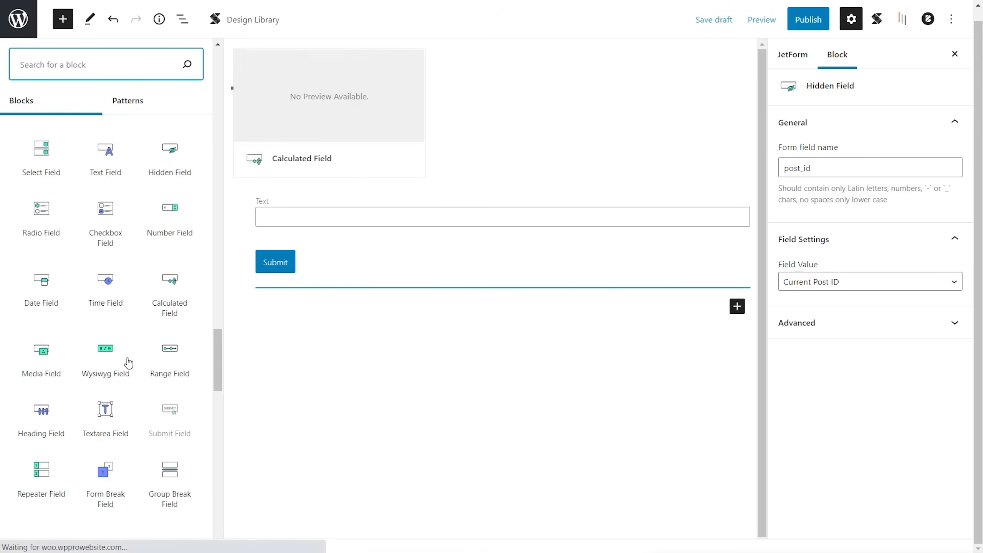
# Add a Wysiwyg field labelled Content with field name content, removing stray characters
pyautogui.click(105, 349)
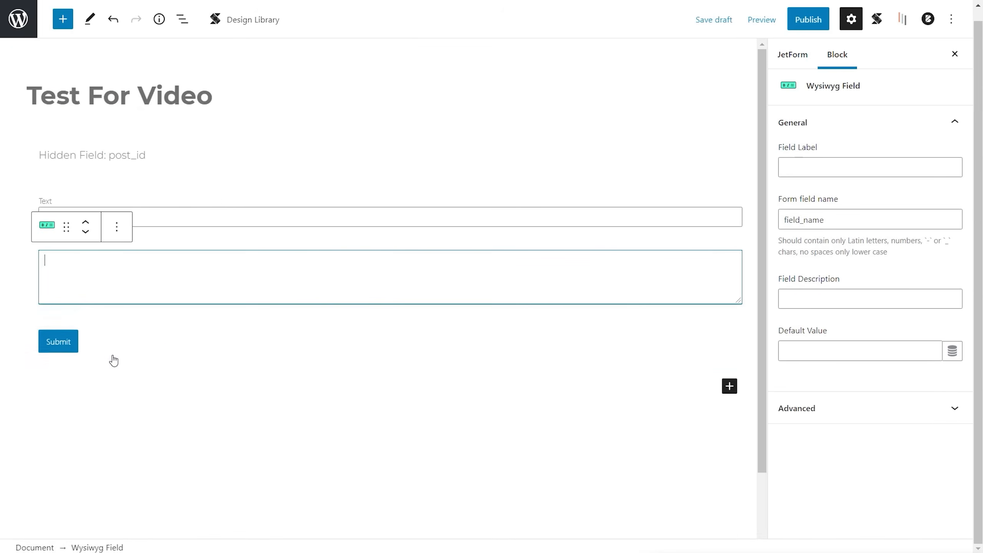
pyautogui.moveTo(824, 203)
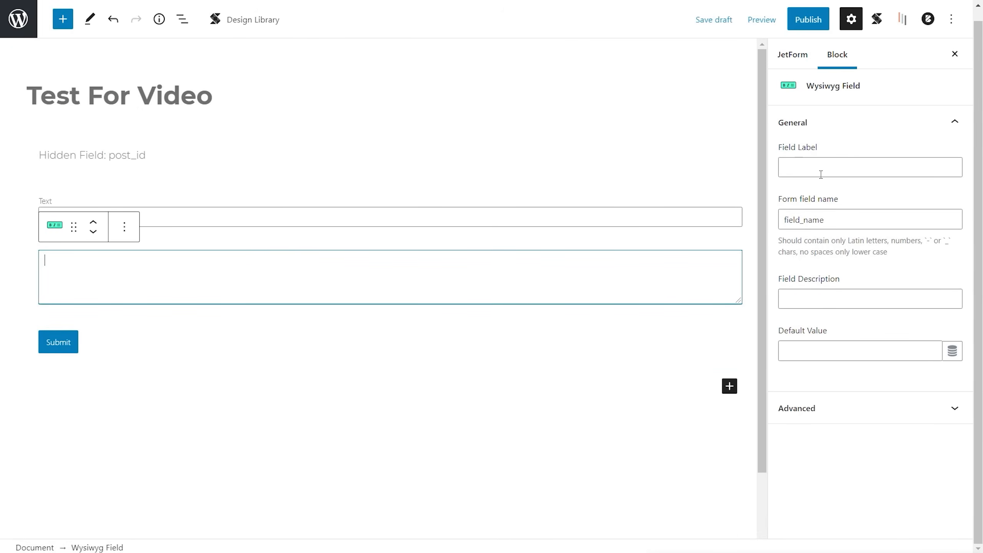
pyautogui.write('c')
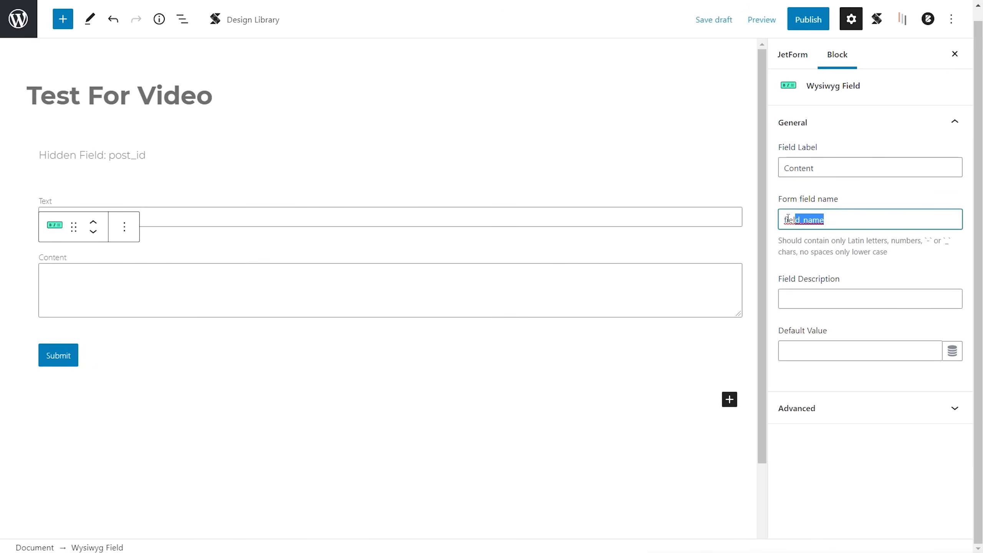
pyautogui.write('contentn')
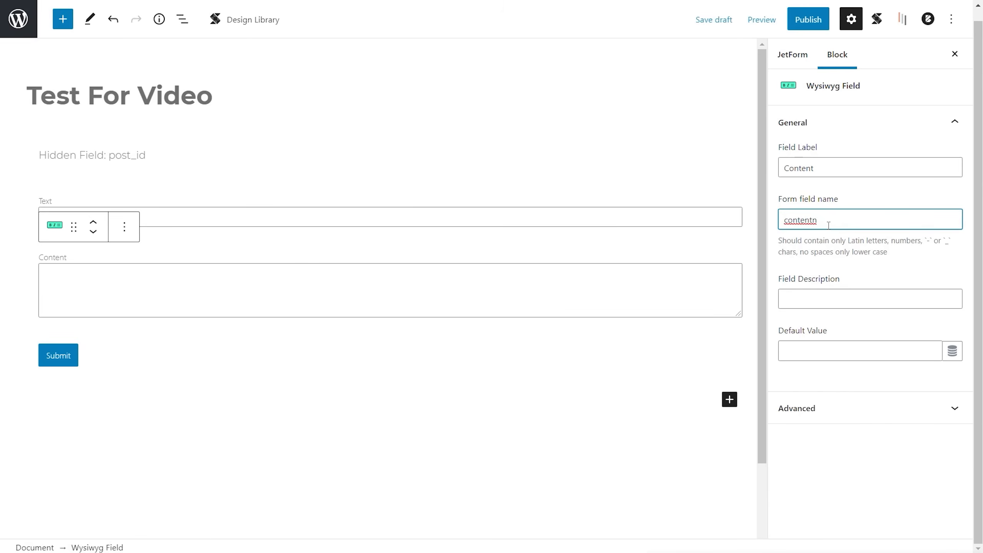
pyautogui.write('kkfdgd')
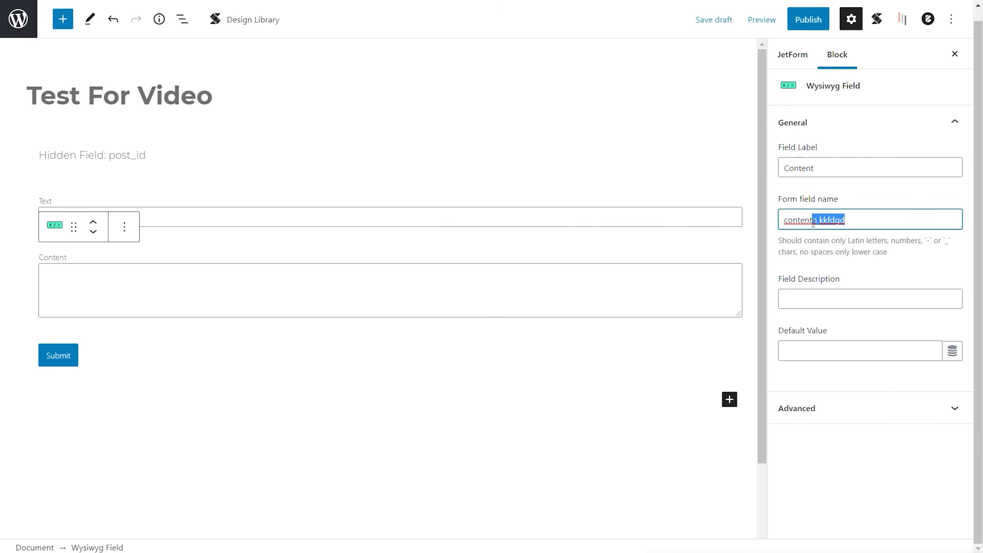
pyautogui.press('Backspace')
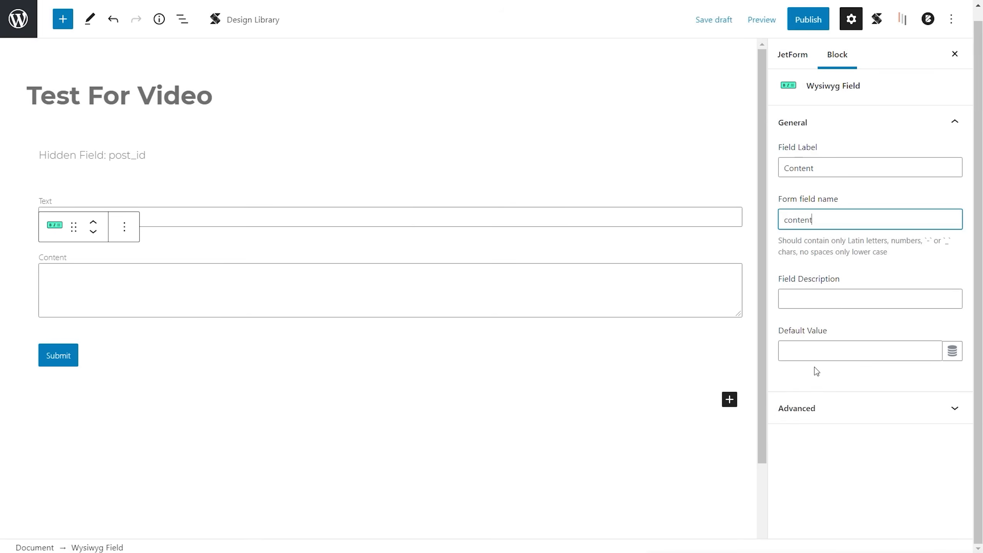
pyautogui.moveTo(838, 352)
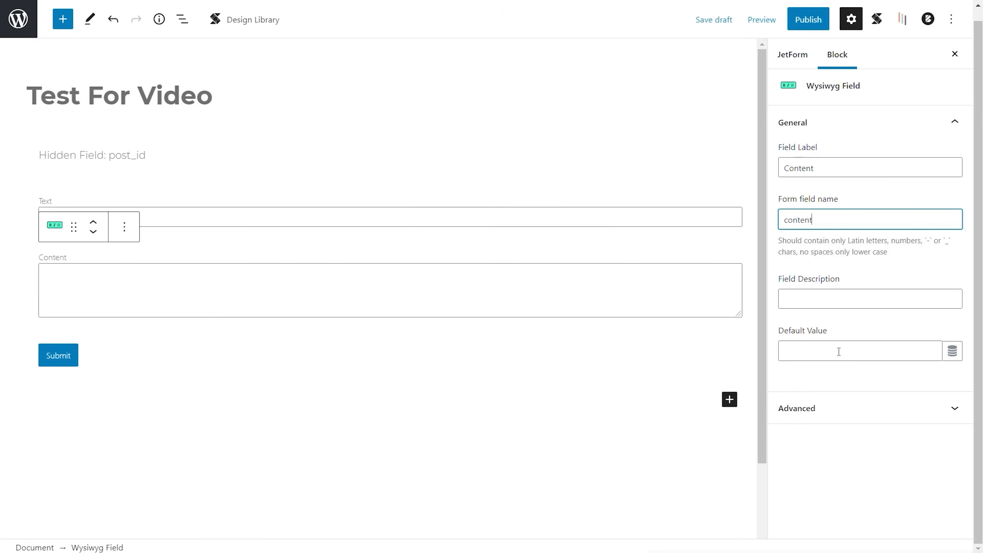
pyautogui.moveTo(812, 344)
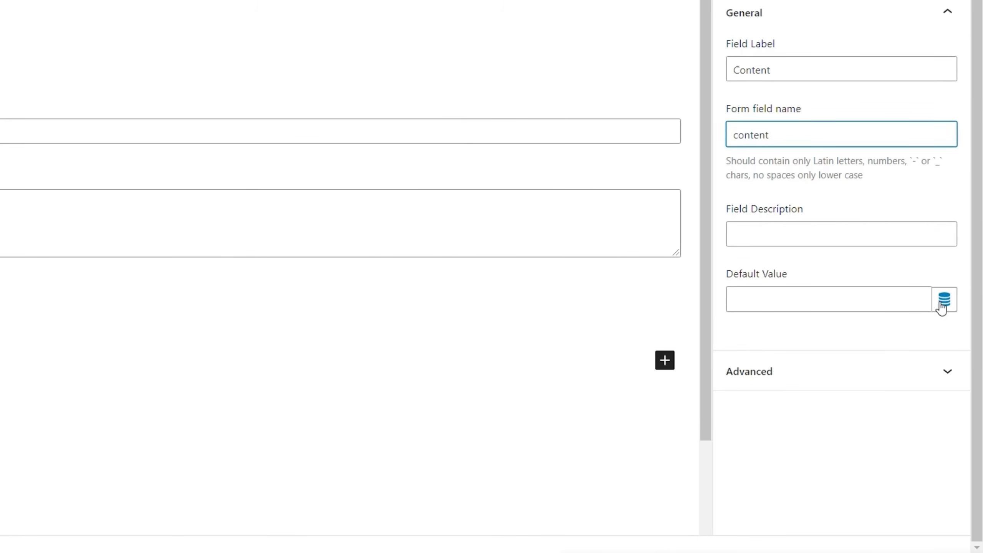
# Preset the Content field's default from Post → Current post → Post Content and apply
pyautogui.click(944, 299)
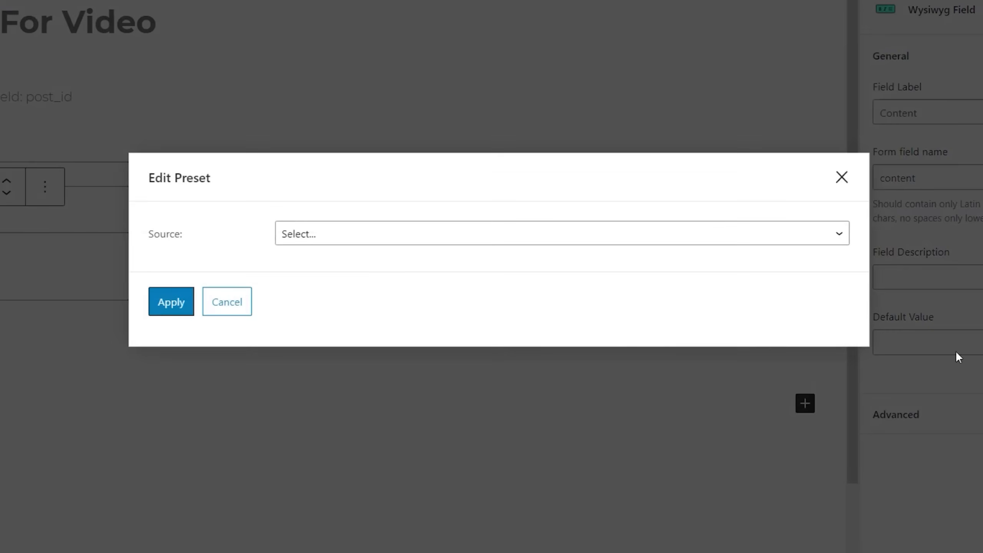
pyautogui.moveTo(366, 242)
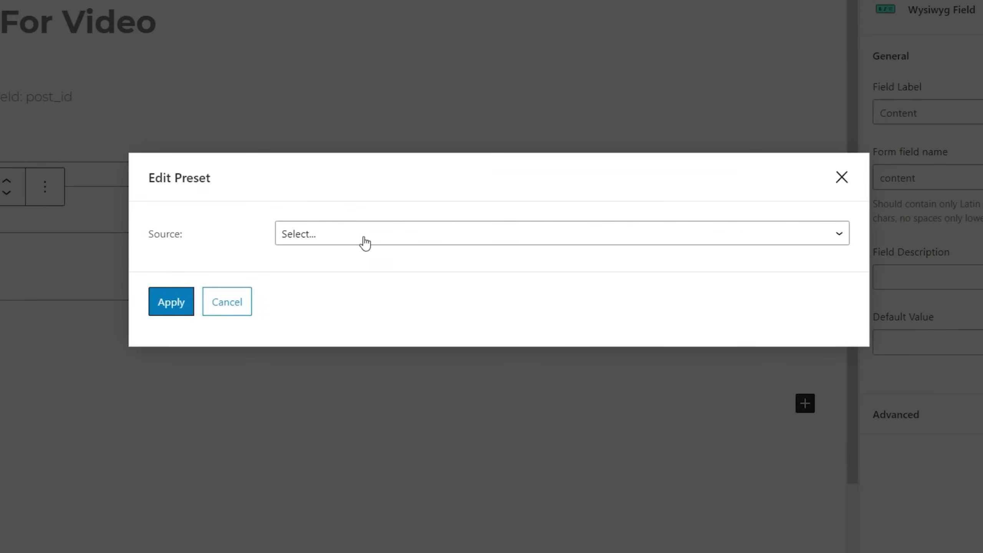
pyautogui.click(561, 233)
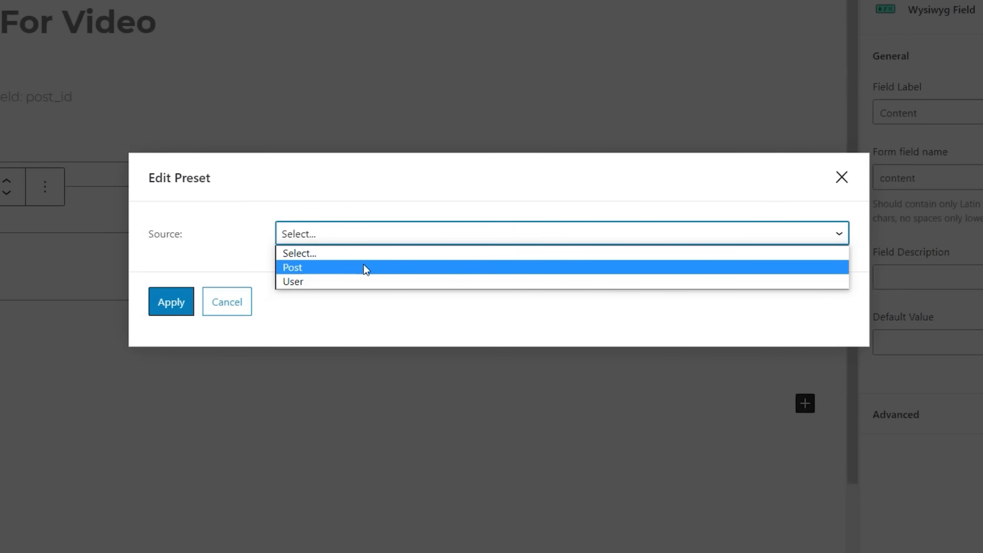
pyautogui.click(292, 267)
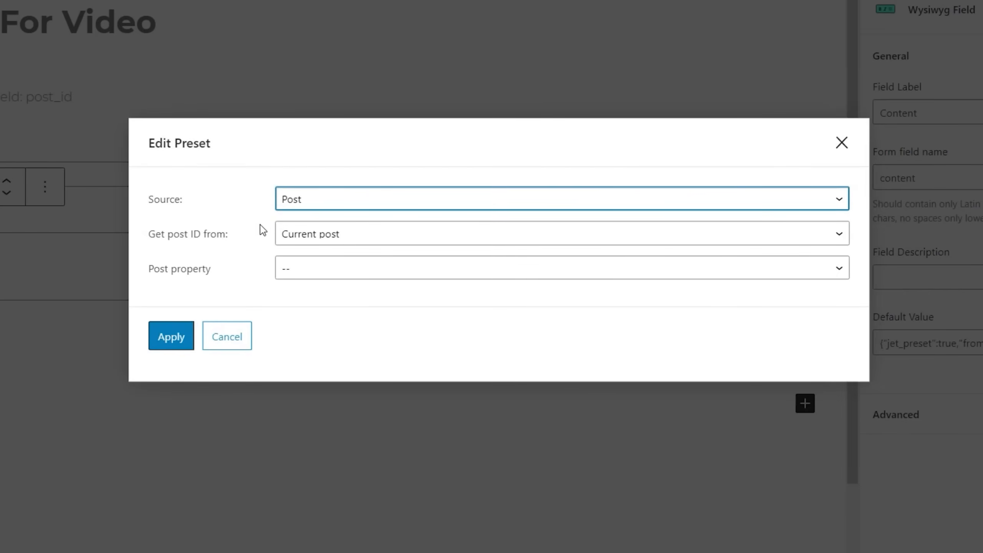
pyautogui.moveTo(324, 240)
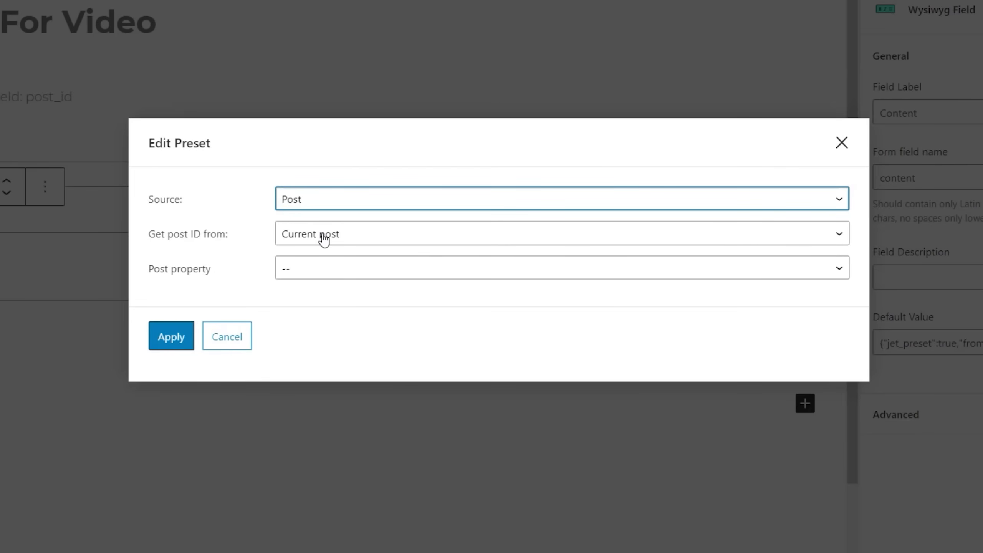
pyautogui.click(562, 234)
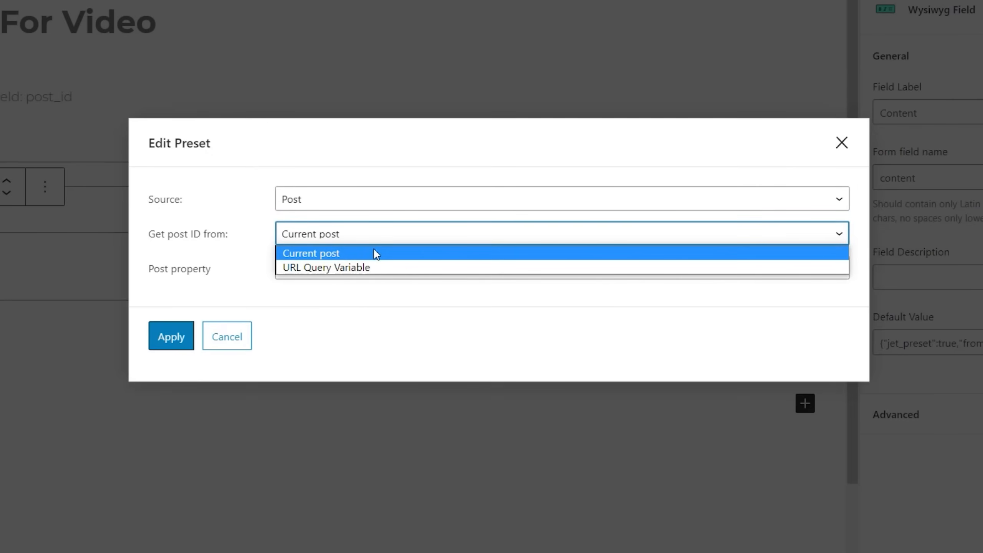
pyautogui.moveTo(374, 267)
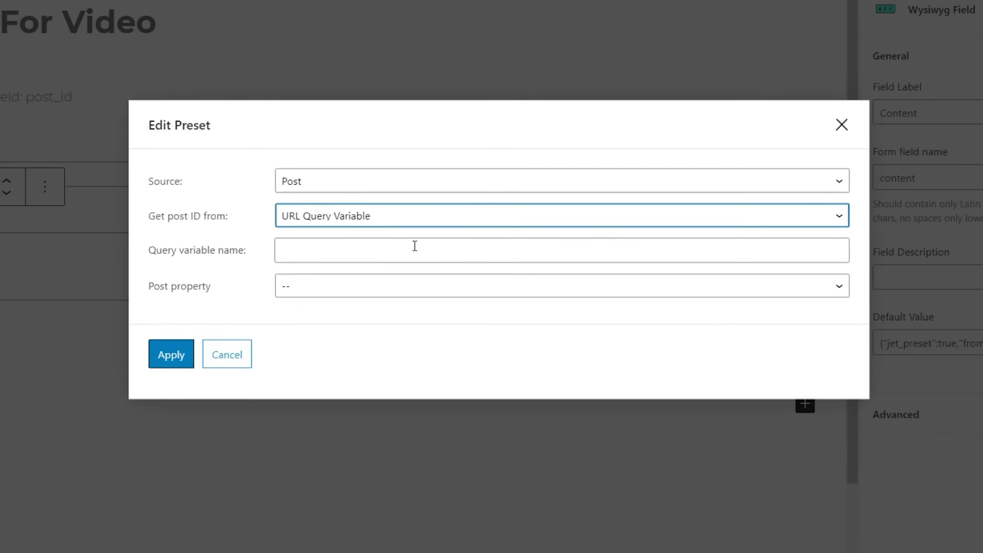
pyautogui.click(560, 216)
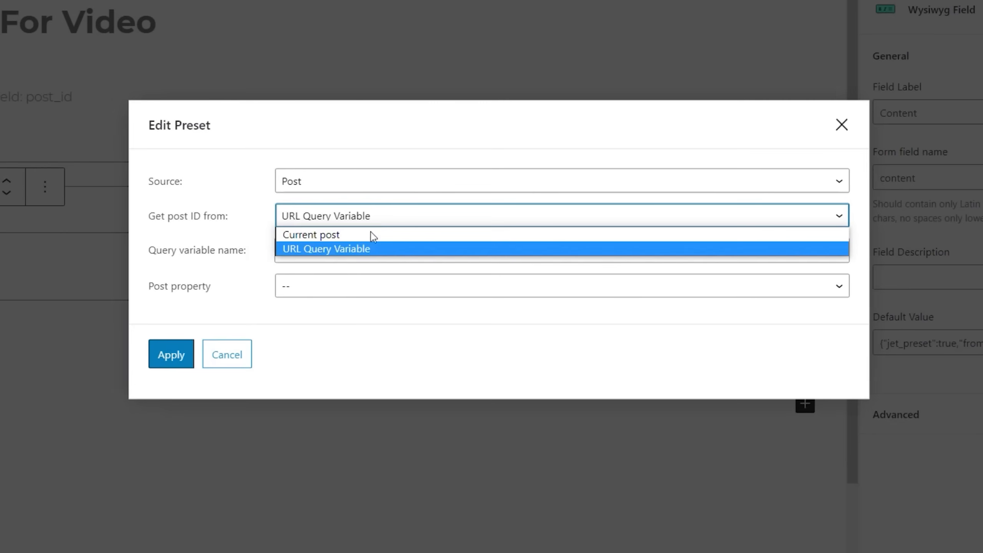
pyautogui.click(310, 234)
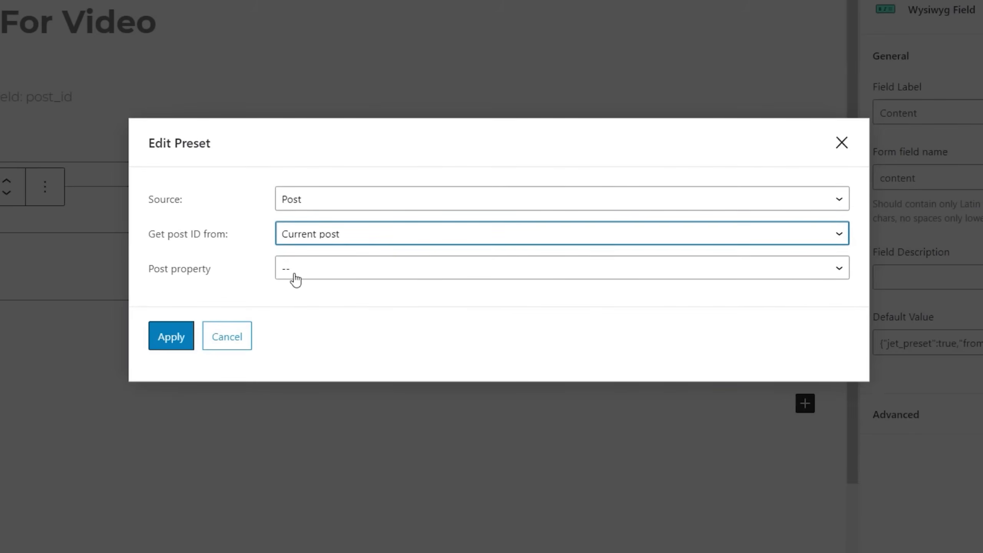
pyautogui.click(560, 268)
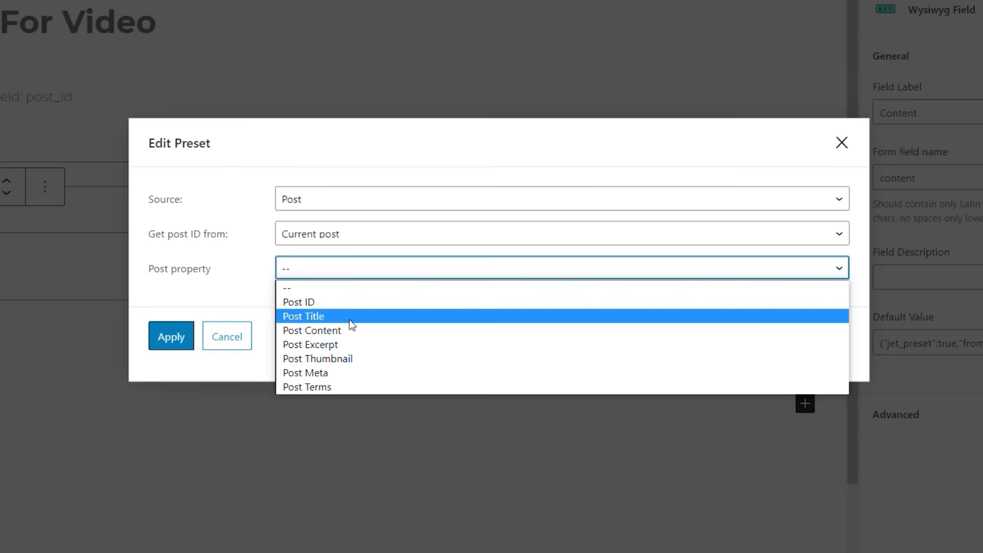
pyautogui.moveTo(351, 331)
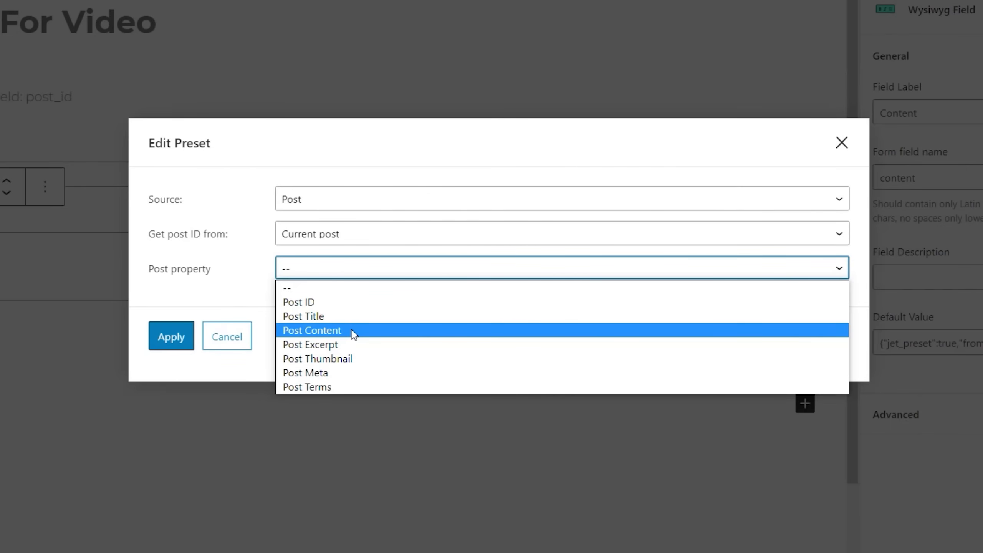
pyautogui.click(312, 330)
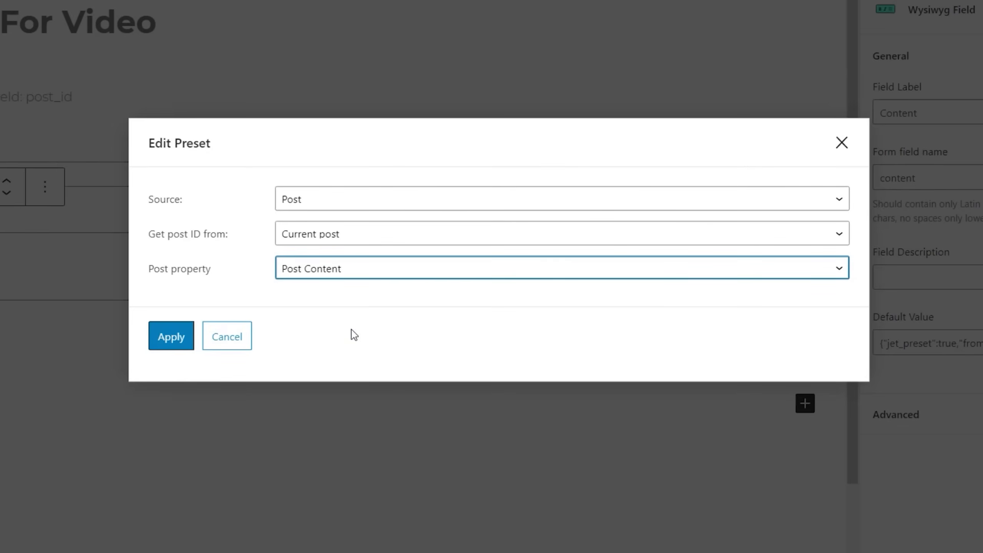
pyautogui.moveTo(392, 327)
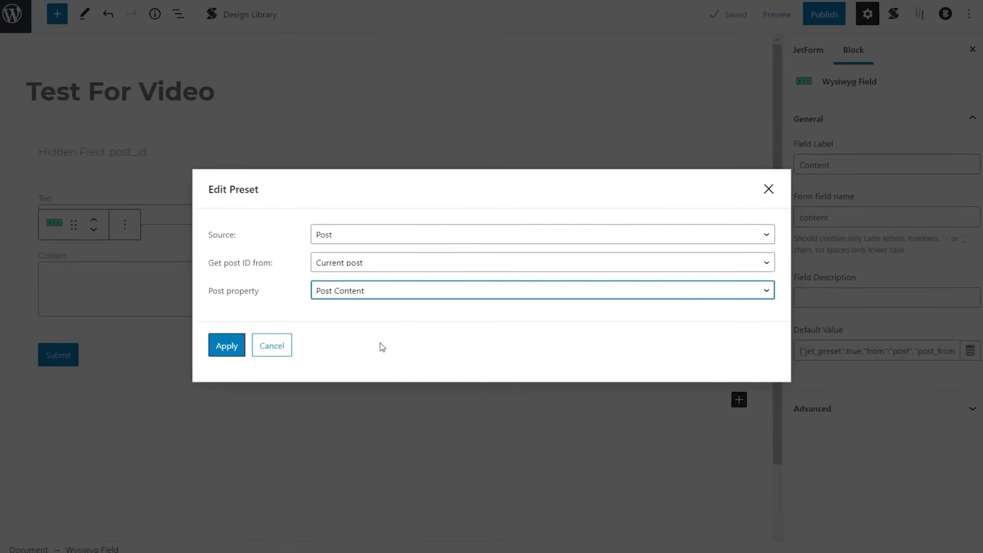
pyautogui.click(227, 345)
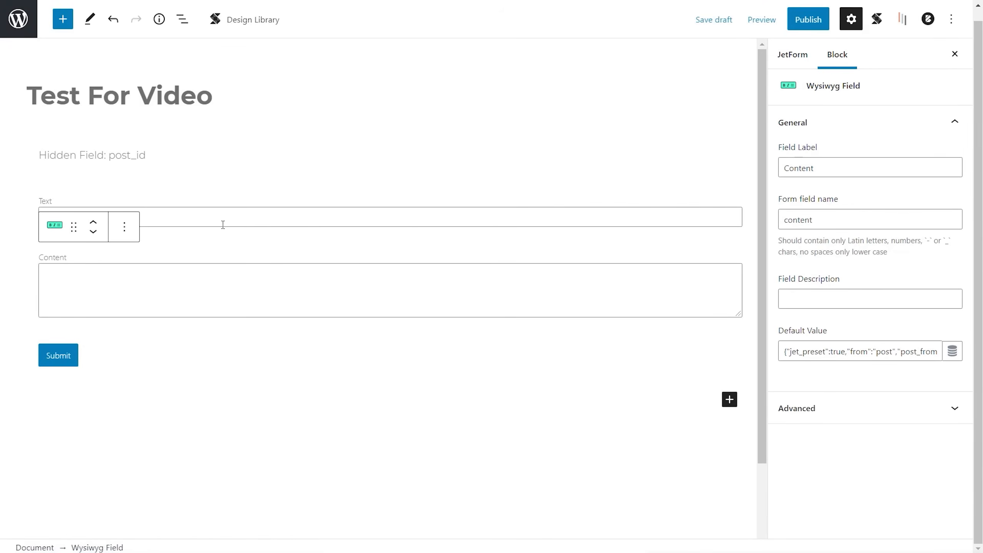
# Label the text field Title, name it title, and preset it from the current post's Post Title
pyautogui.click(251, 216)
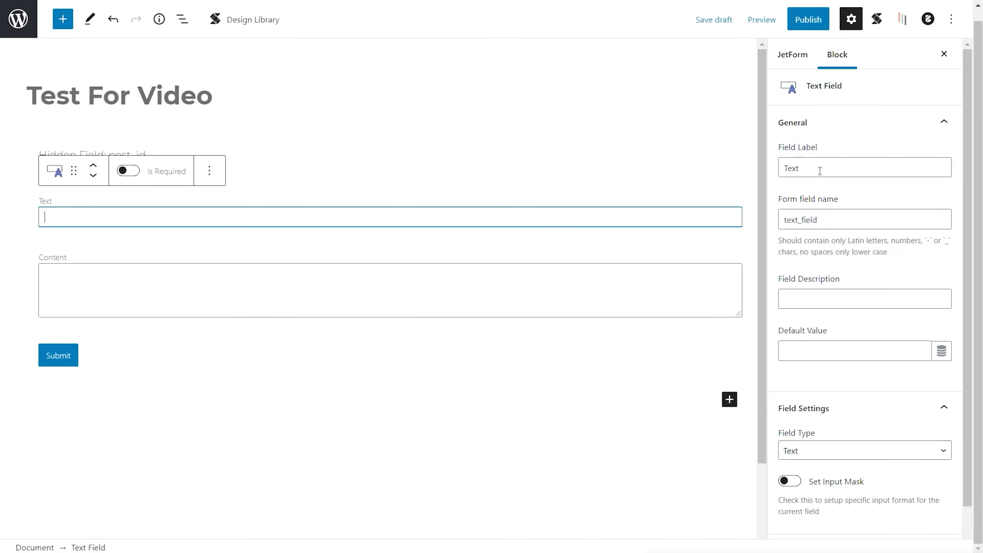
pyautogui.write('Titl')
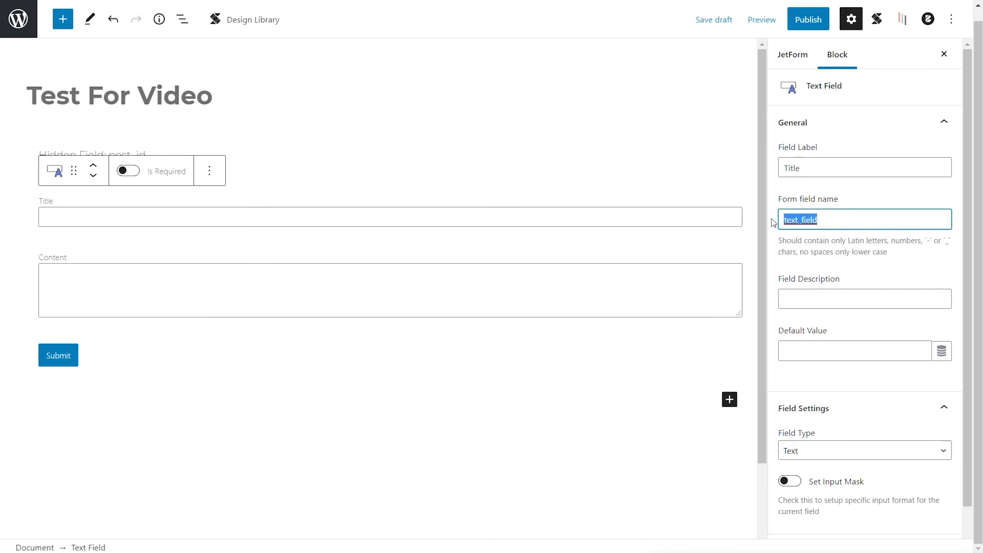
pyautogui.write('title')
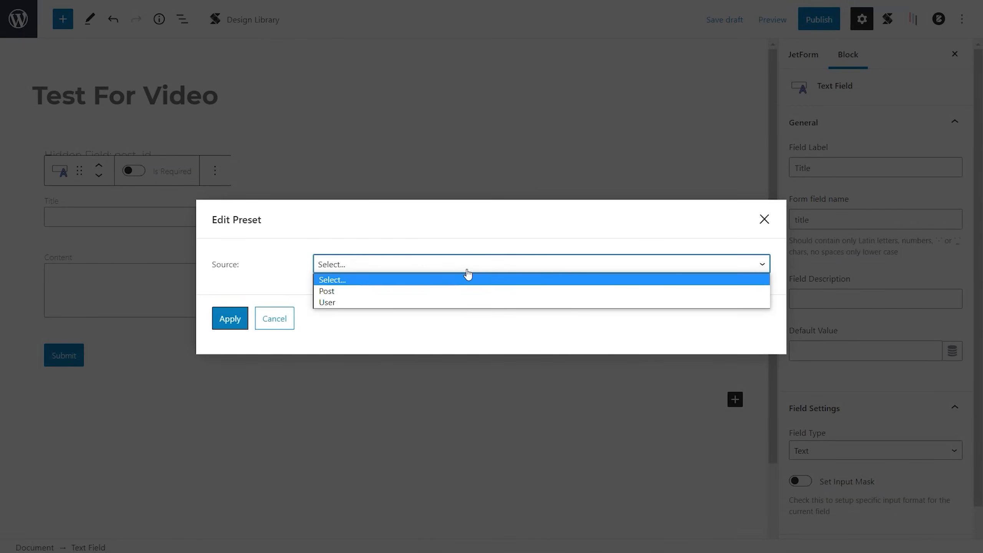
pyautogui.click(325, 291)
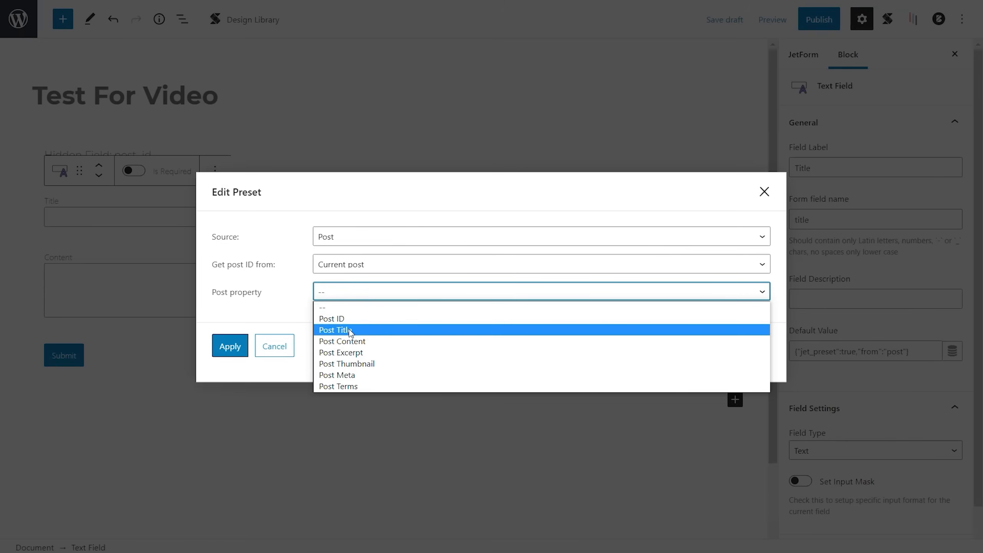
pyautogui.click(335, 329)
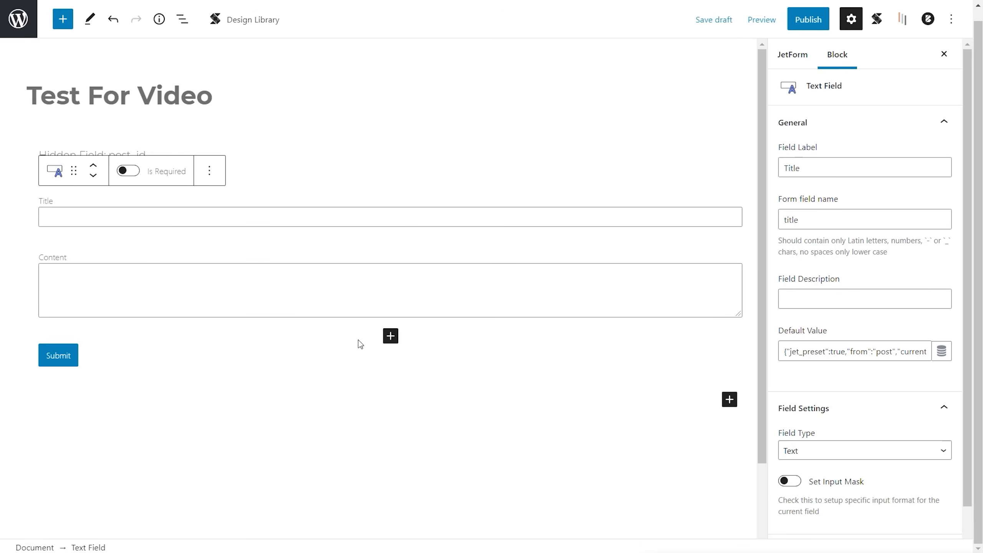
pyautogui.moveTo(540, 418)
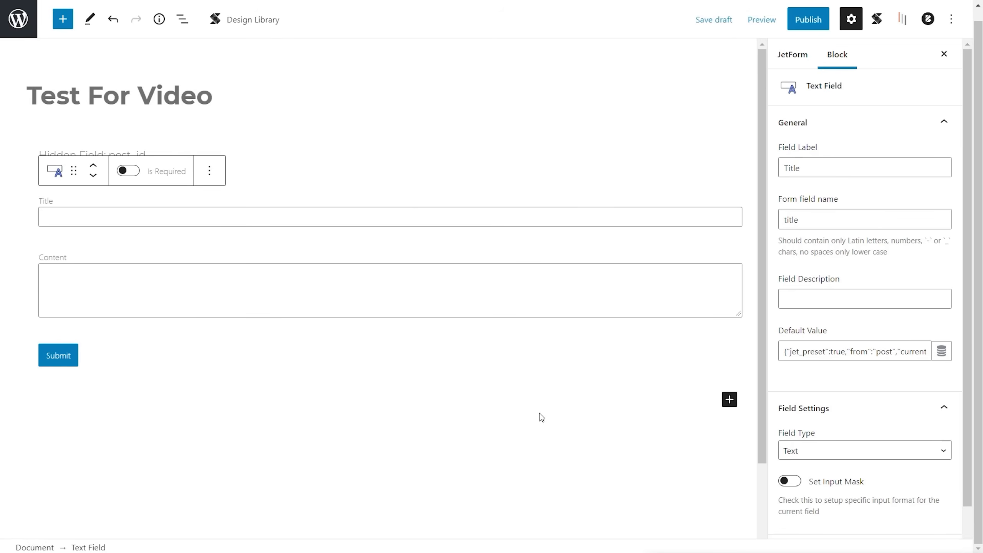
pyautogui.moveTo(586, 403)
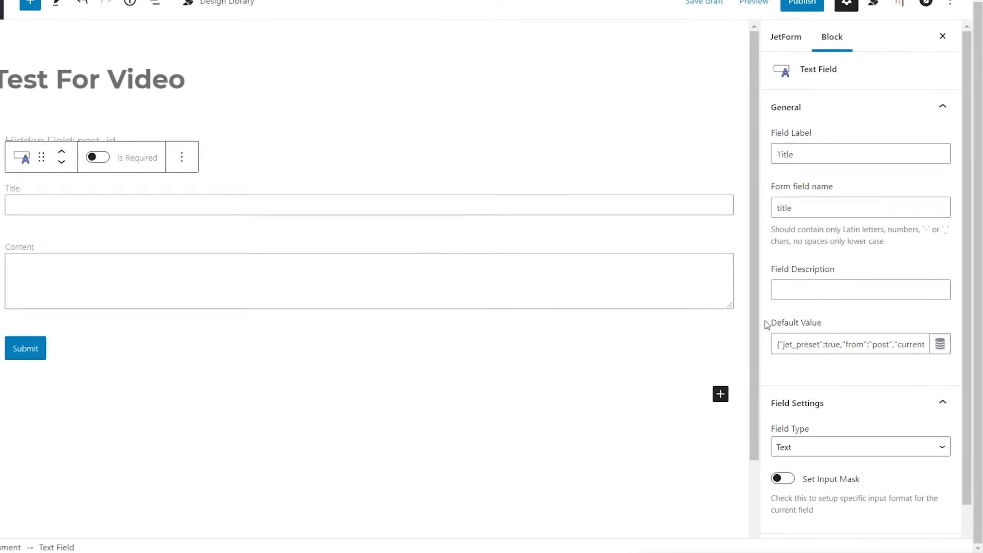
pyautogui.scroll(-3)
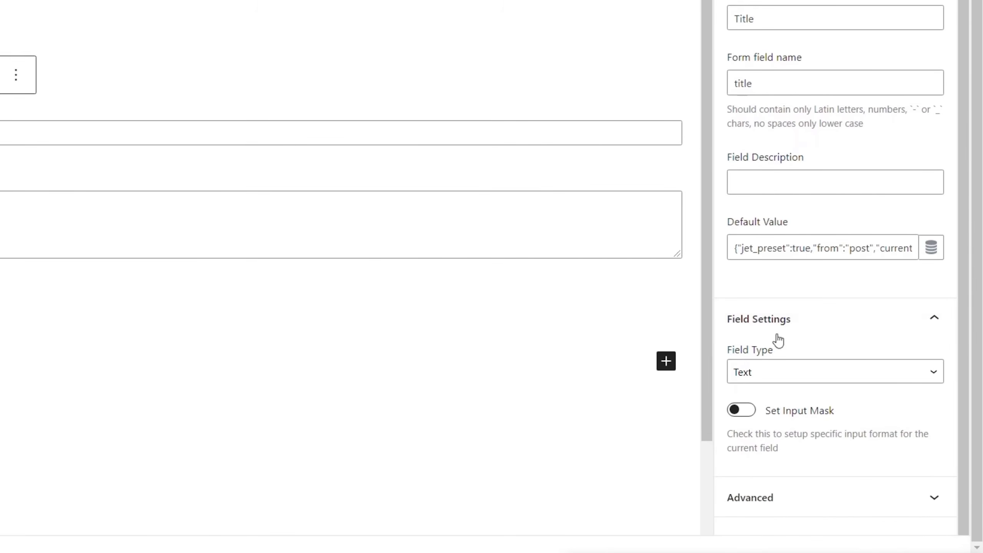
pyautogui.moveTo(794, 372)
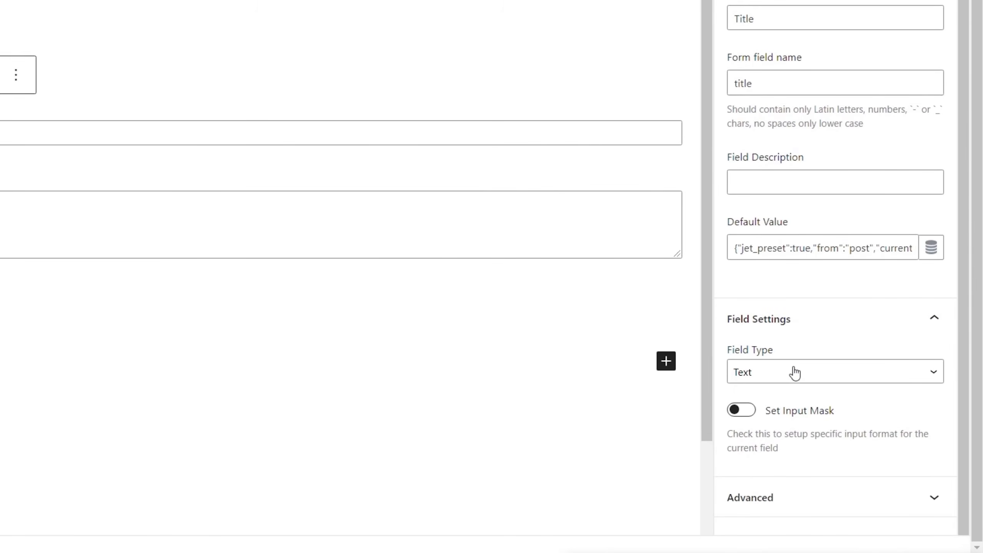
pyautogui.moveTo(684, 335)
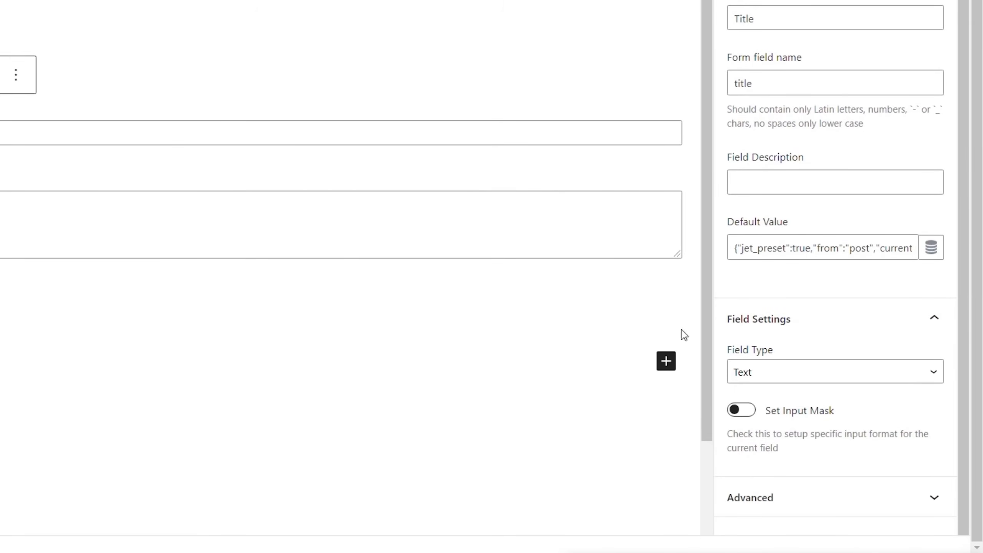
pyautogui.click(835, 371)
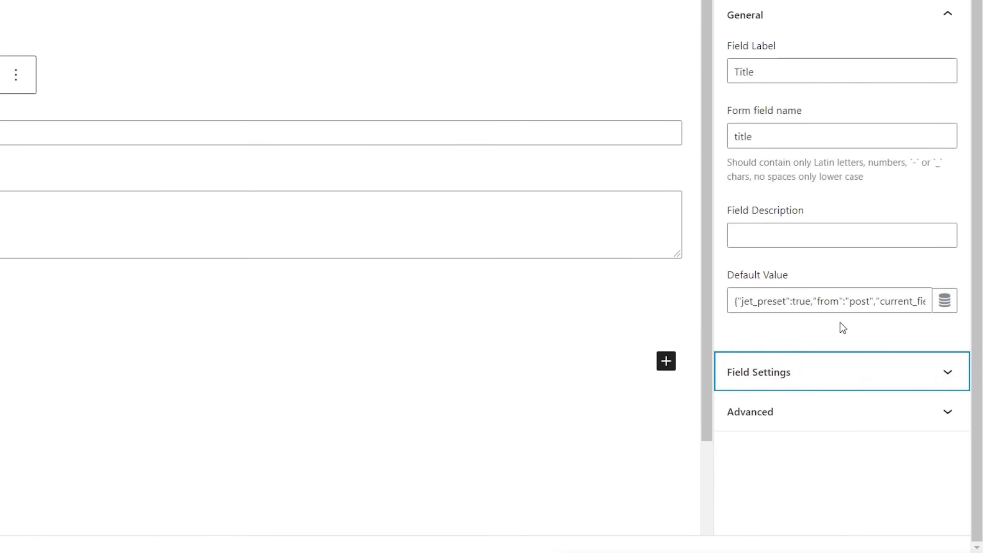
# Set the Title field's type to Tel in Field Settings
pyautogui.click(759, 371)
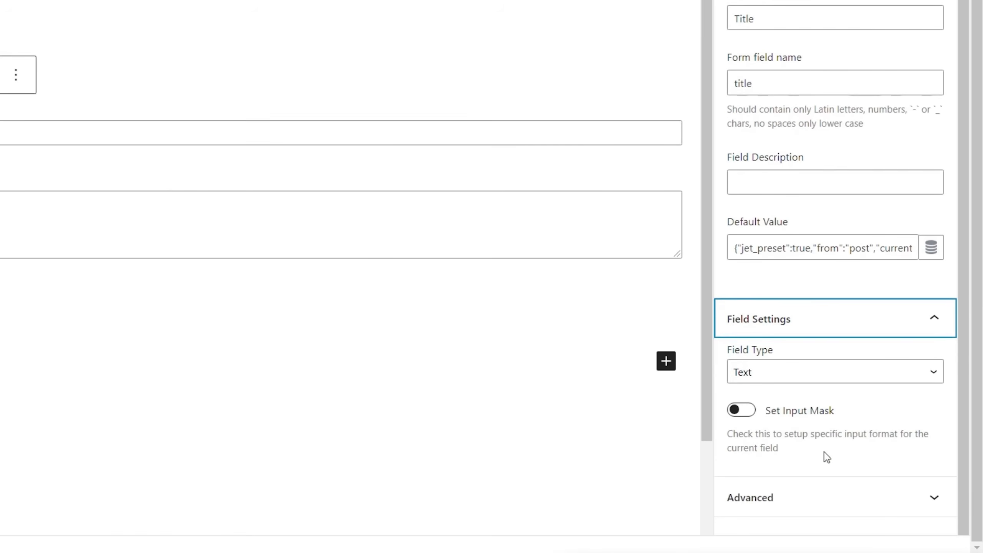
pyautogui.click(835, 371)
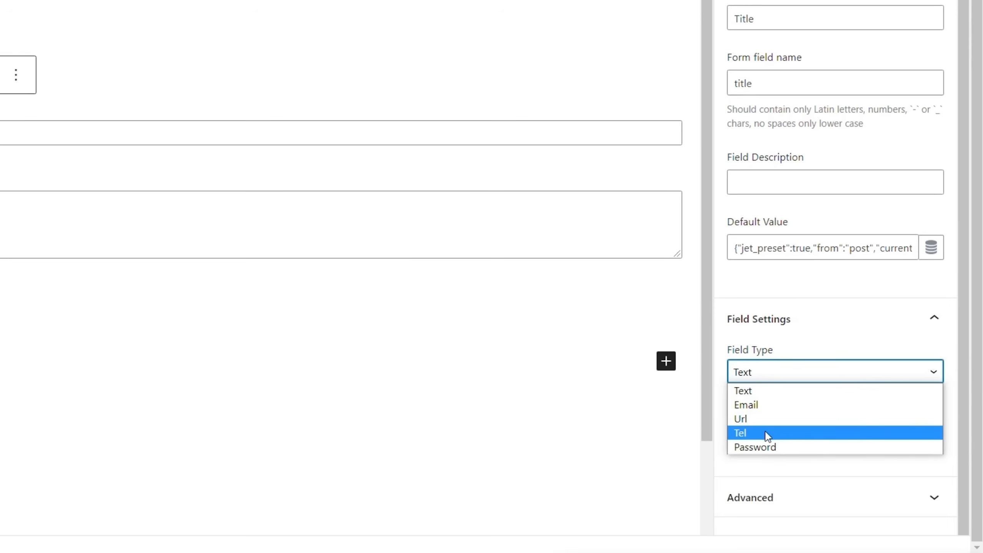
pyautogui.click(741, 433)
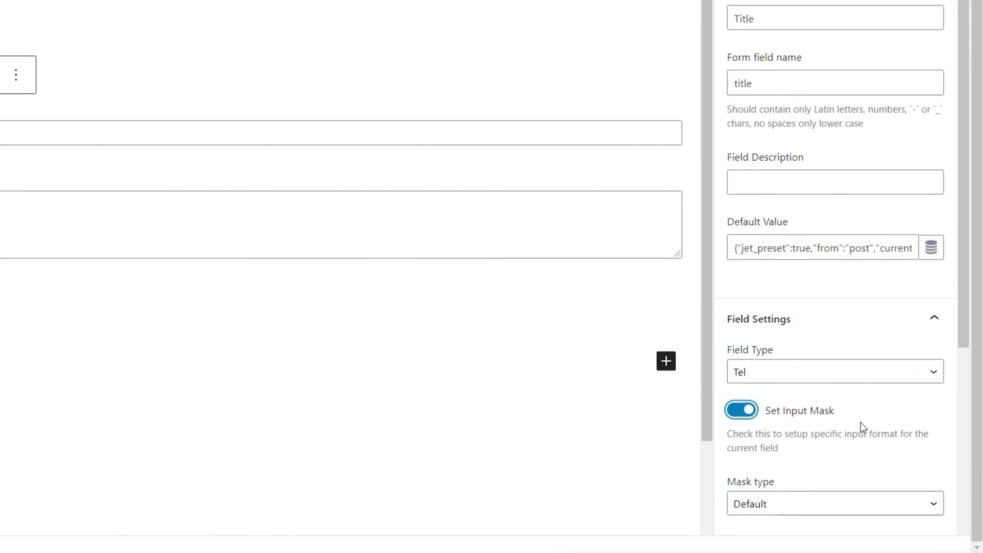
pyautogui.scroll(-3)
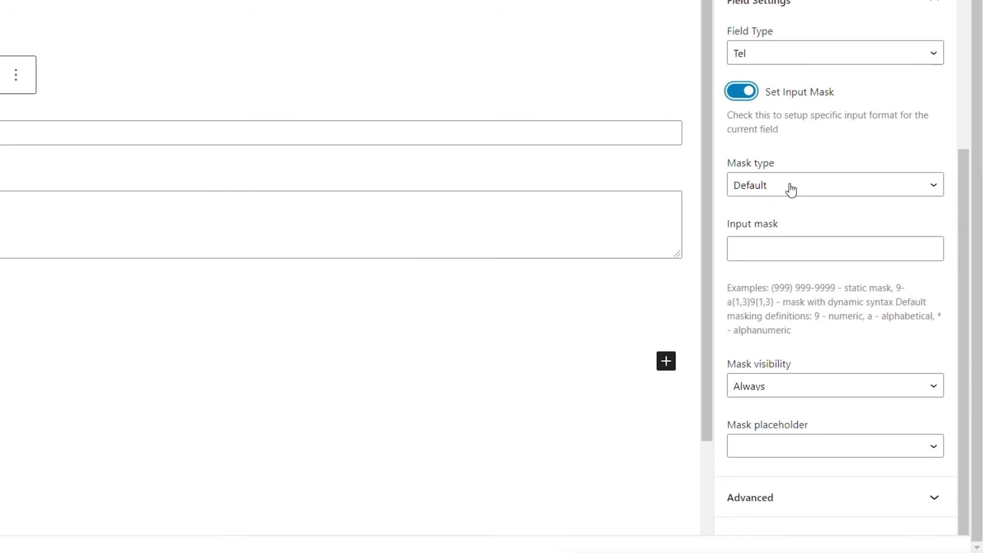
# Inspect the input mask type and visibility options, then leave the mask switched off
pyautogui.click(834, 185)
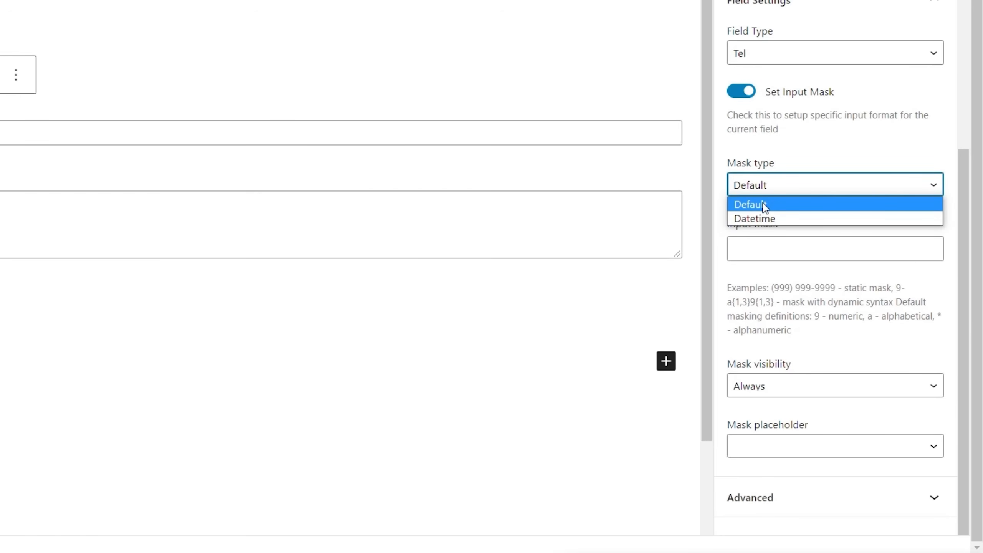
pyautogui.moveTo(754, 218)
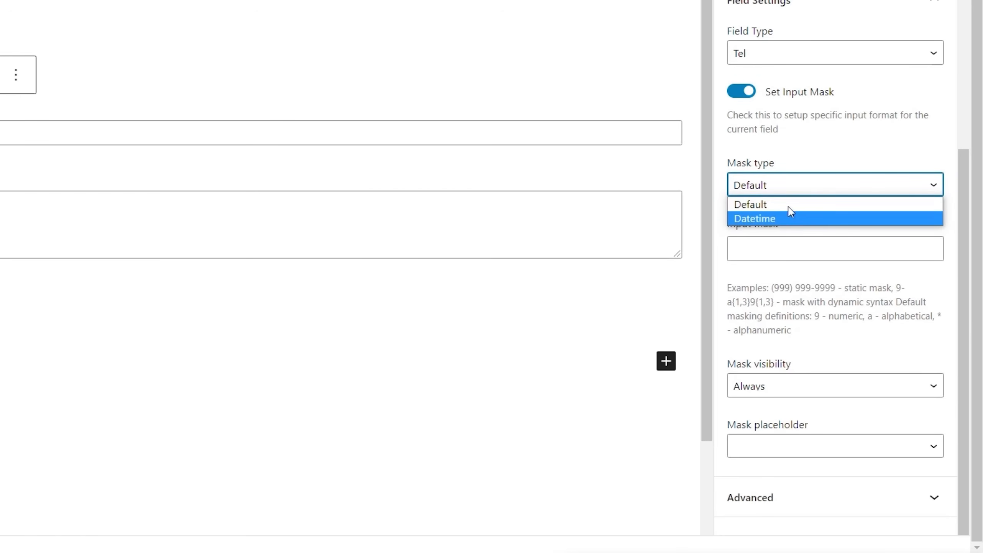
pyautogui.click(749, 203)
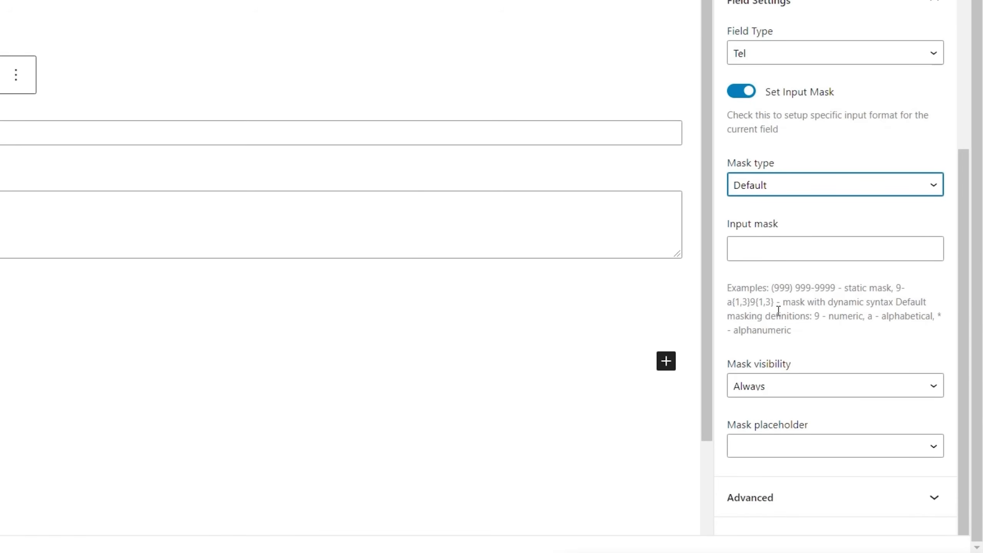
pyautogui.moveTo(820, 387)
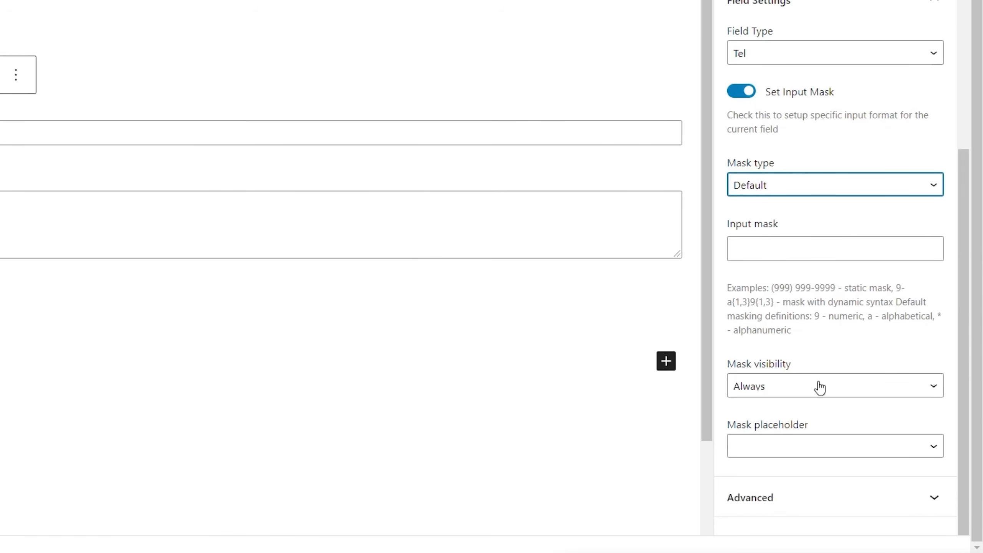
pyautogui.click(833, 386)
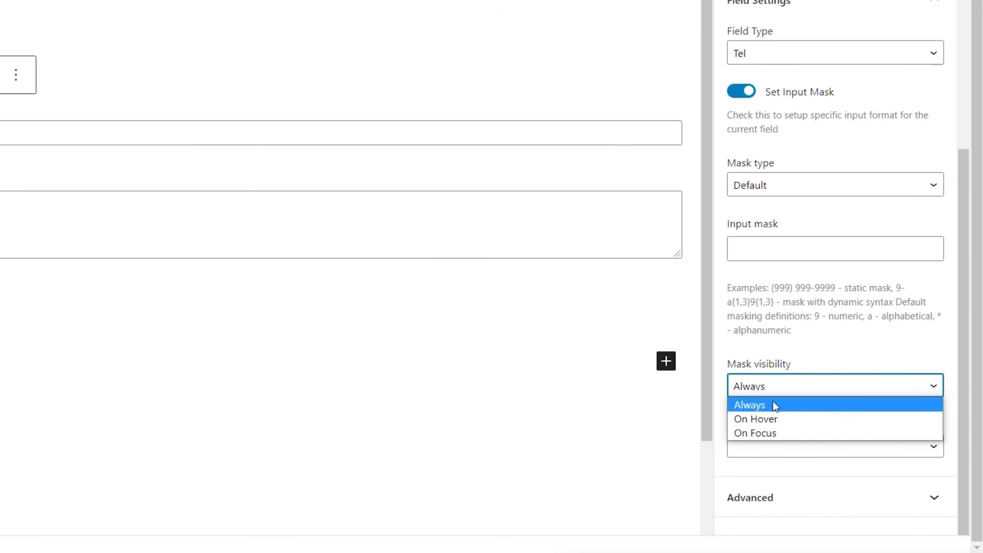
pyautogui.moveTo(788, 368)
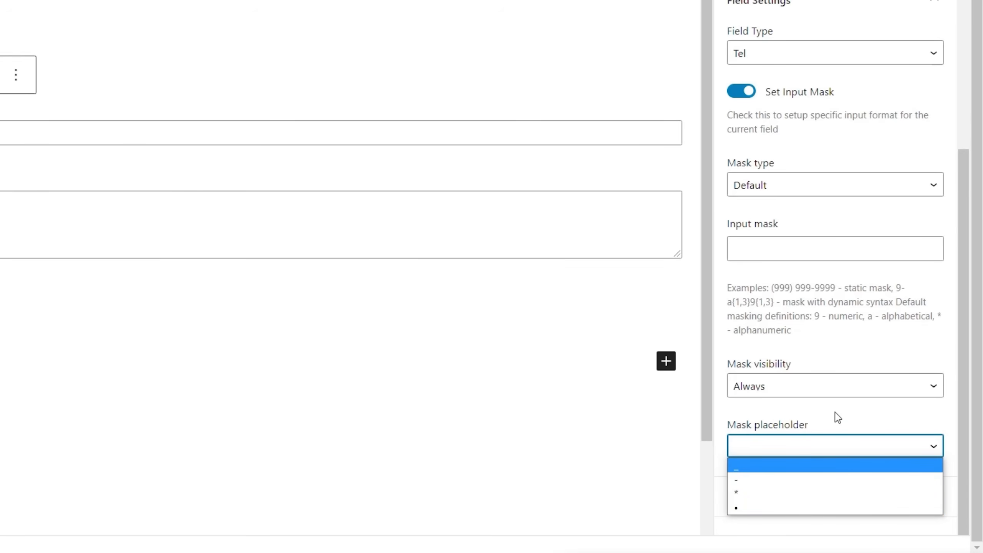
pyautogui.moveTo(743, 99)
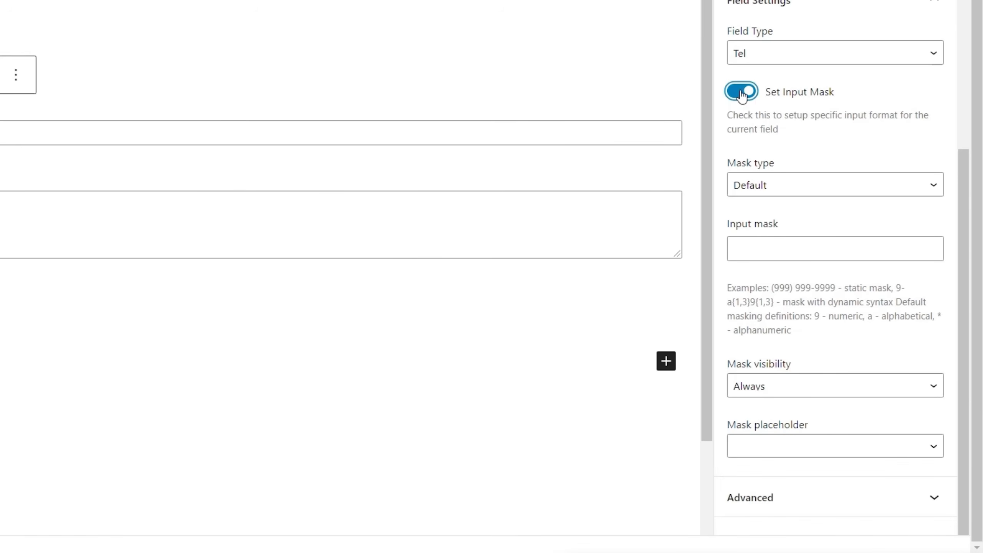
pyautogui.click(740, 92)
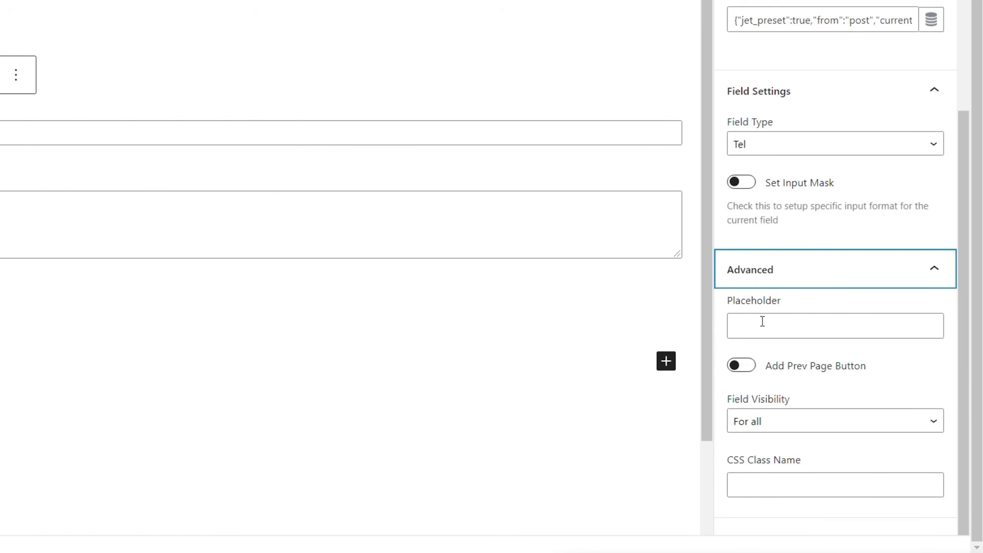
pyautogui.moveTo(764, 370)
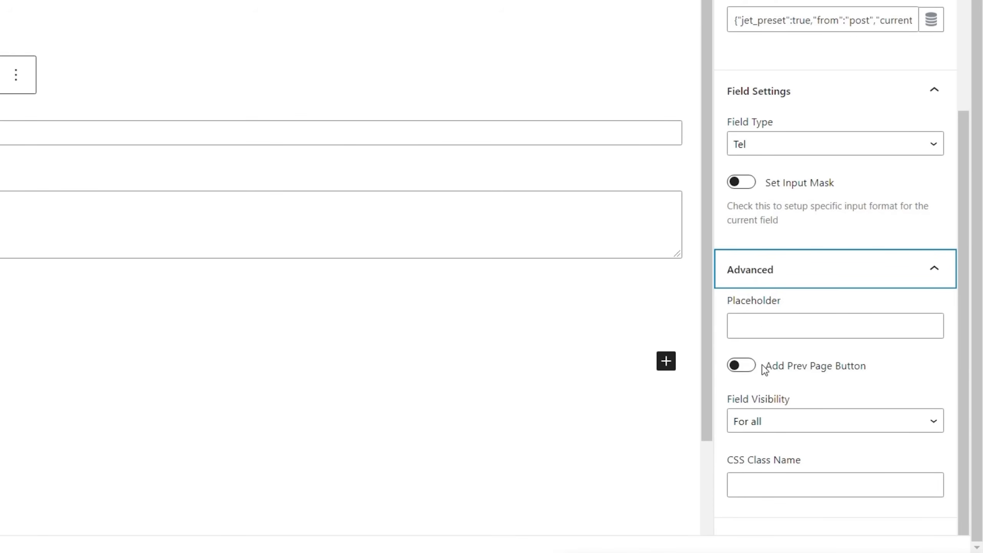
# Review the Advanced panel and keep Field Visibility as For all
pyautogui.click(741, 365)
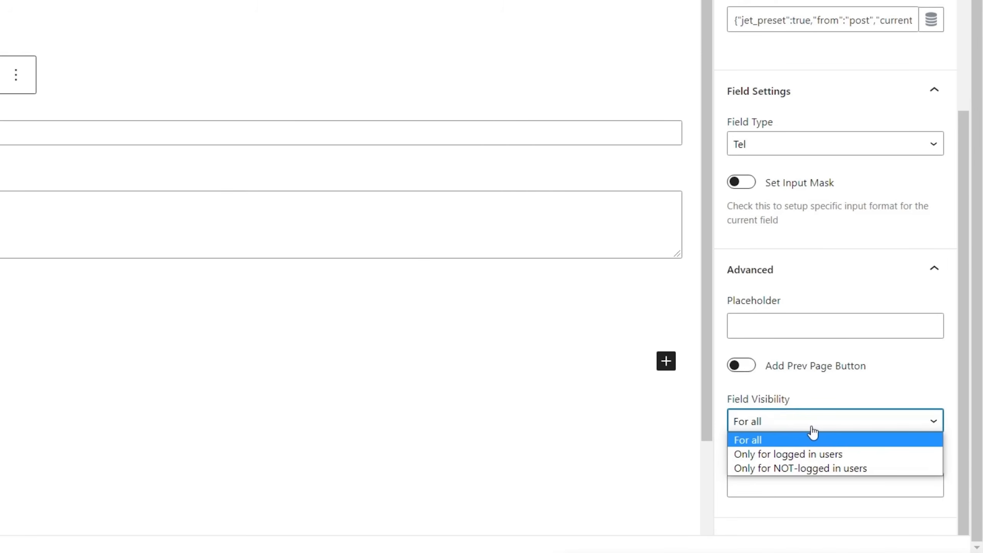
pyautogui.click(747, 439)
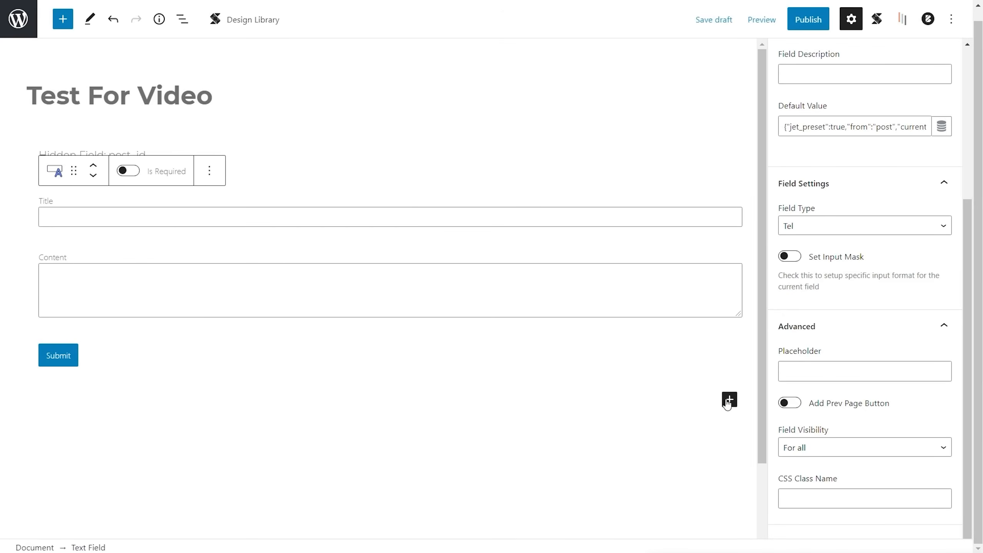
# Add a Text Field labelled User Name, keeping its field name field_name
pyautogui.click(729, 399)
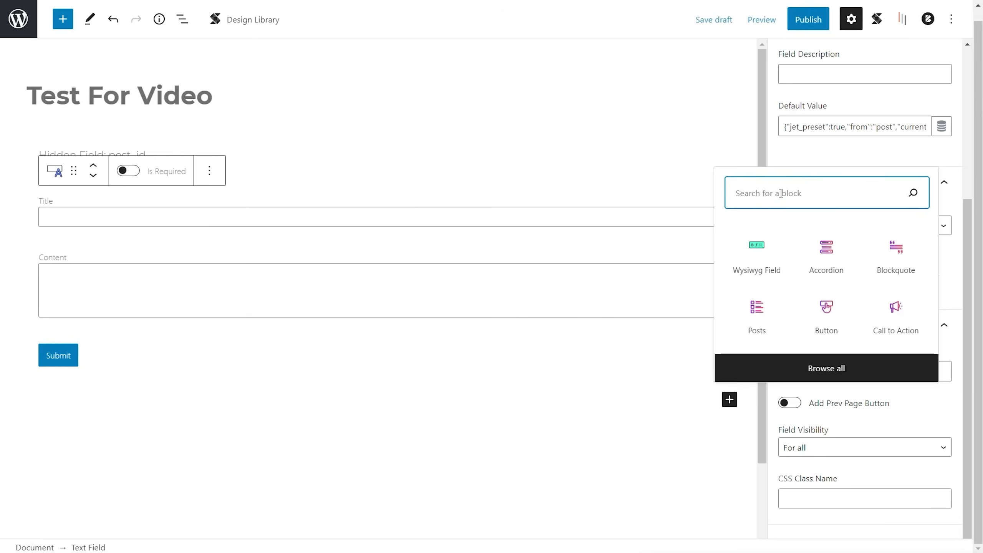
pyautogui.write('tex')
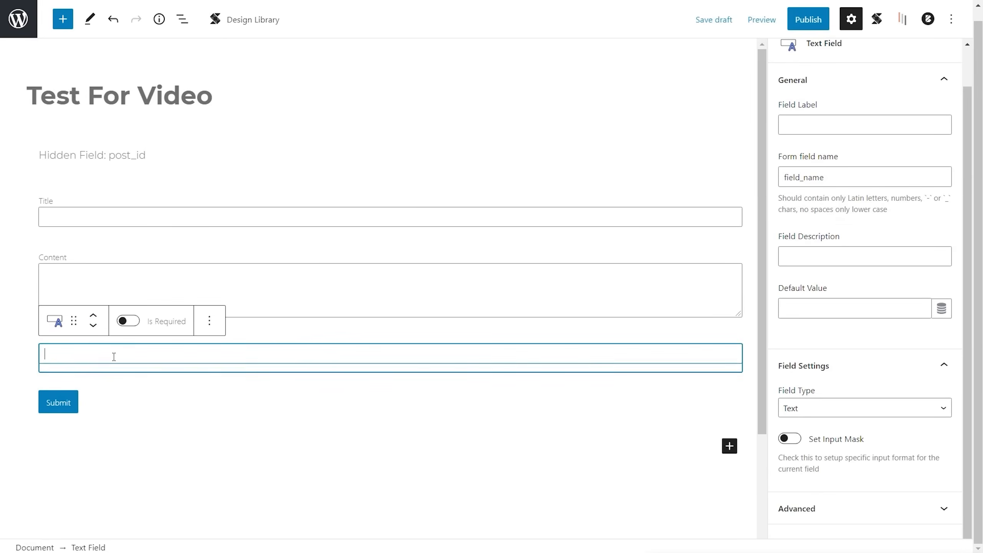
pyautogui.moveTo(225, 348)
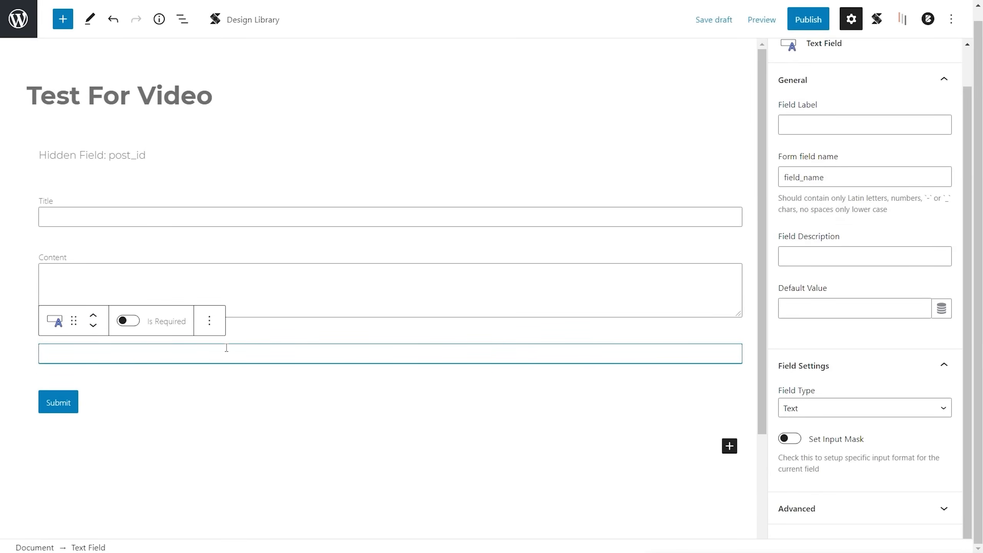
pyautogui.click(864, 124)
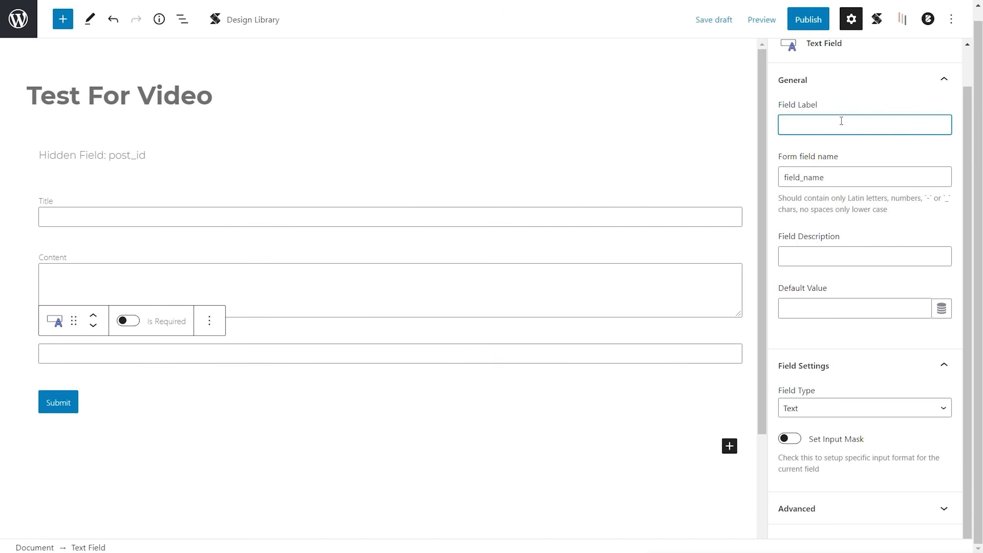
pyautogui.write('User Name')
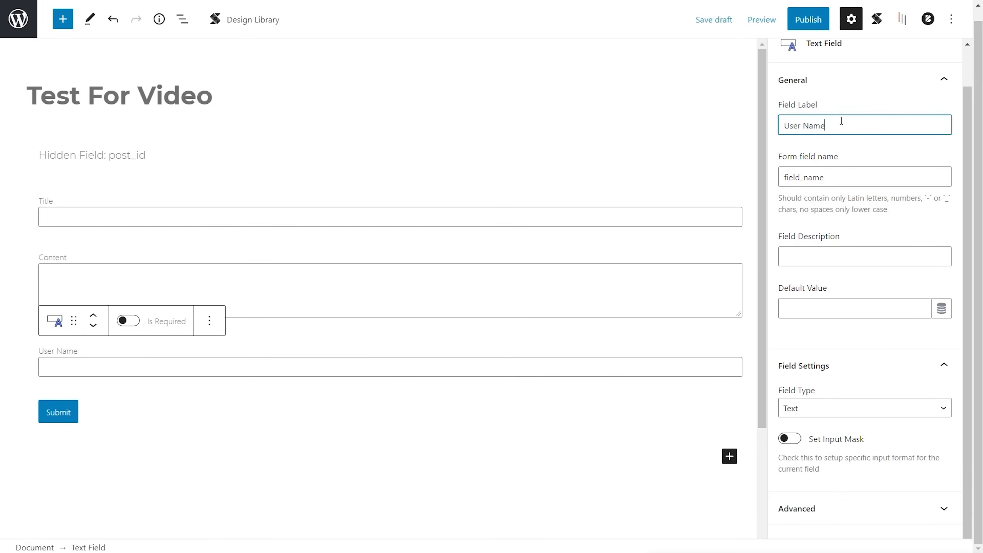
pyautogui.write('name')
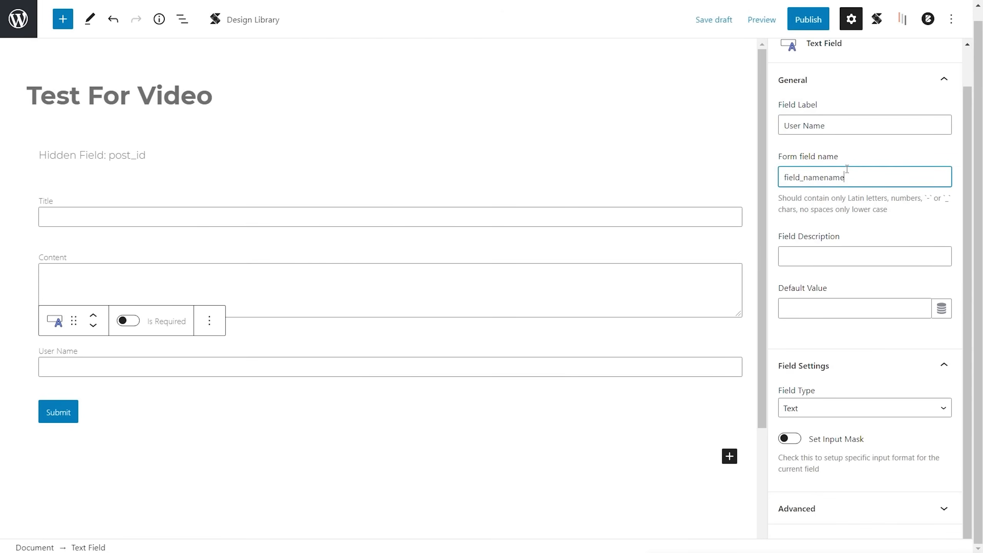
pyautogui.press('BackSpace')
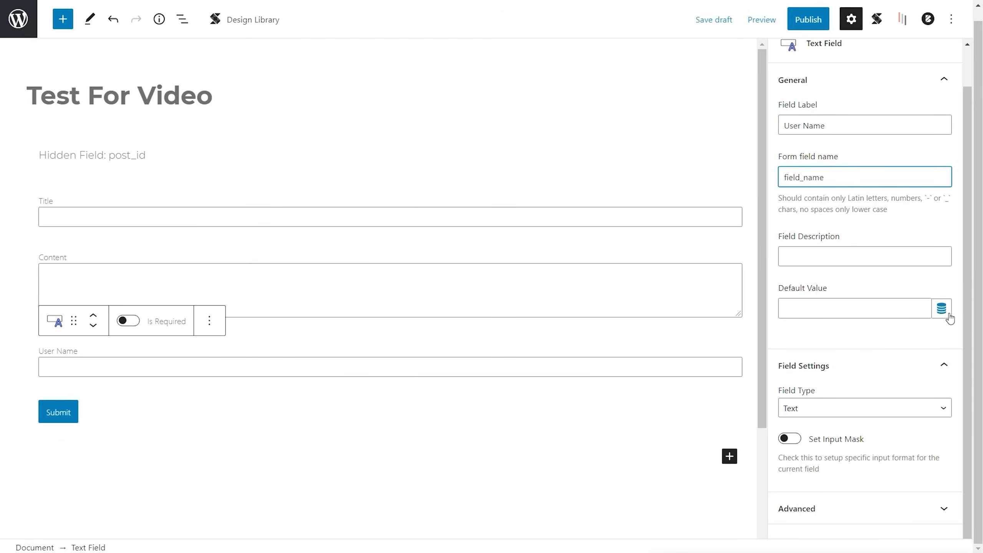
# Preset User Name's default from User → Current user → First Name and apply
pyautogui.click(943, 308)
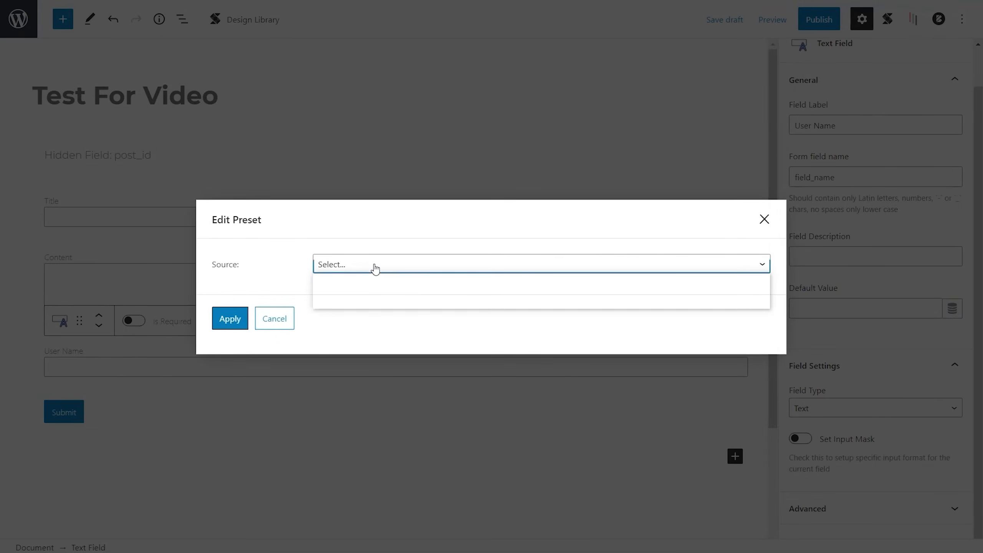
pyautogui.click(540, 264)
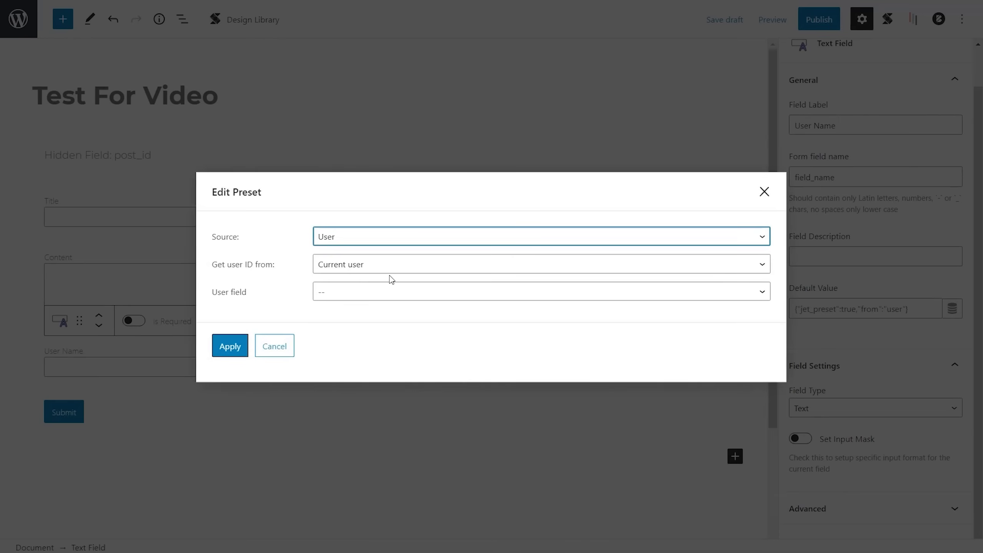
pyautogui.click(539, 264)
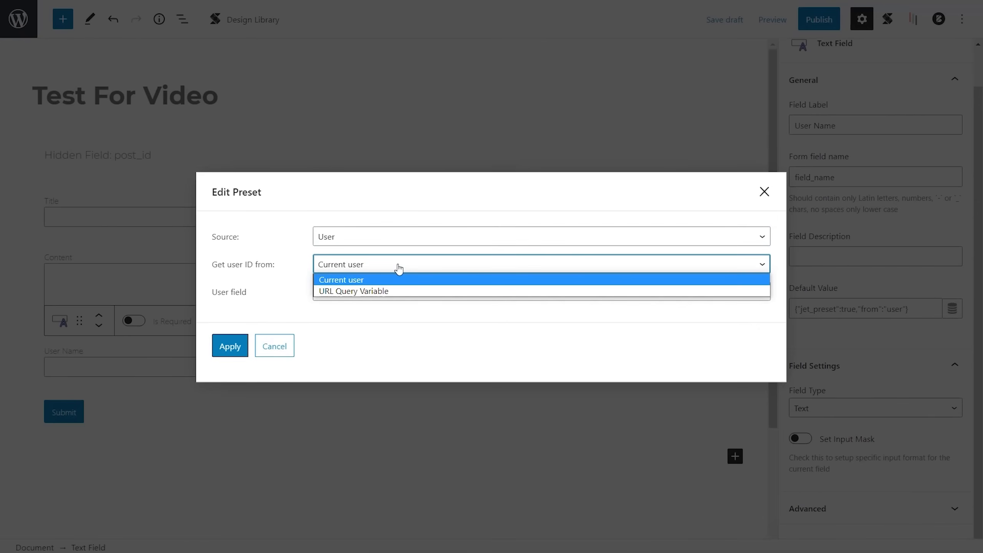
pyautogui.moveTo(395, 284)
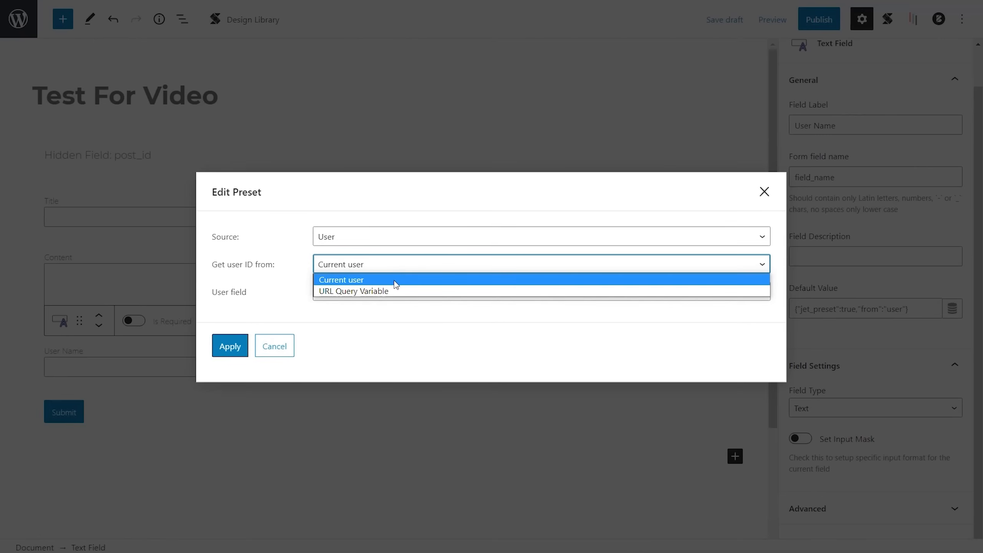
pyautogui.click(341, 280)
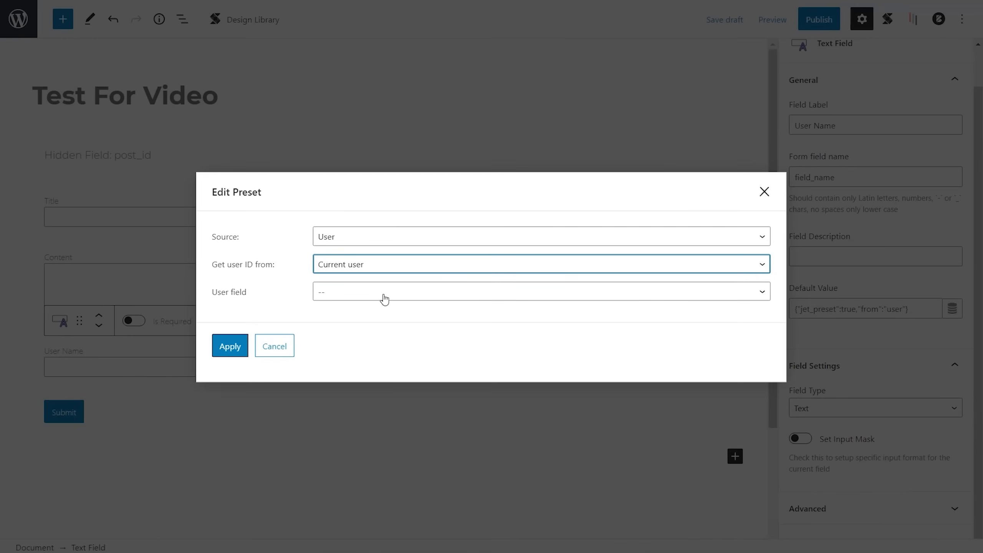
pyautogui.click(541, 291)
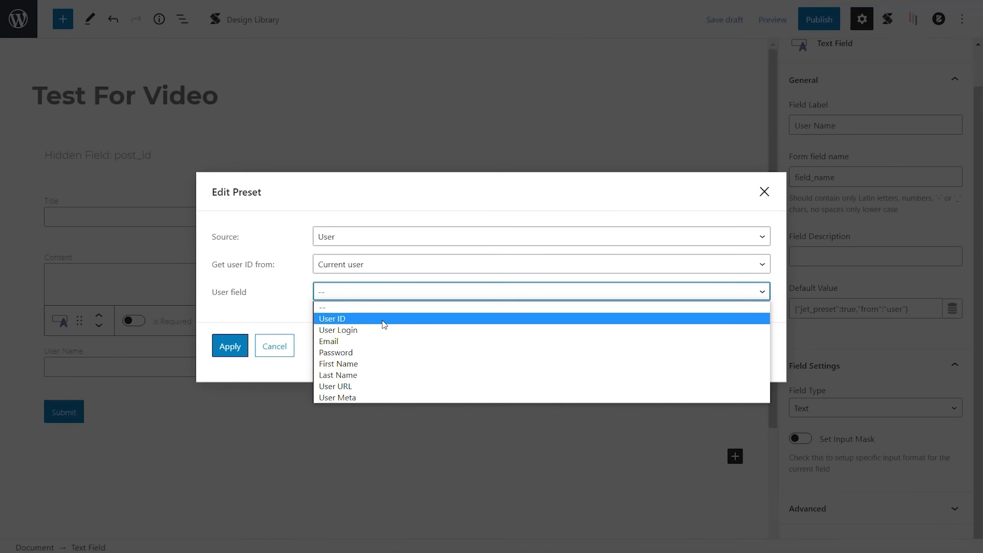
pyautogui.click(338, 363)
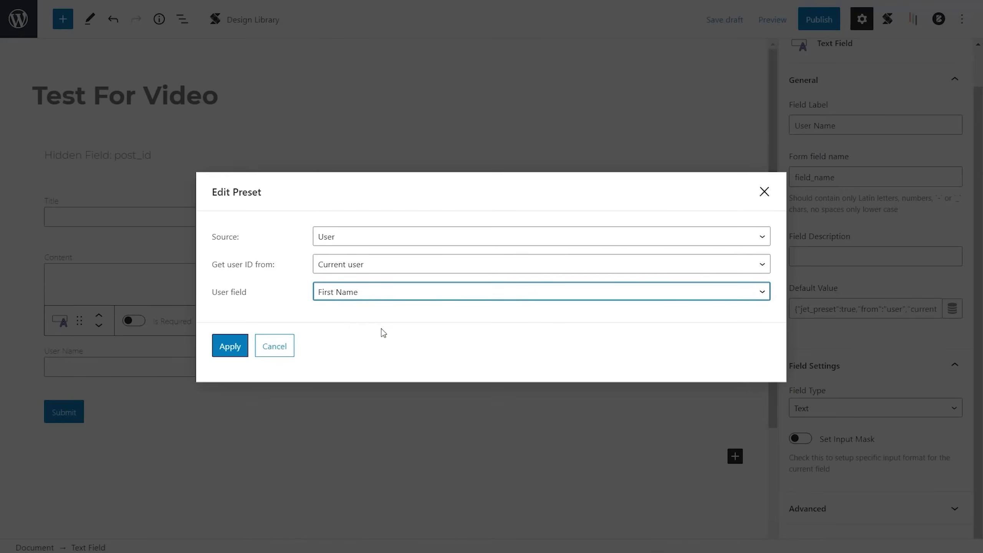
pyautogui.moveTo(230, 346)
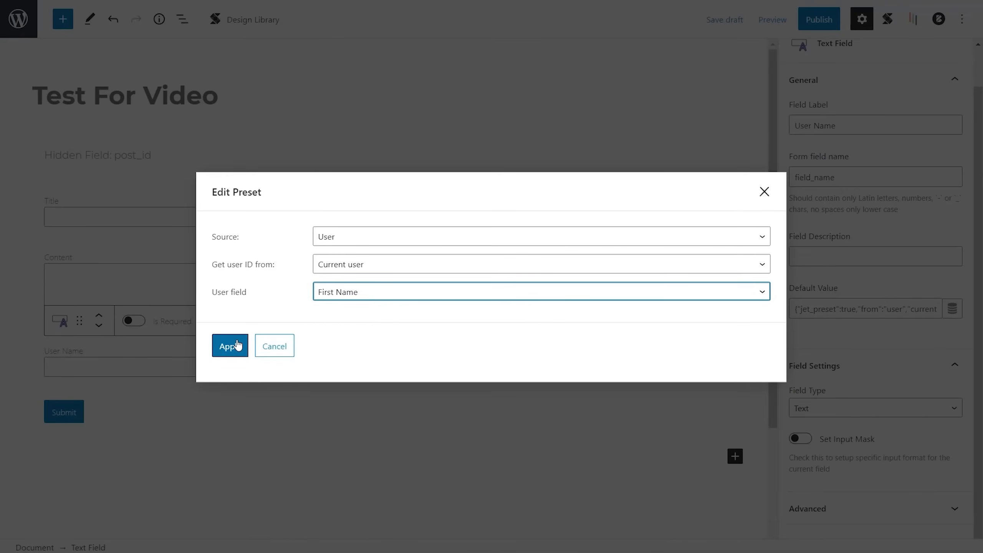
pyautogui.click(230, 346)
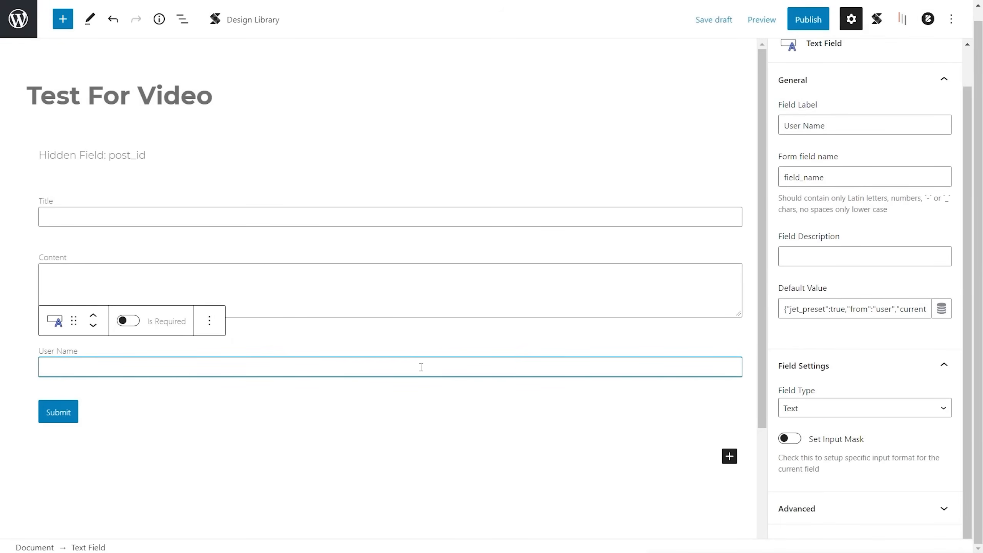
# Set the User Name field's visibility to Only for logged in users
pyautogui.click(210, 320)
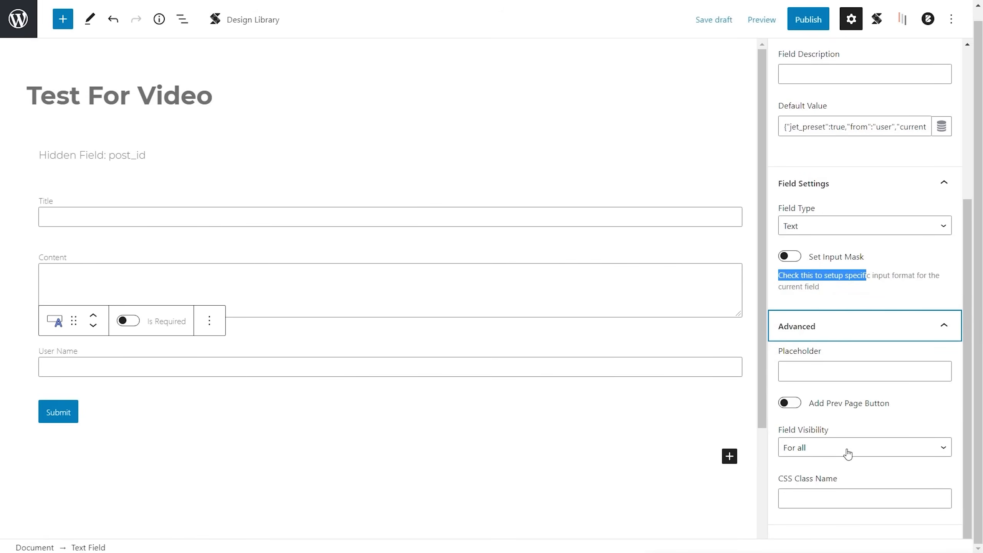
pyautogui.click(863, 447)
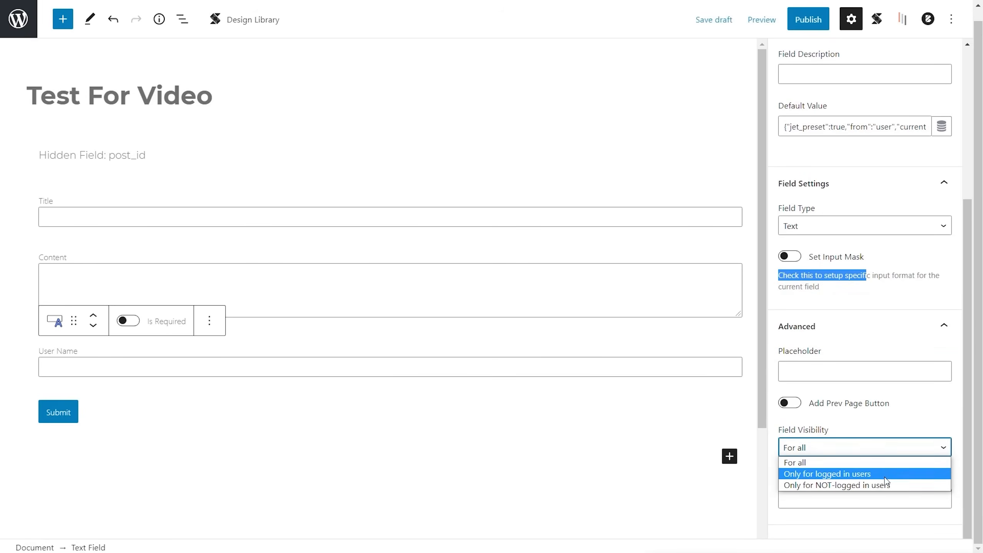
pyautogui.click(827, 474)
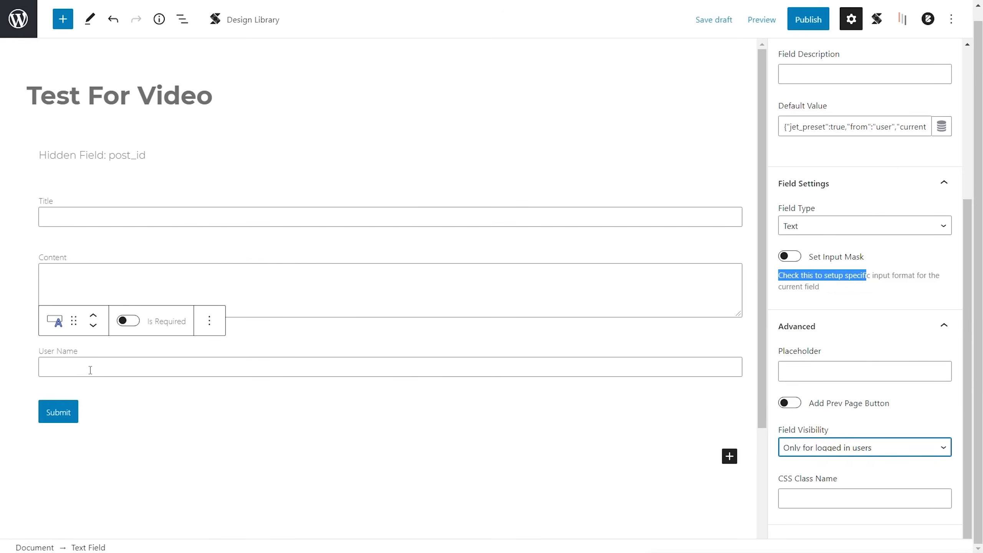
pyautogui.click(210, 320)
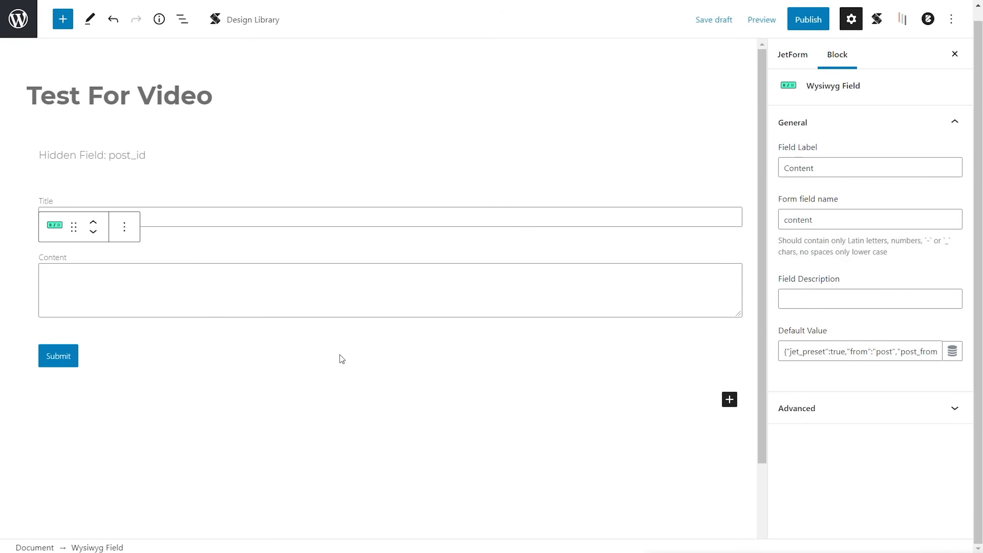
pyautogui.moveTo(427, 330)
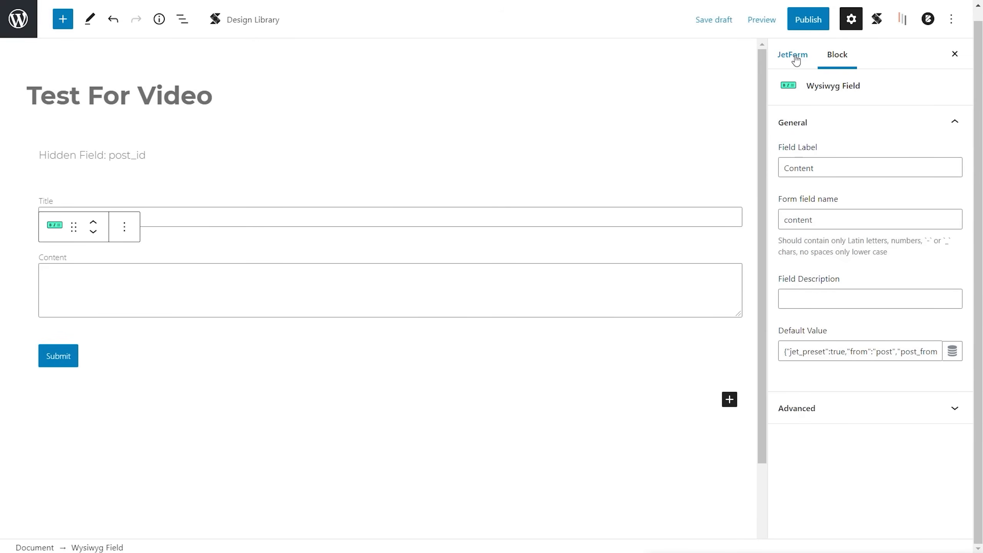
# In the form-wide settings, set the Required Mark to * for required fields
pyautogui.click(791, 55)
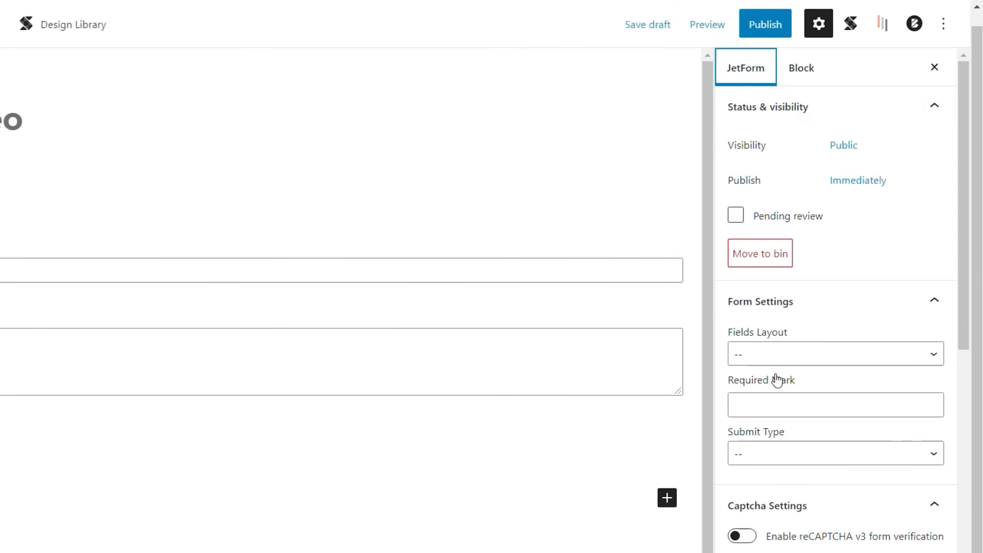
pyautogui.click(834, 354)
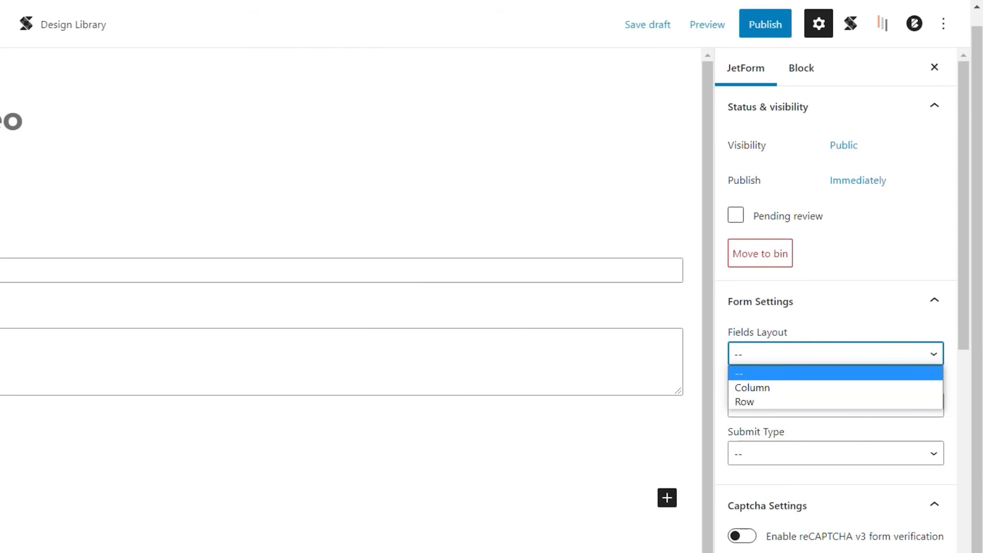
pyautogui.moveTo(744, 401)
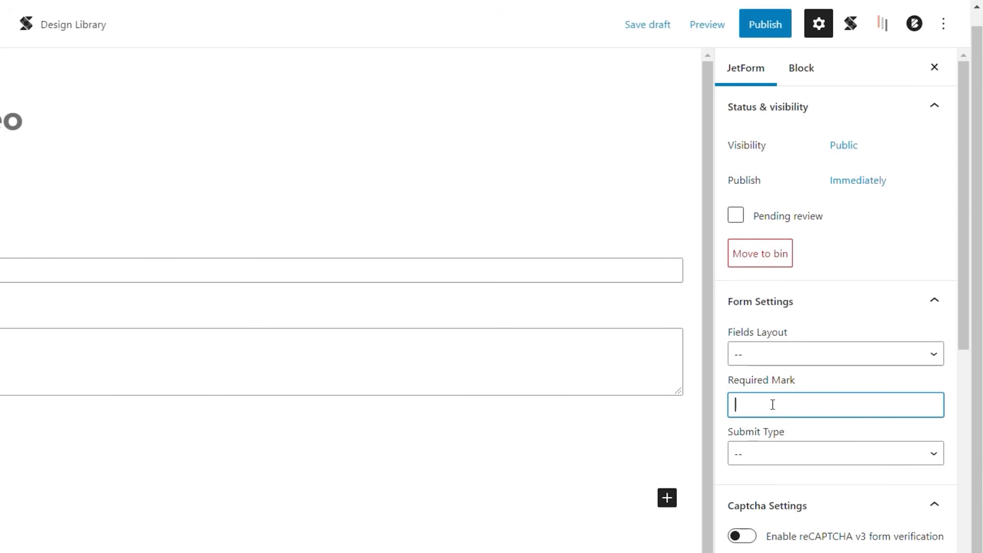
pyautogui.write('*')
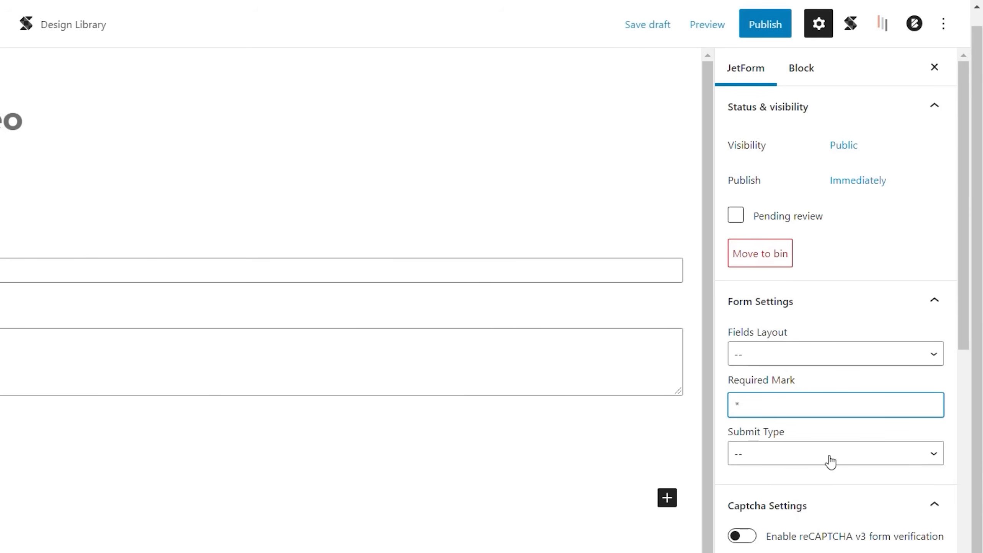
# Set Submit Type to Page Reload, leaving reCAPTCHA verification off
pyautogui.click(834, 452)
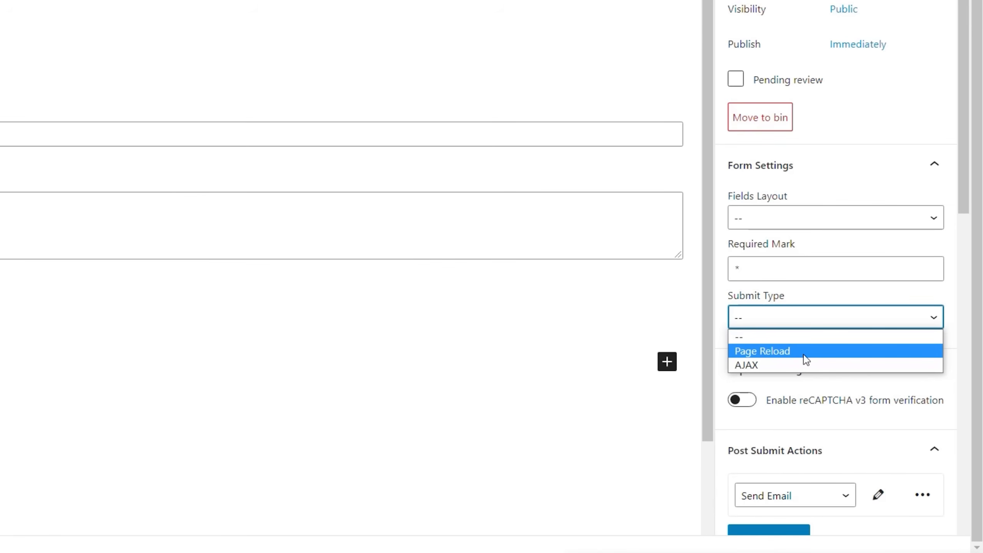
pyautogui.click(763, 350)
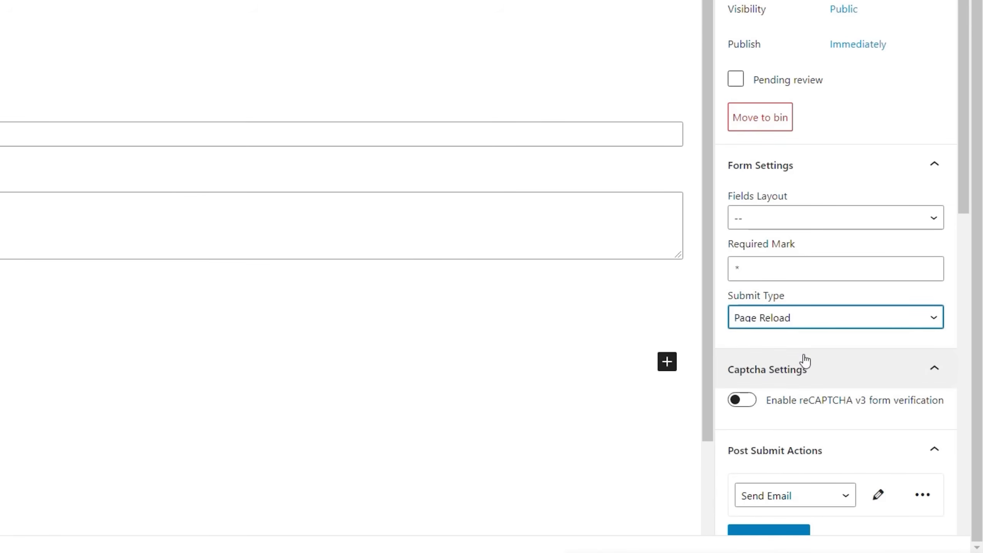
pyautogui.scroll(-3)
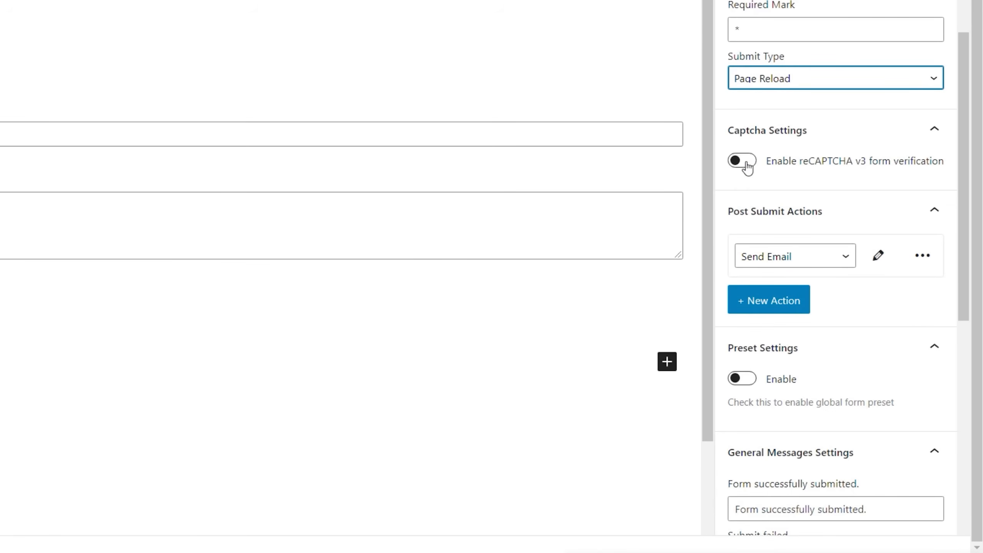
pyautogui.click(742, 160)
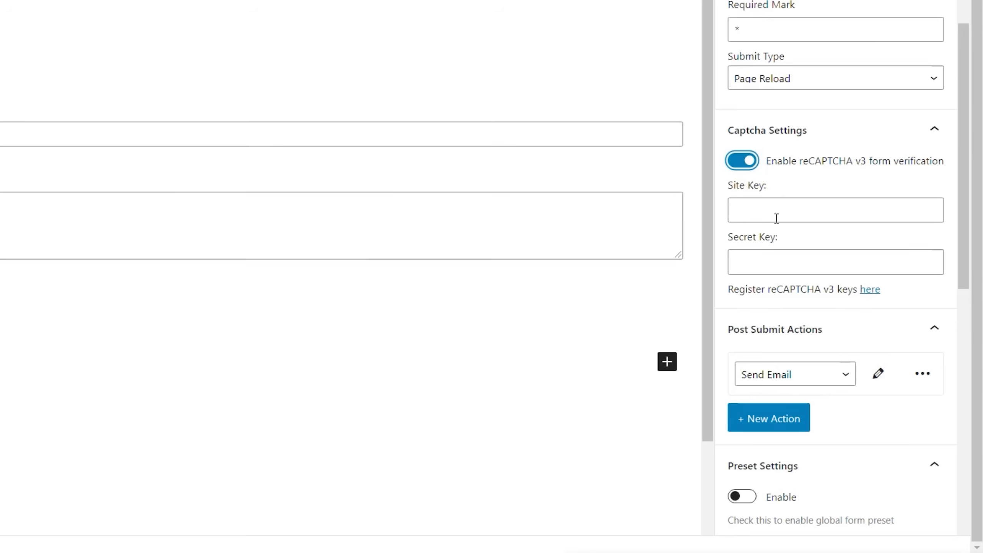
pyautogui.click(742, 160)
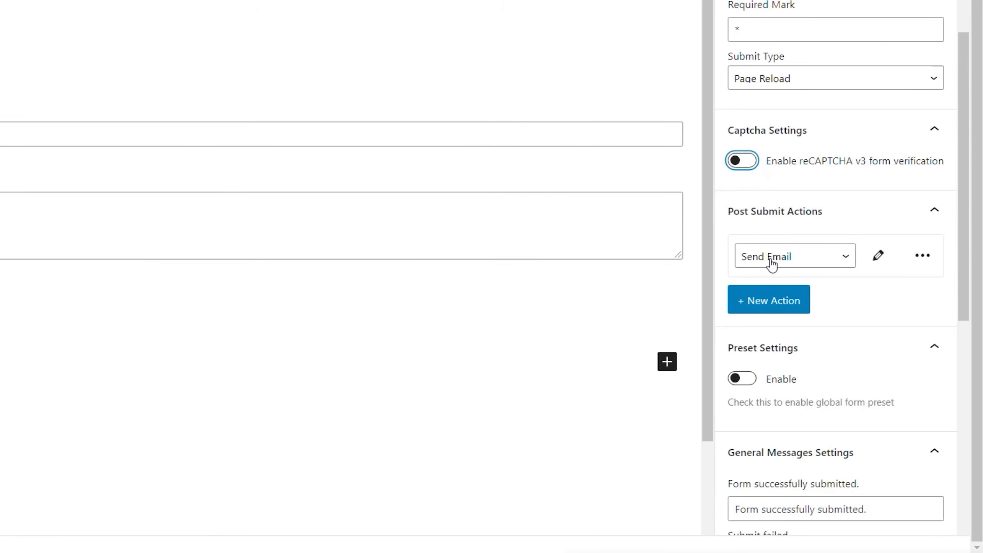
pyautogui.moveTo(850, 262)
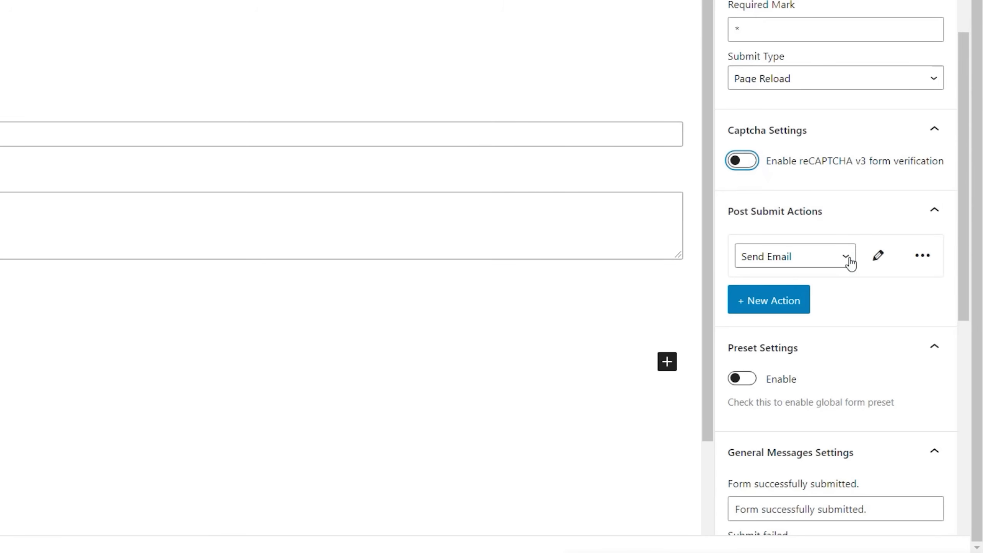
pyautogui.click(794, 256)
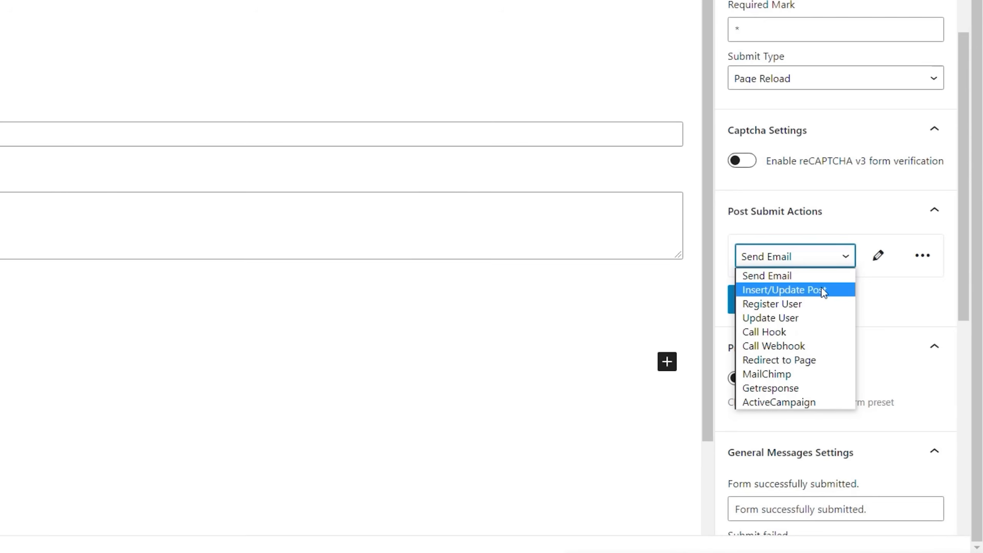
pyautogui.moveTo(823, 318)
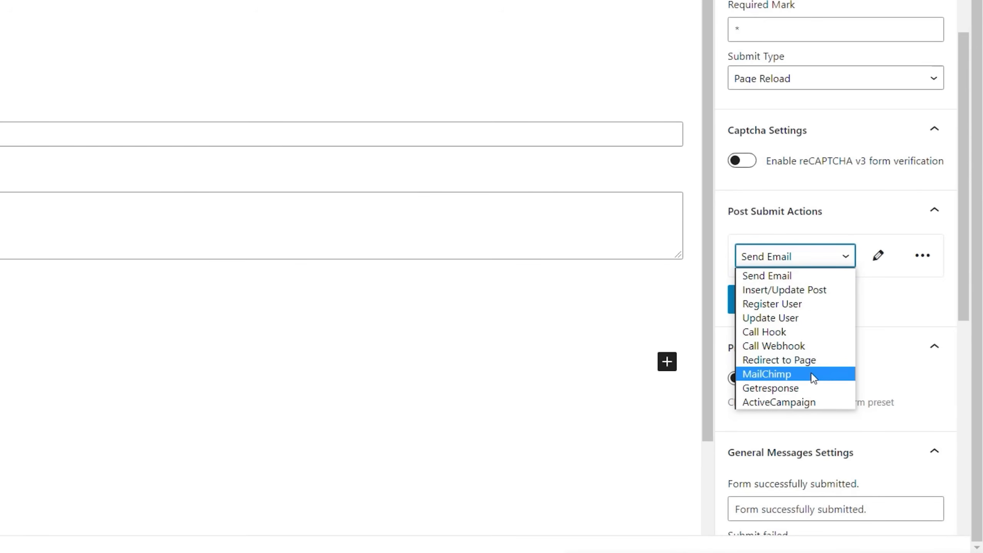
pyautogui.moveTo(780, 401)
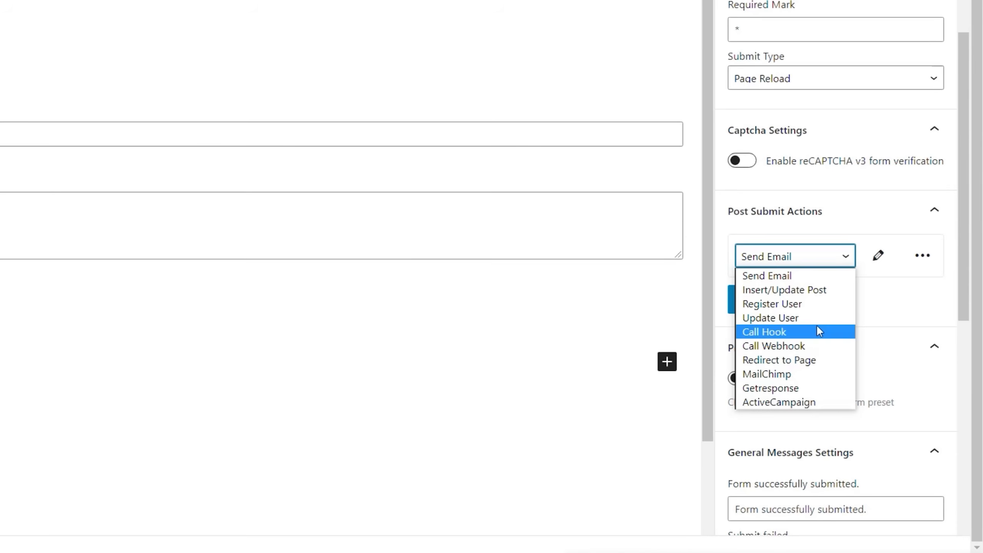
pyautogui.moveTo(815, 299)
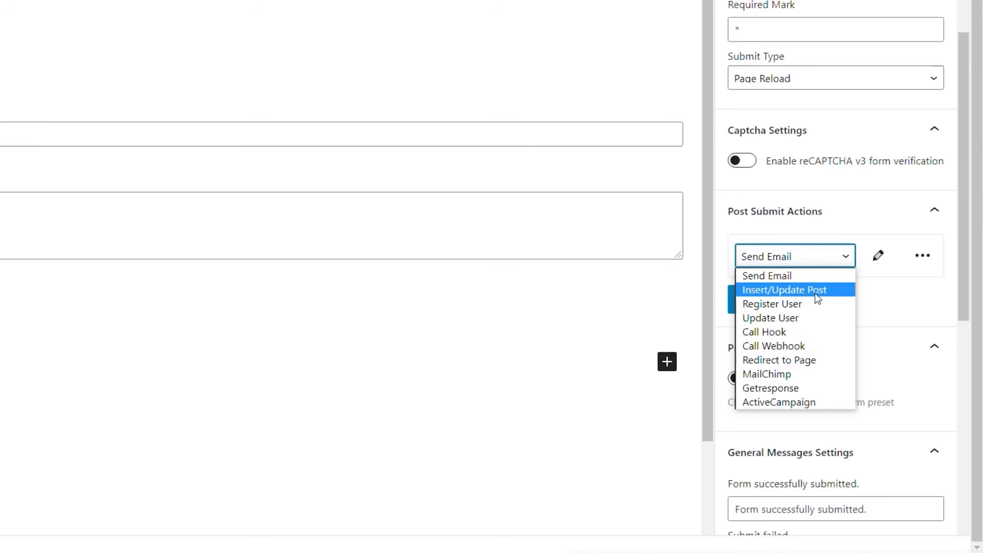
# Switch the post-submit action to Insert/Update Post and open its edit settings
pyautogui.click(784, 289)
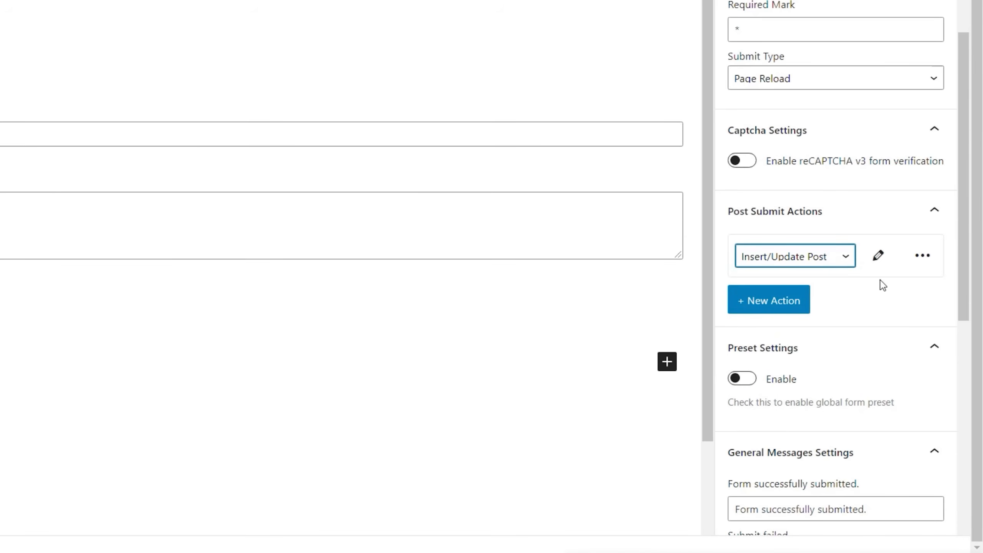
pyautogui.click(878, 256)
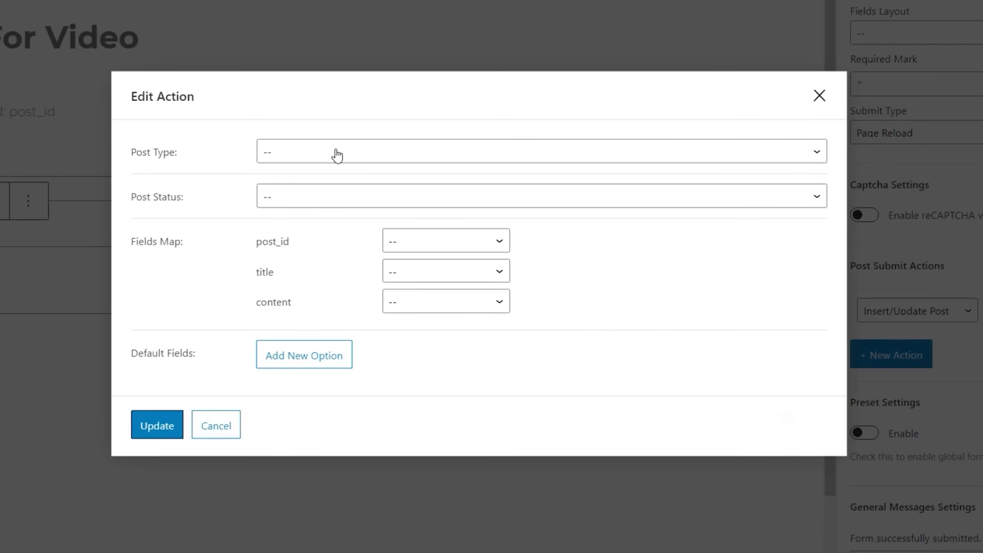
# Target regular Posts with Published status in the Insert/Update Post action
pyautogui.click(539, 151)
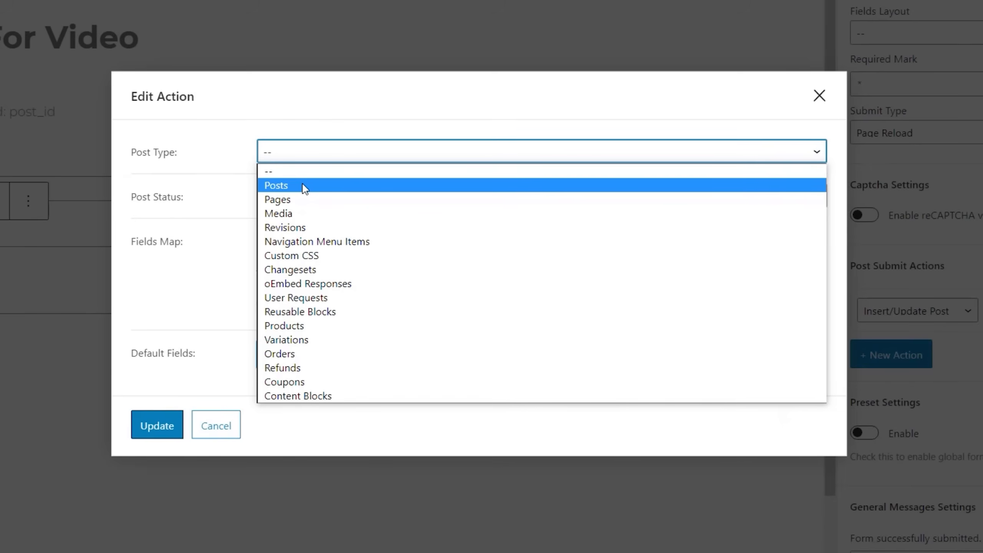
pyautogui.click(276, 185)
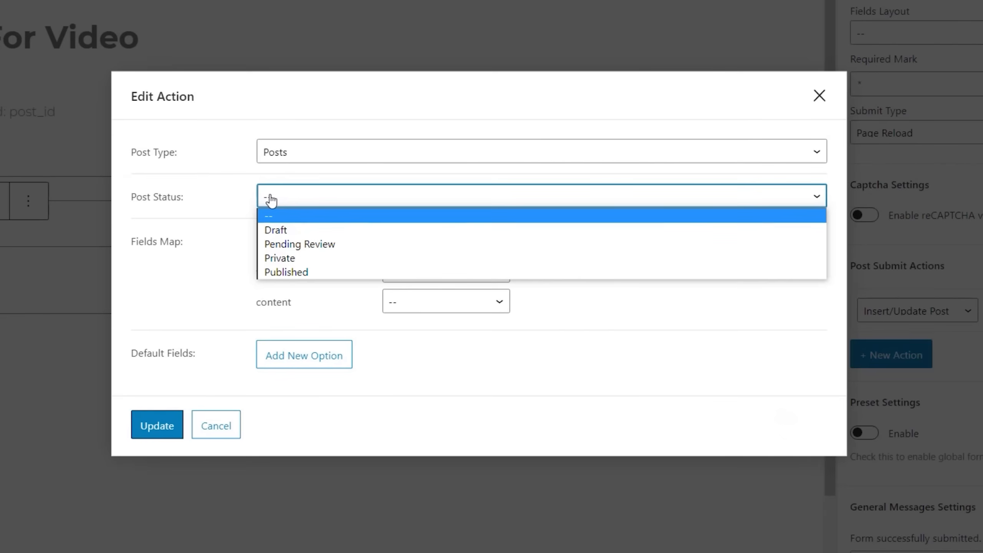
pyautogui.click(286, 271)
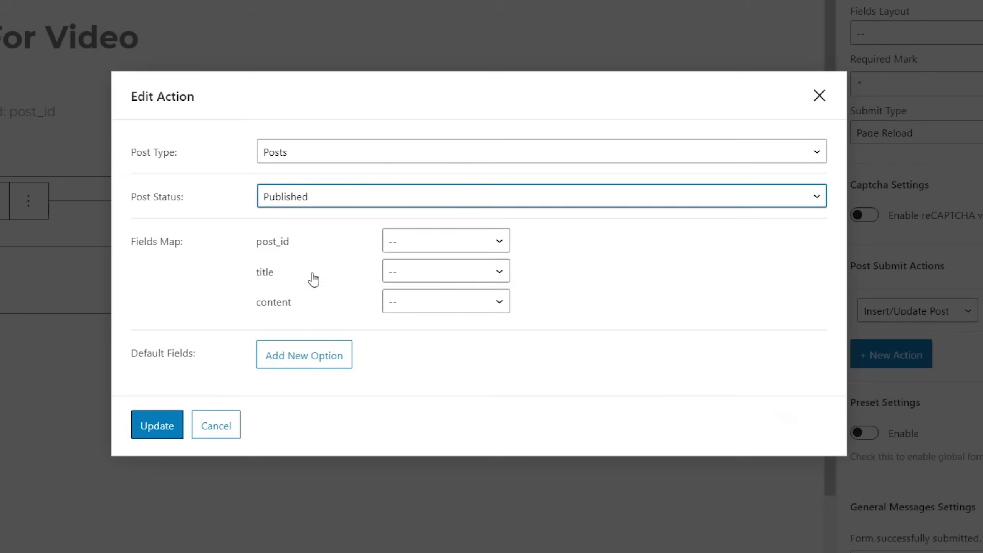
pyautogui.moveTo(176, 272)
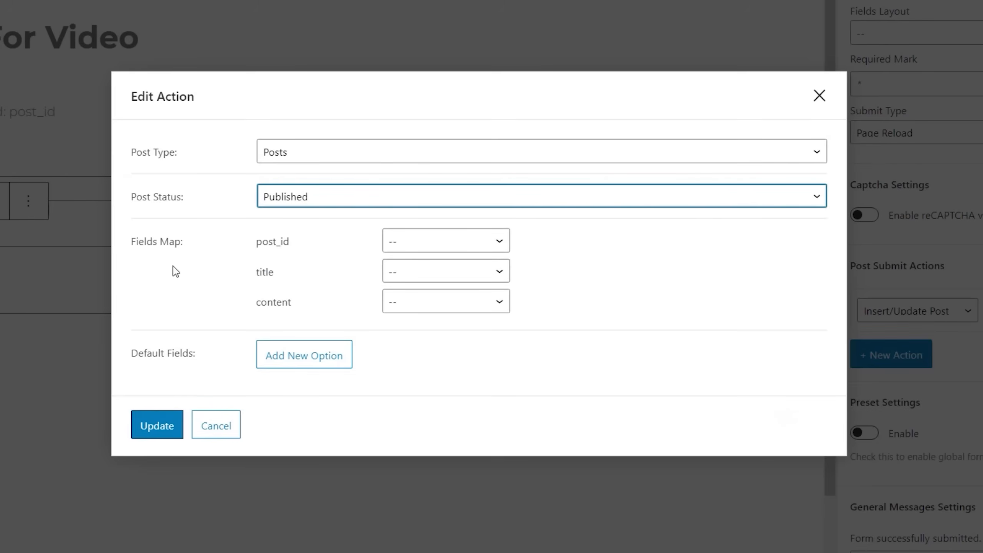
pyautogui.moveTo(309, 313)
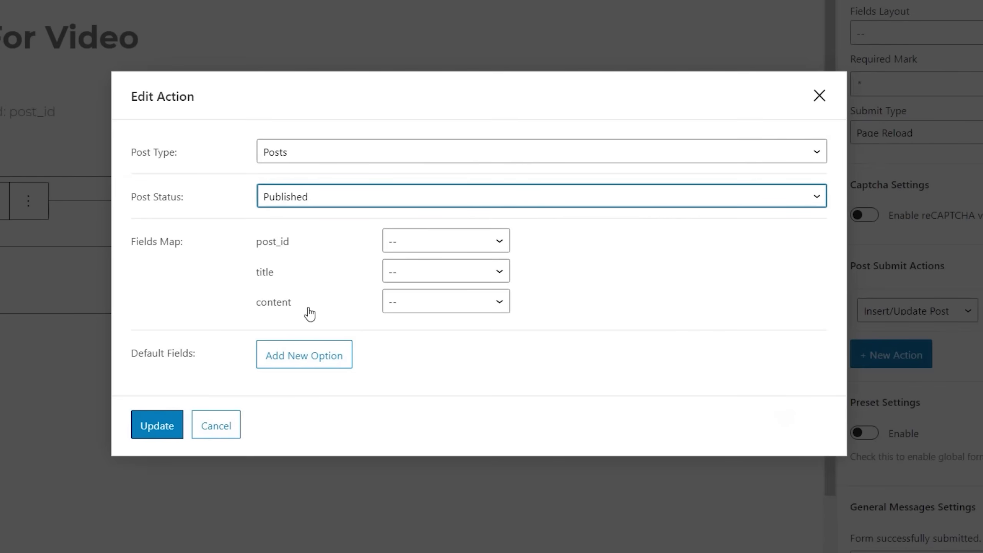
pyautogui.moveTo(399, 245)
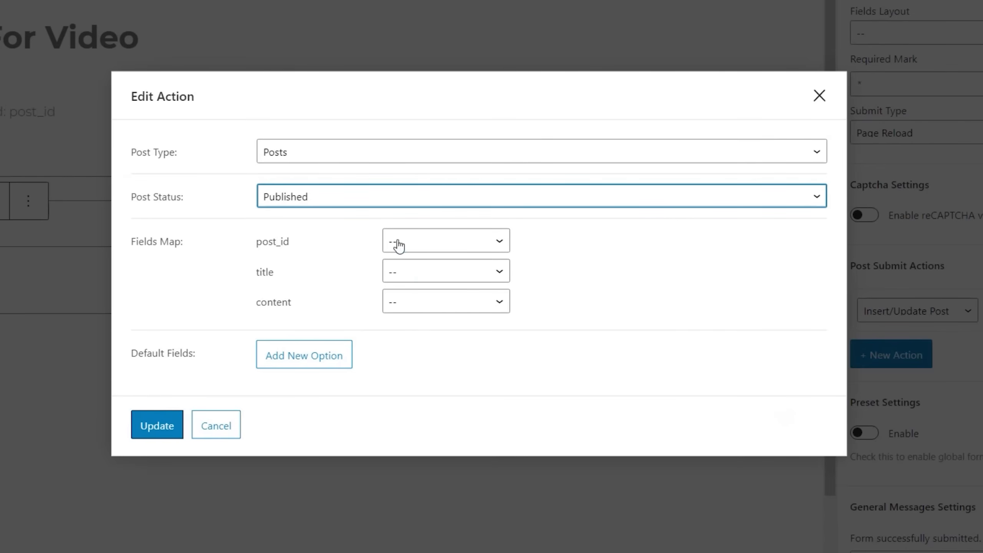
# Map post_id→Post ID, title→Post Title, content→Post Content and save the action
pyautogui.click(445, 240)
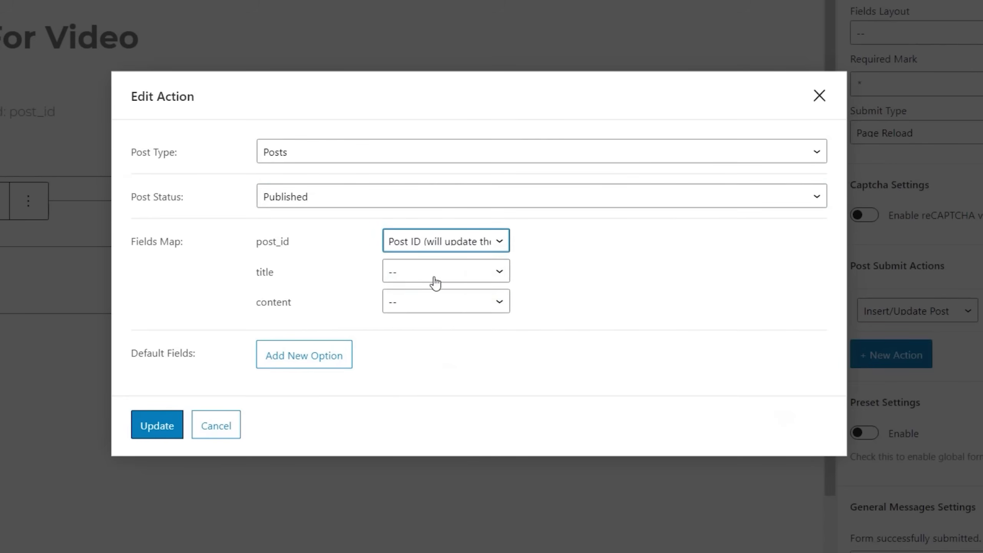
pyautogui.click(446, 301)
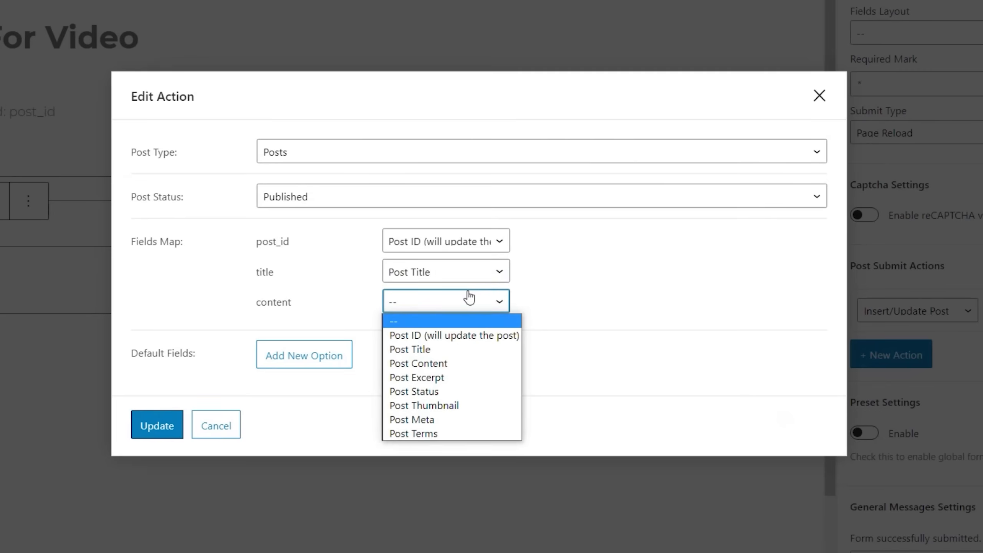
pyautogui.click(418, 364)
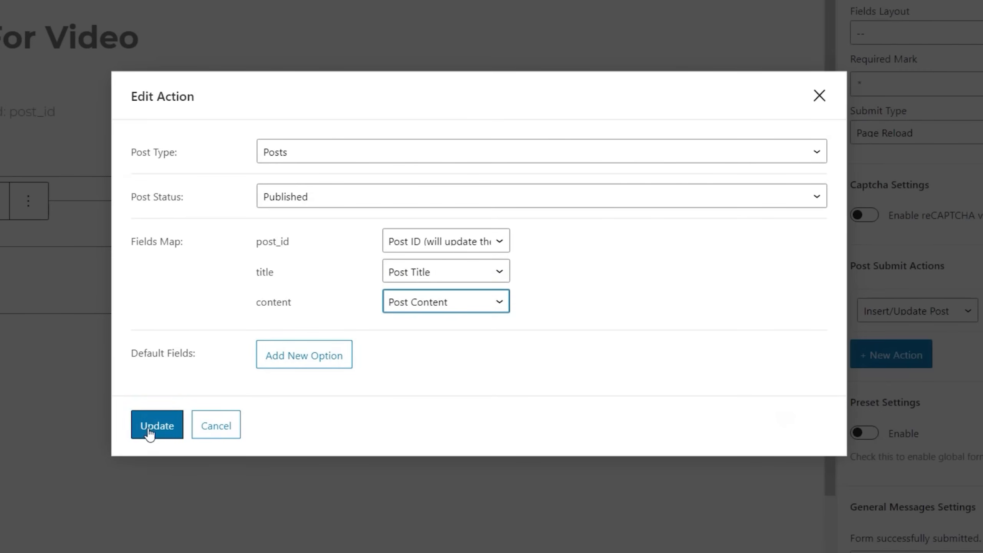
pyautogui.click(156, 425)
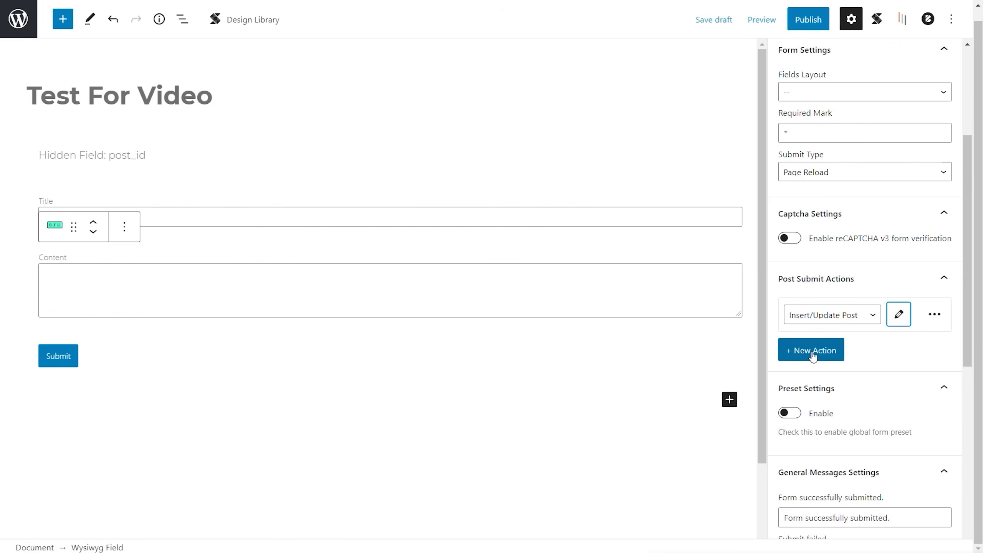
pyautogui.click(811, 350)
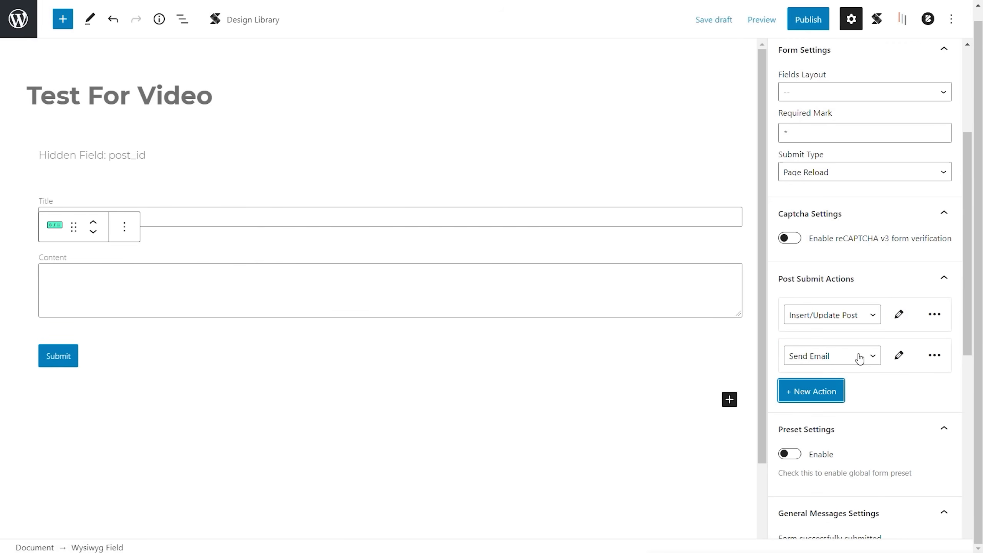
pyautogui.click(898, 355)
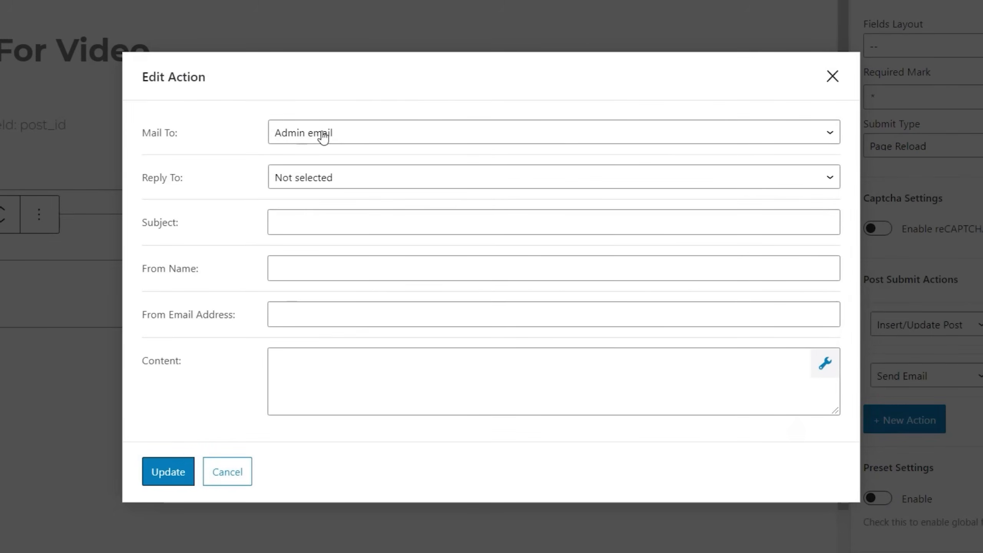
pyautogui.moveTo(376, 135)
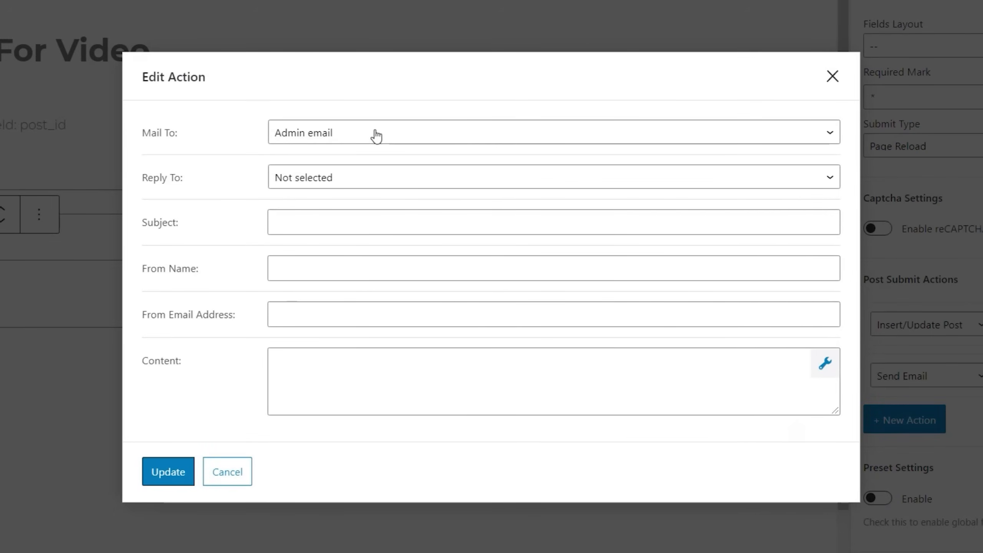
pyautogui.moveTo(374, 183)
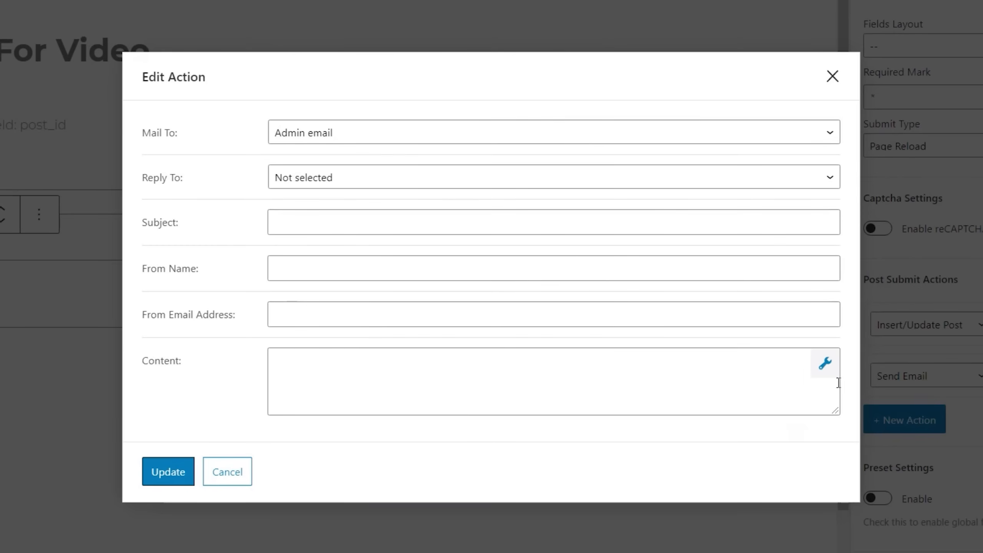
pyautogui.click(825, 364)
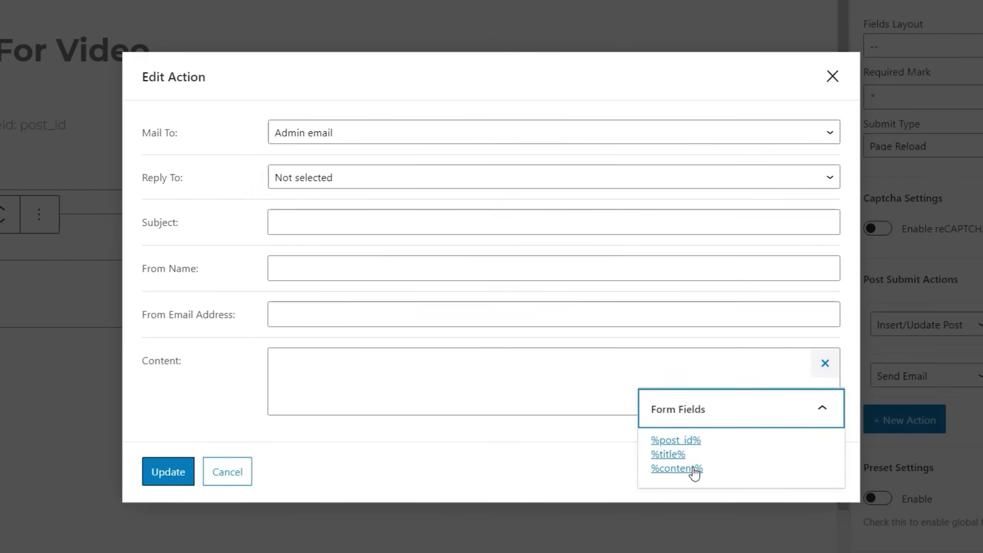
pyautogui.moveTo(387, 374)
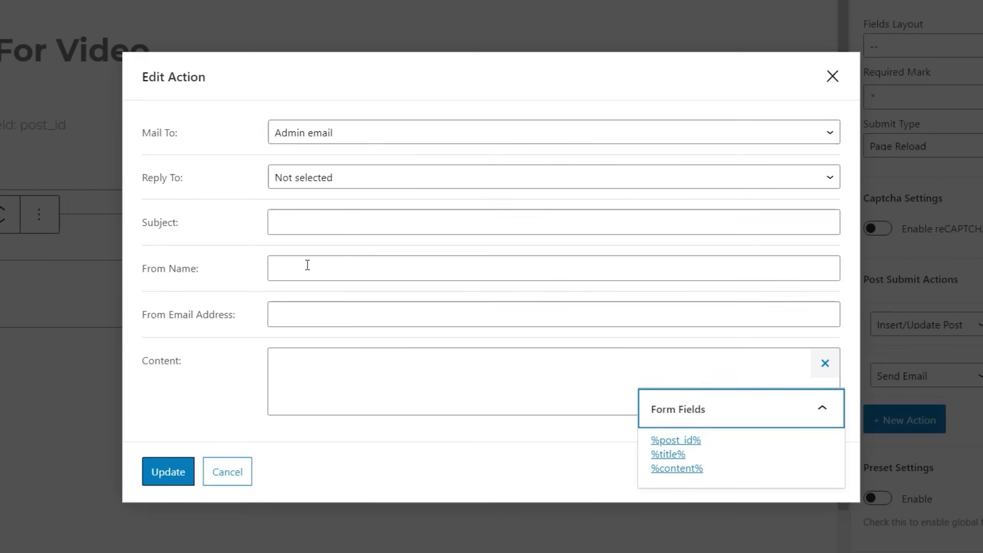
pyautogui.moveTo(313, 308)
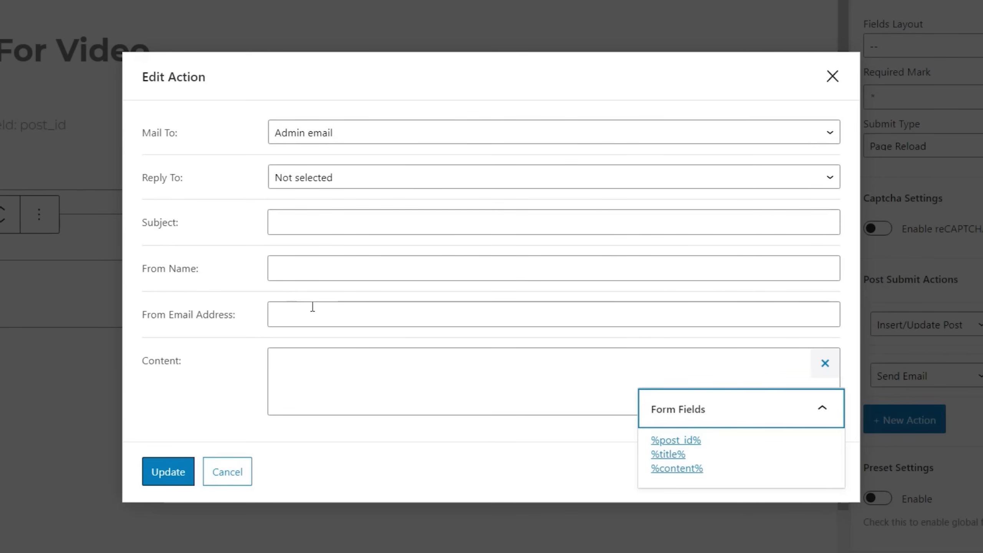
pyautogui.moveTo(312, 307)
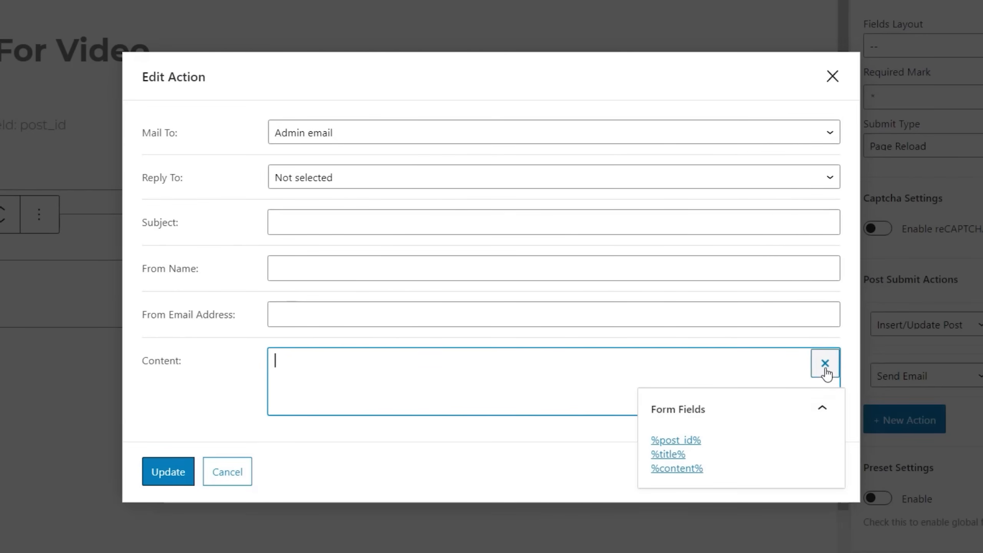
pyautogui.click(824, 363)
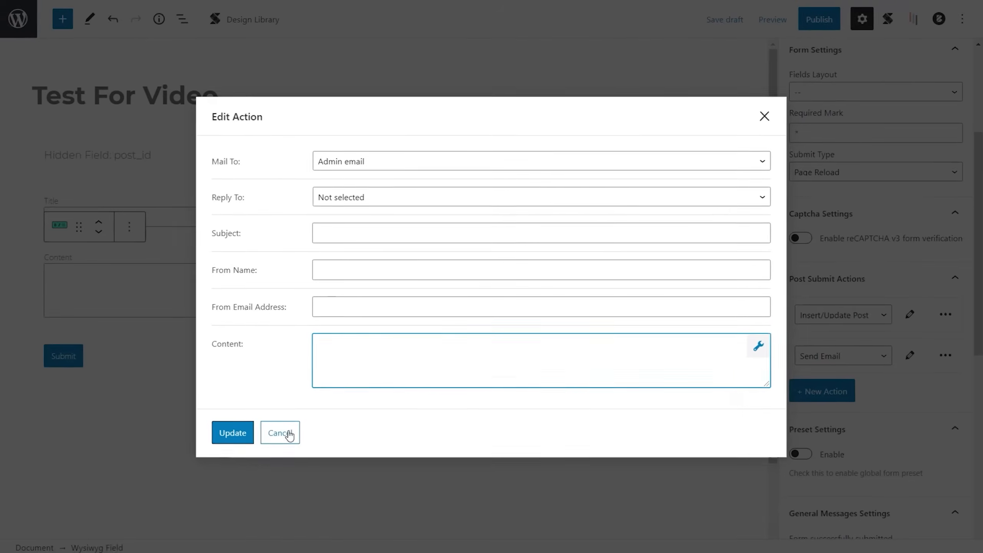
pyautogui.click(280, 433)
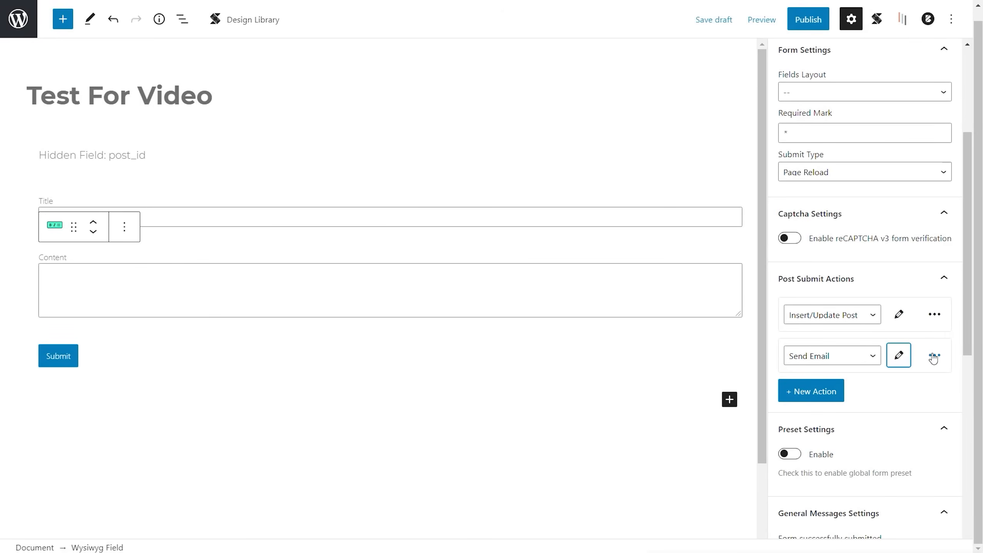
pyautogui.click(934, 356)
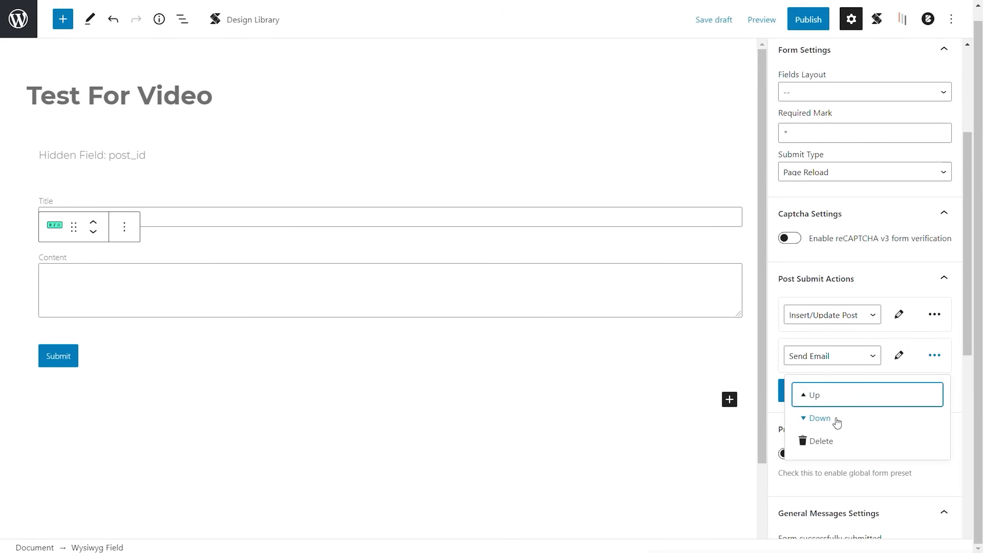
pyautogui.moveTo(870, 415)
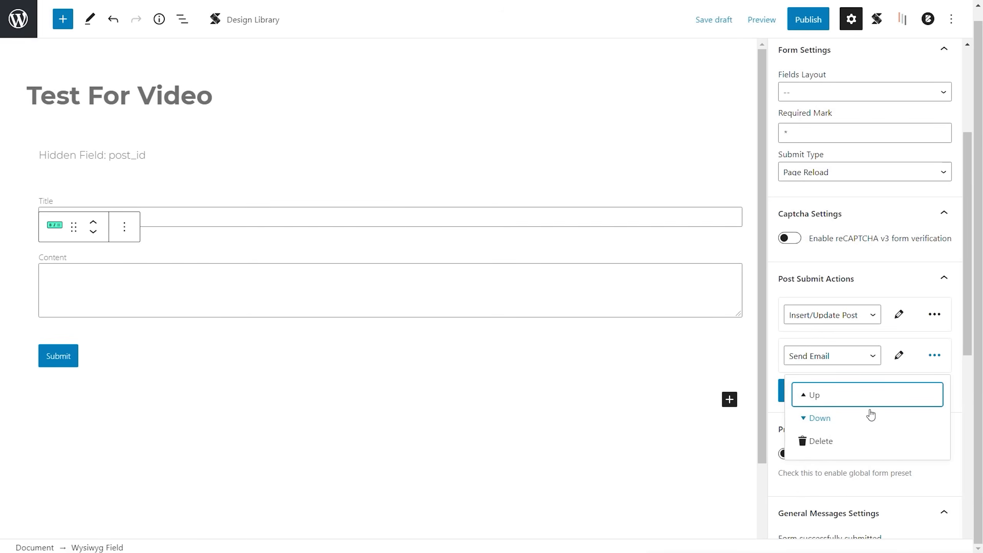
pyautogui.click(818, 441)
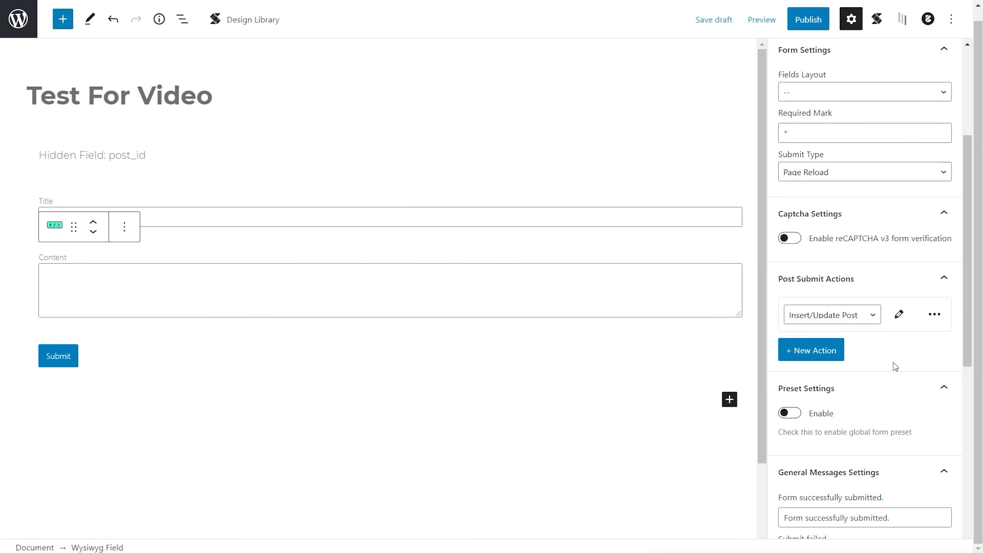
# Leave the global form preset off and publish the Test For Video form
pyautogui.scroll(-3)
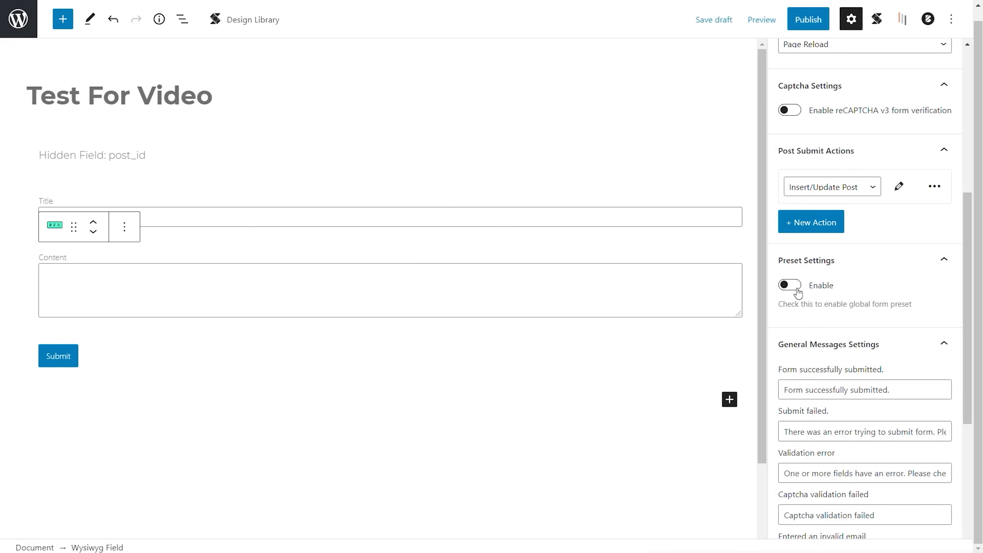
pyautogui.click(789, 285)
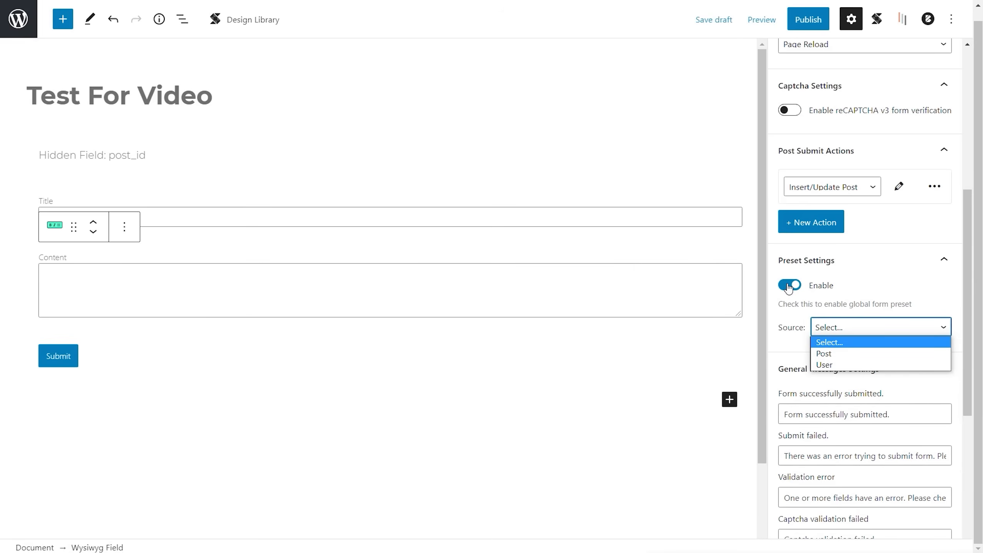
pyautogui.click(789, 285)
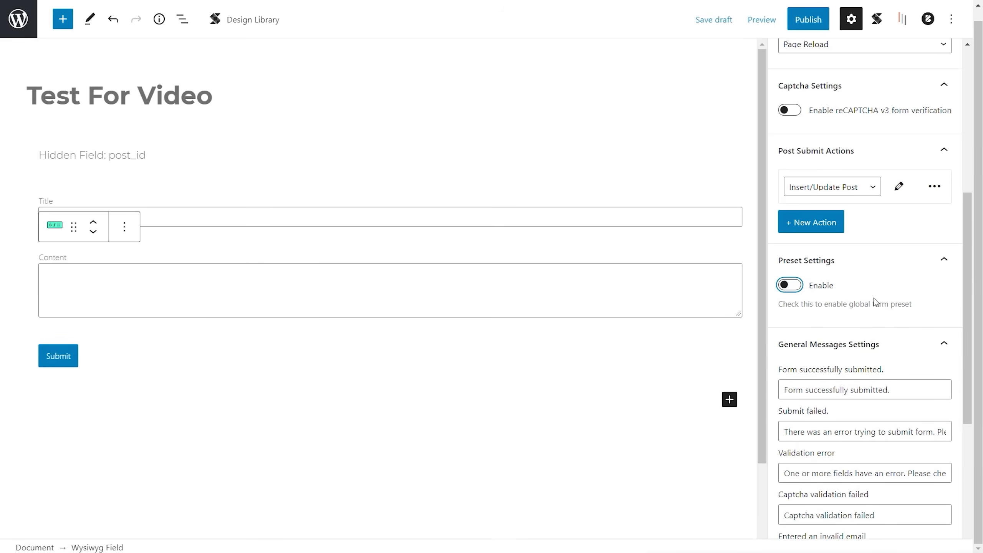
pyautogui.scroll(-3)
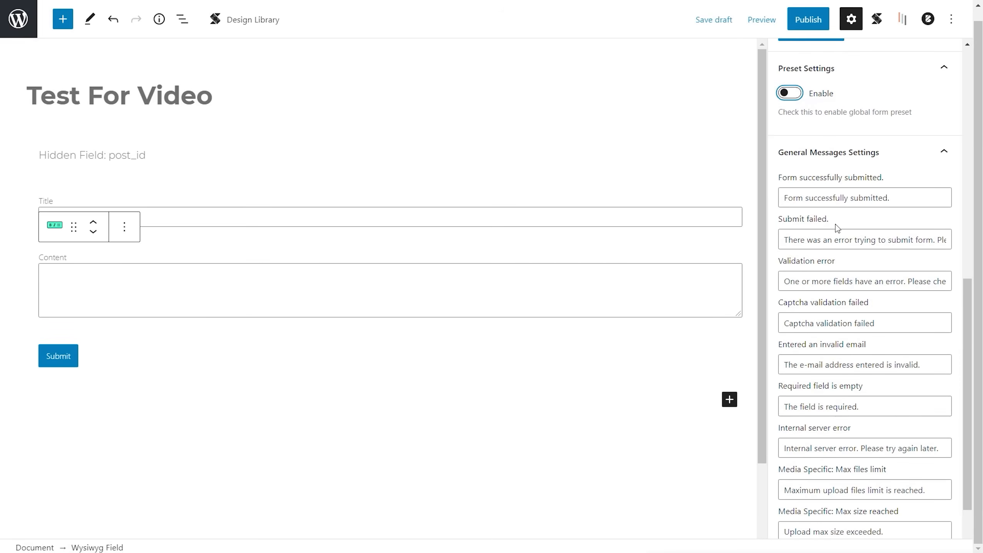
pyautogui.moveTo(845, 261)
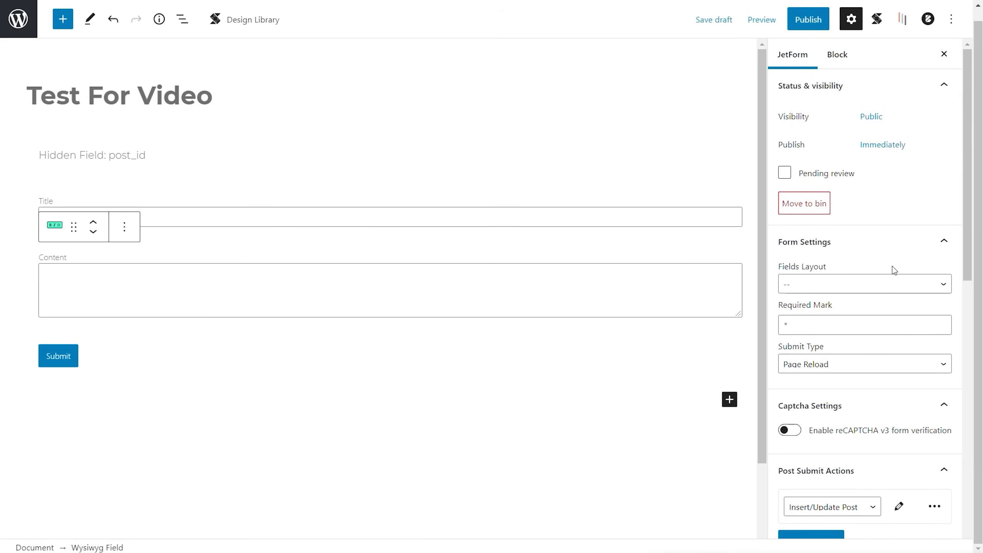
pyautogui.click(807, 18)
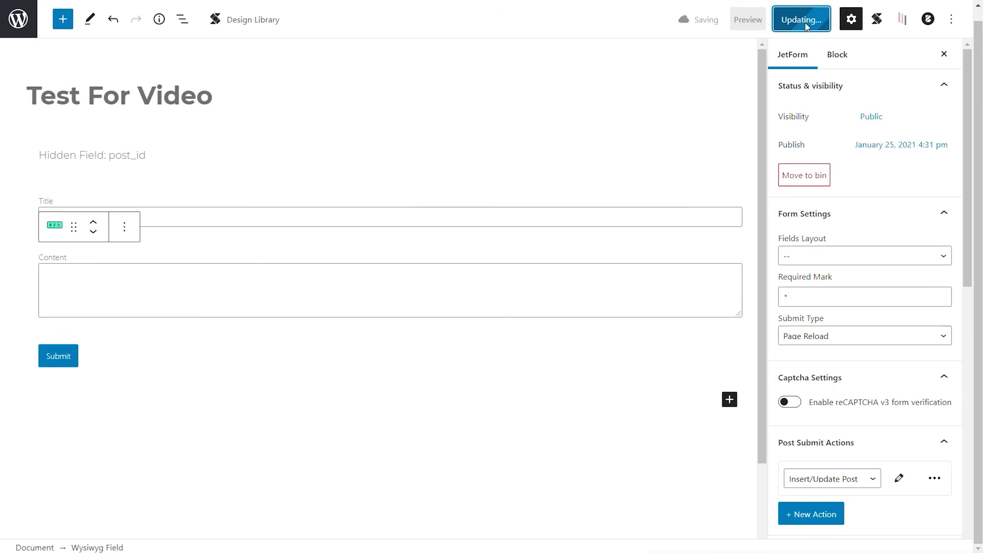
pyautogui.click(801, 18)
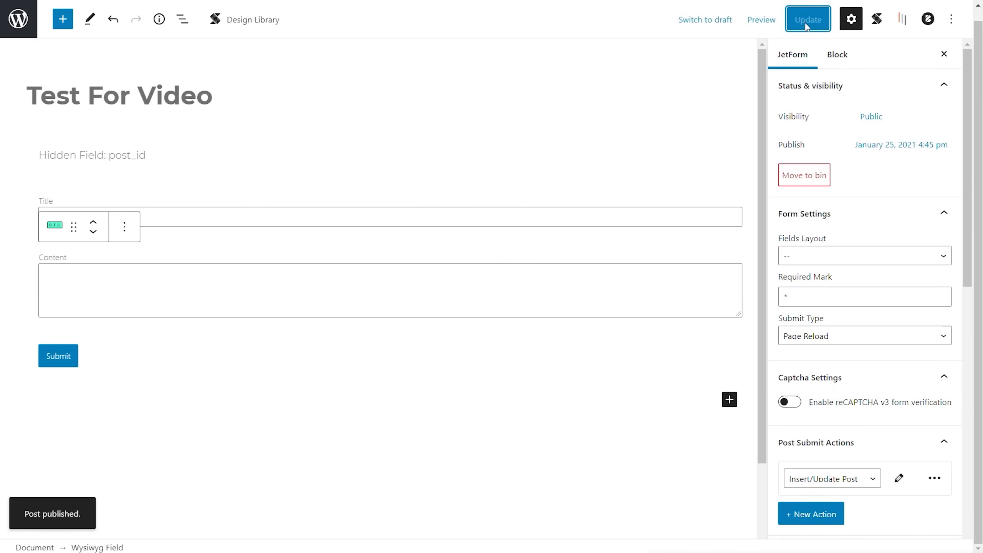
# Insert a Form block into the template's empty container via the 'form' block search
pyautogui.click(807, 19)
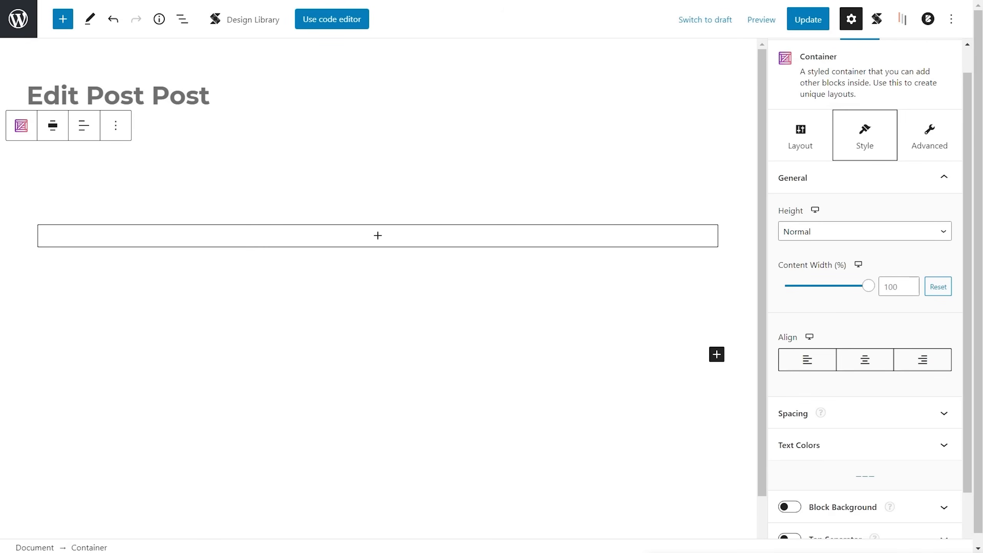
pyautogui.click(377, 236)
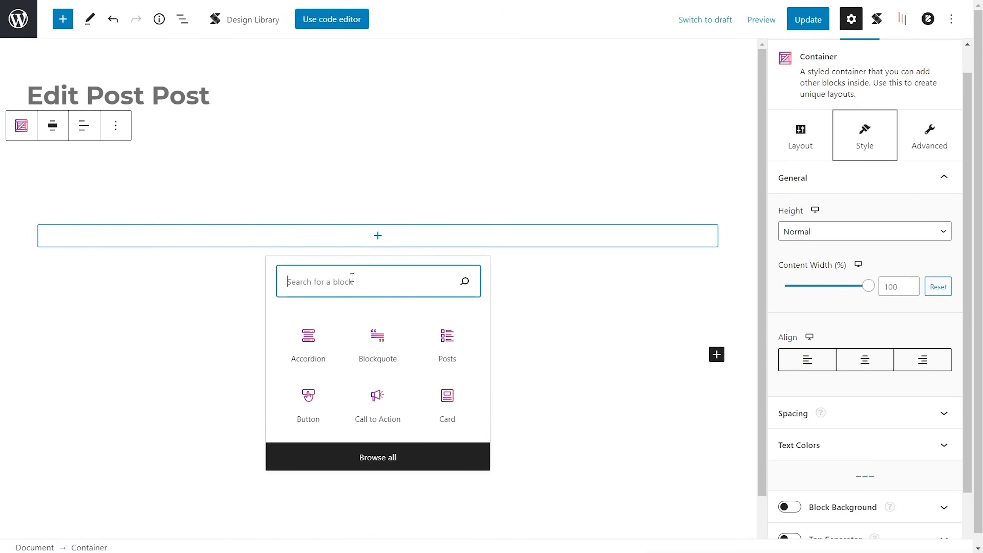
pyautogui.write('f')
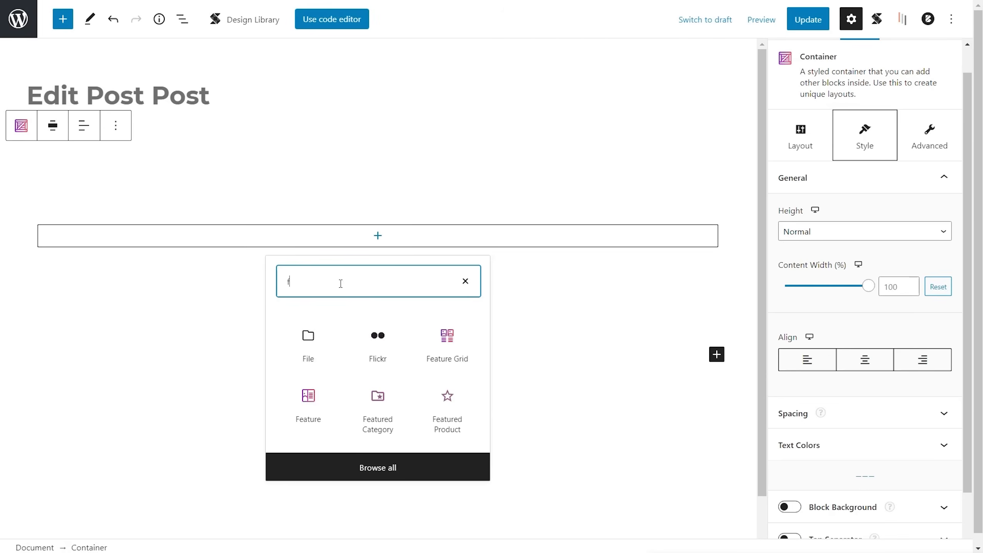
pyautogui.write('orm')
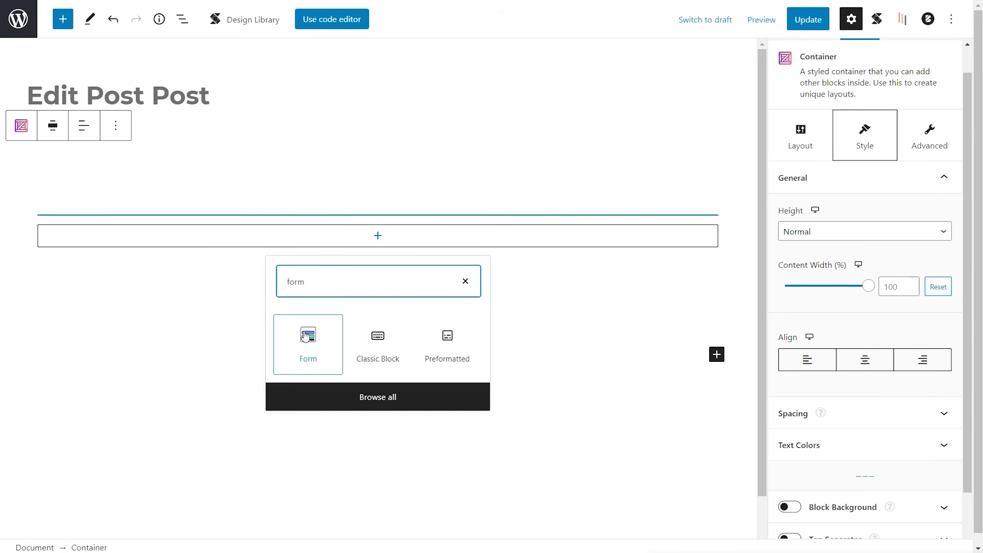
pyautogui.click(307, 344)
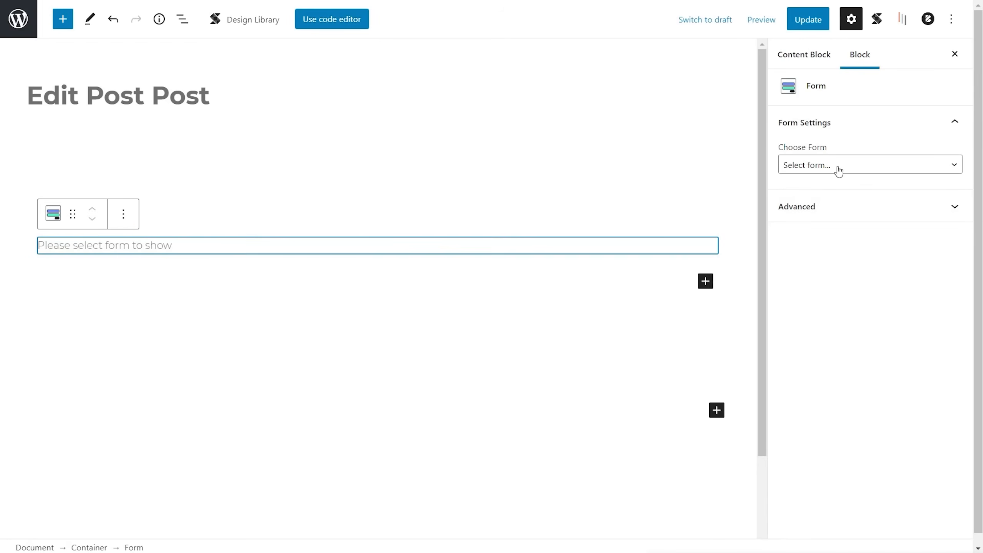
# Choose the Test For Video form in the block, update the template and go to the live Hello world! post
pyautogui.click(869, 164)
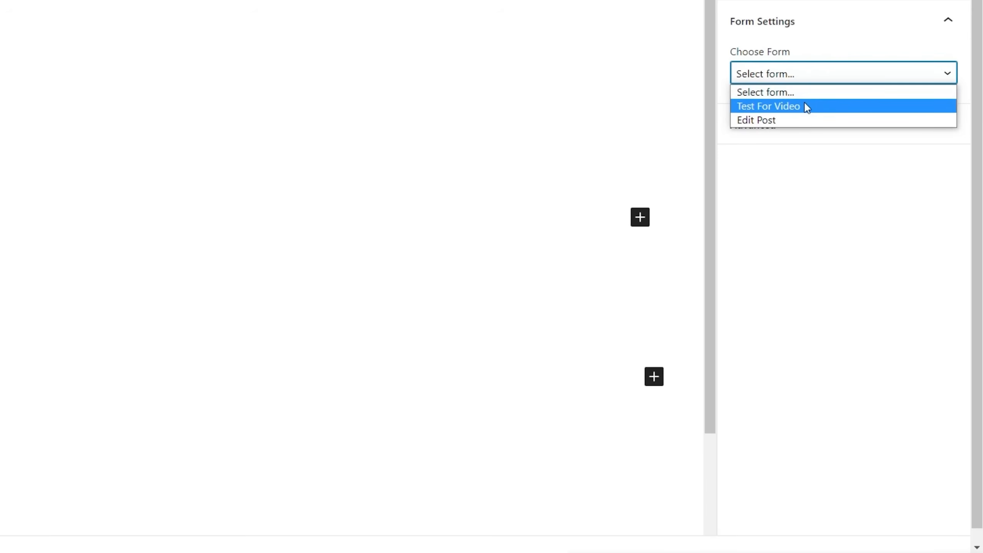
pyautogui.click(769, 106)
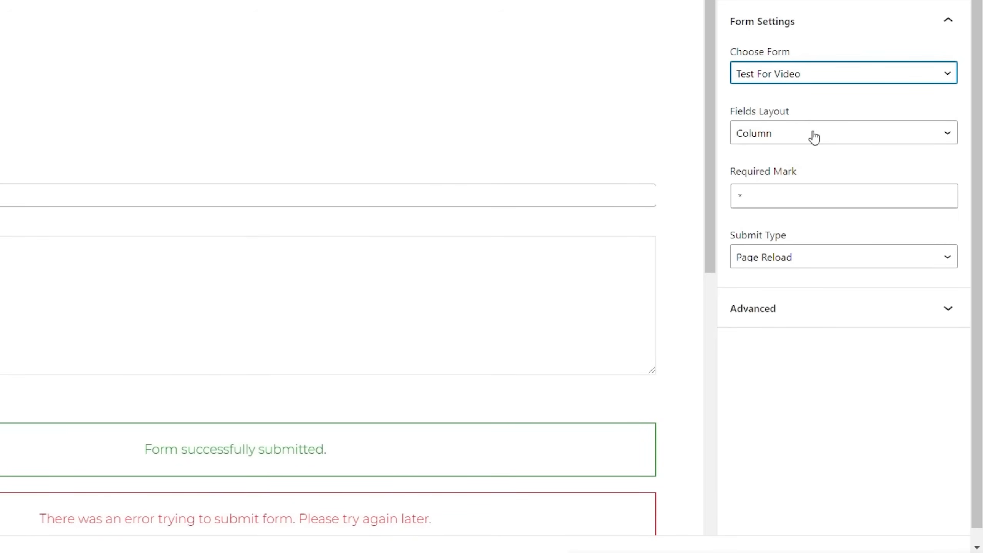
pyautogui.moveTo(782, 129)
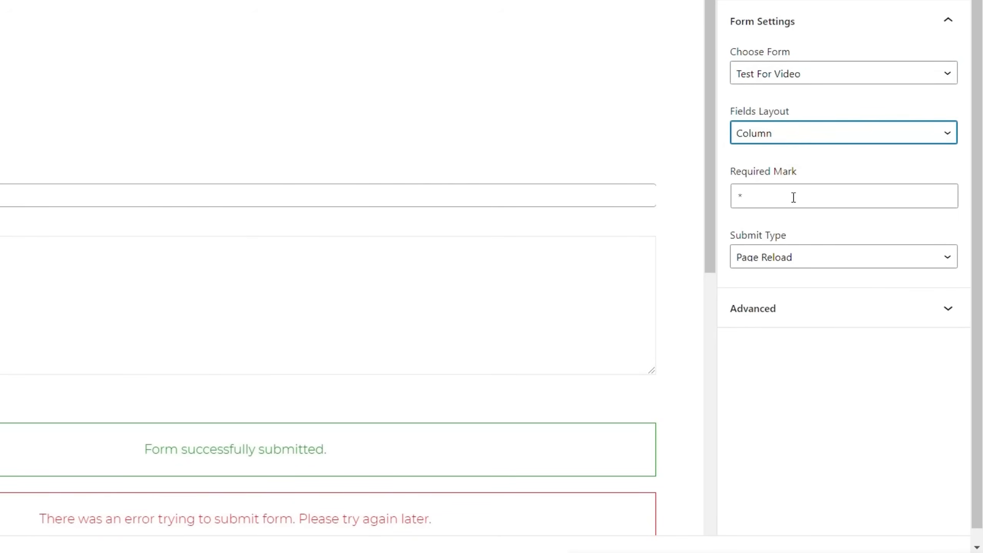
pyautogui.moveTo(820, 258)
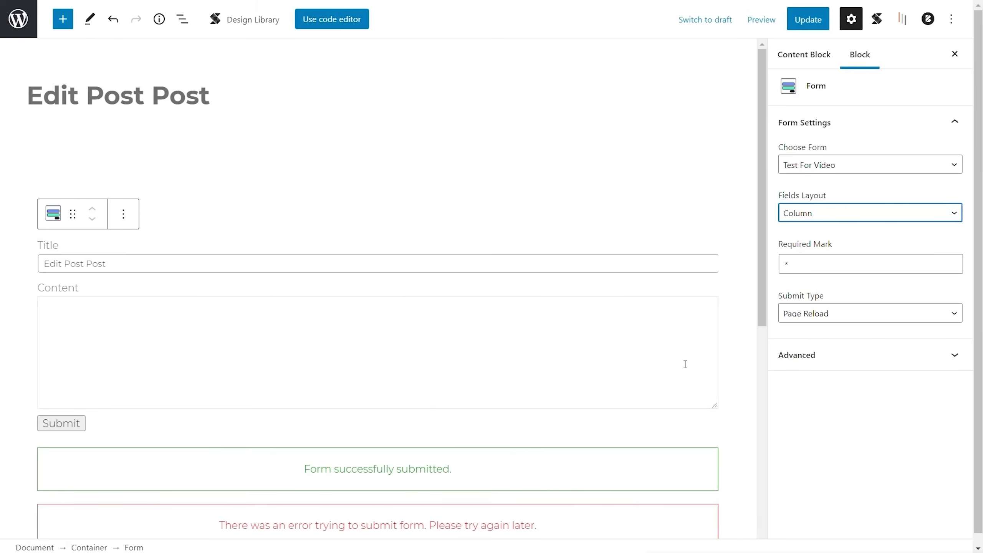
pyautogui.moveTo(227, 333)
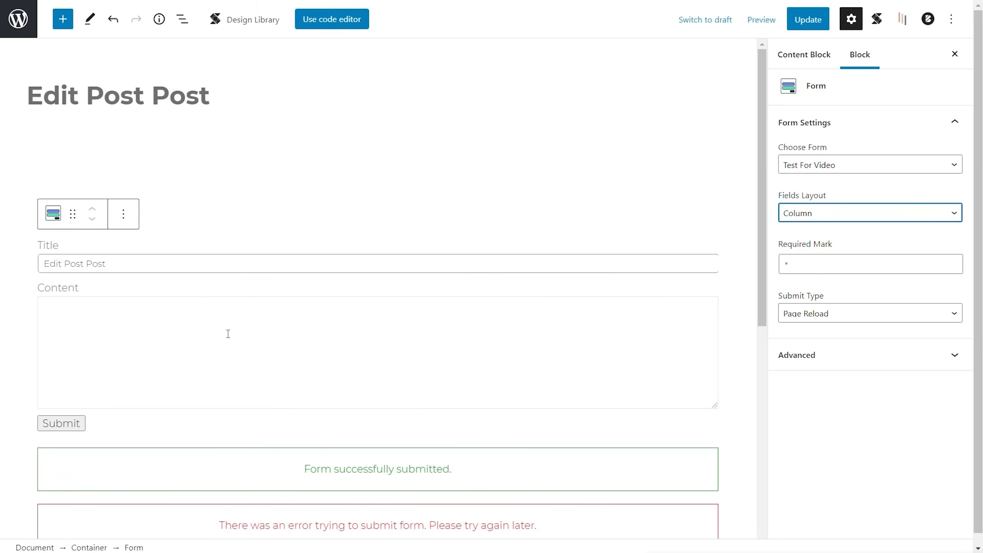
pyautogui.scroll(-3)
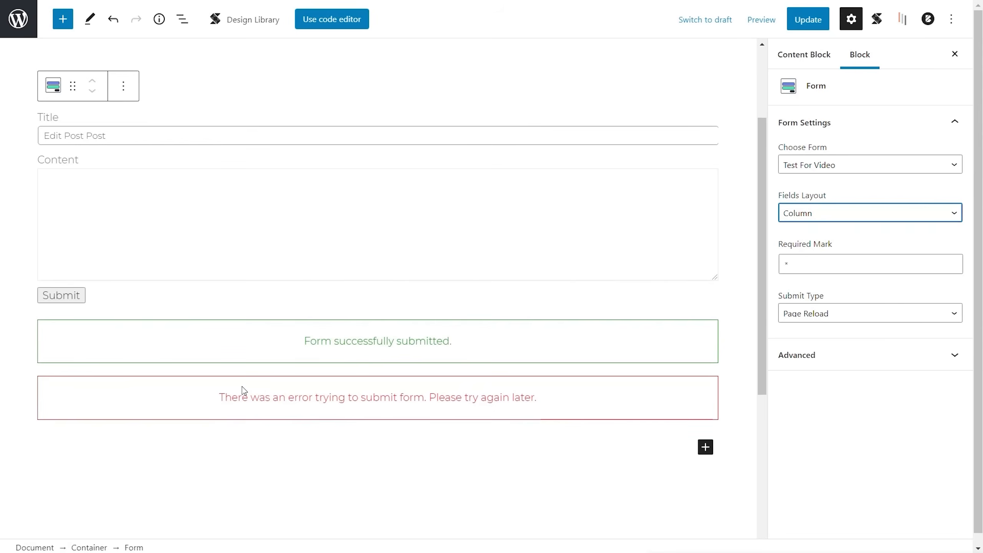
pyautogui.moveTo(550, 278)
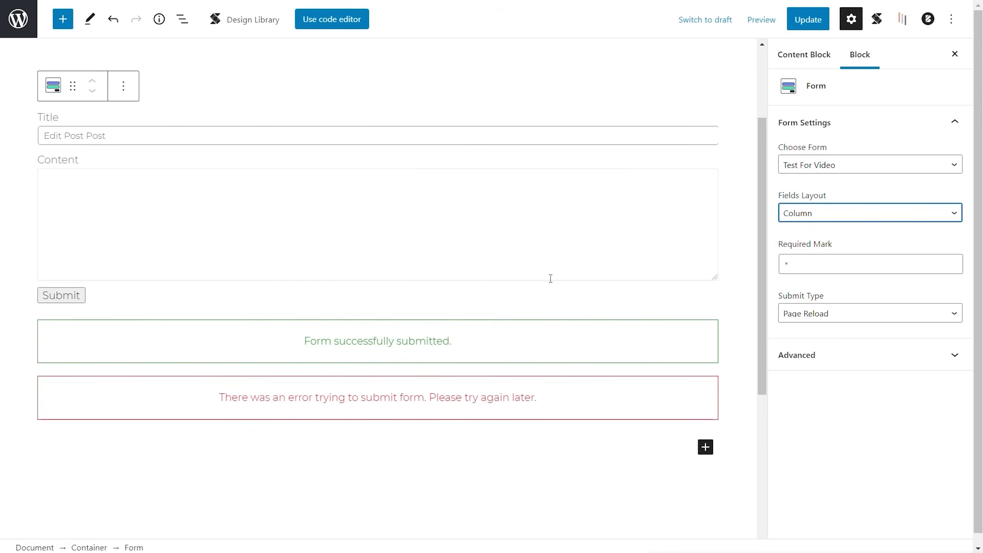
pyautogui.click(808, 18)
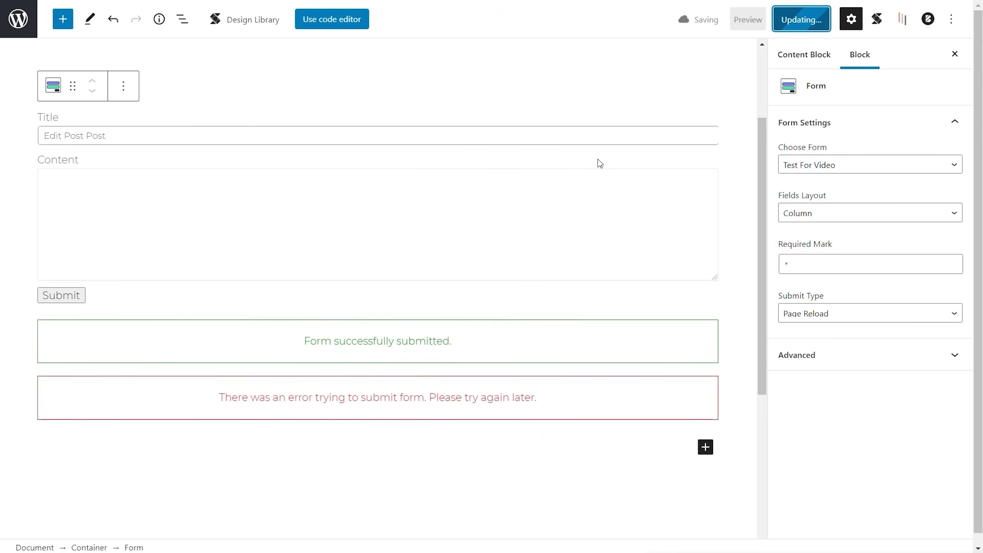
pyautogui.click(802, 19)
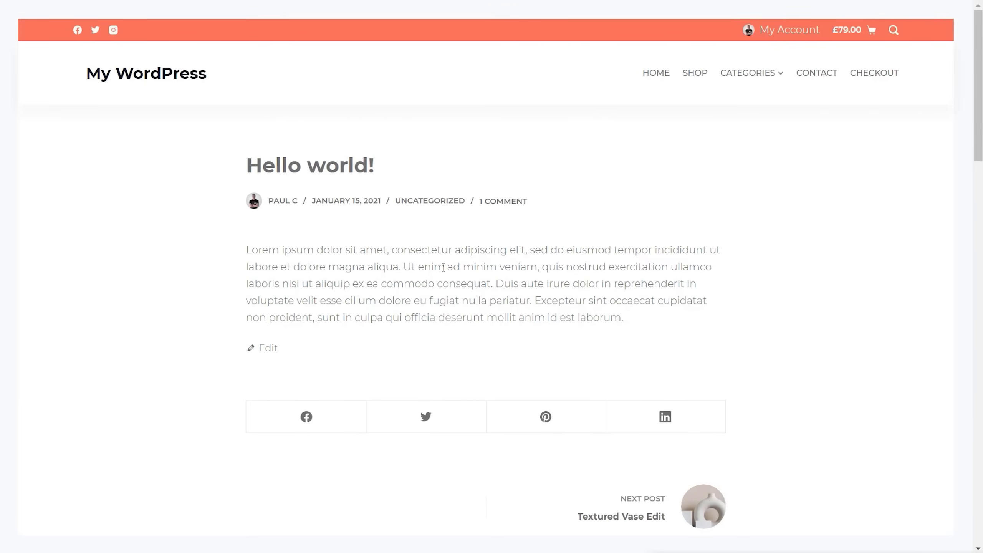
# Append 'Test Edit' to the Title field and submit, retitling the post Hello world! – Test Edit
pyautogui.scroll(-3)
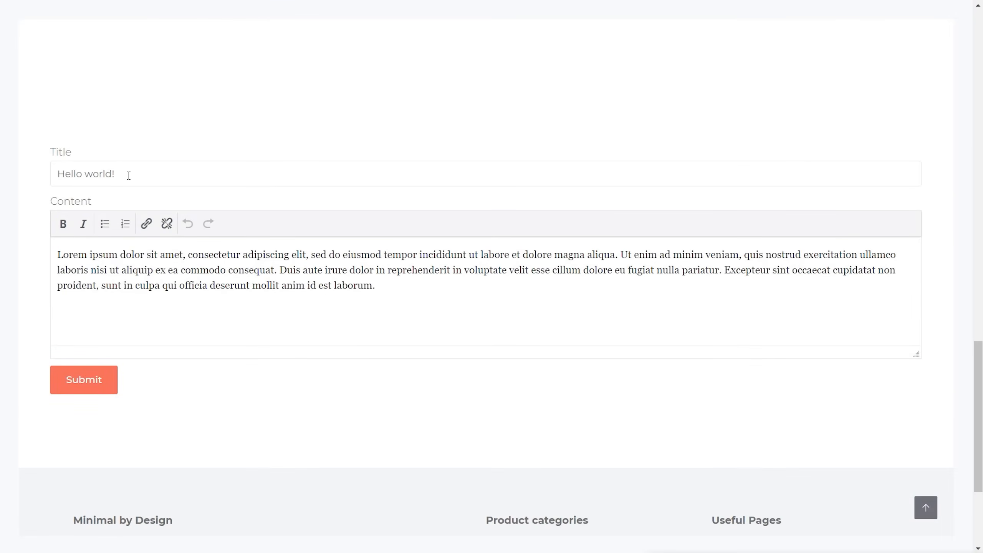
pyautogui.moveTo(149, 175)
pyautogui.write(' -')
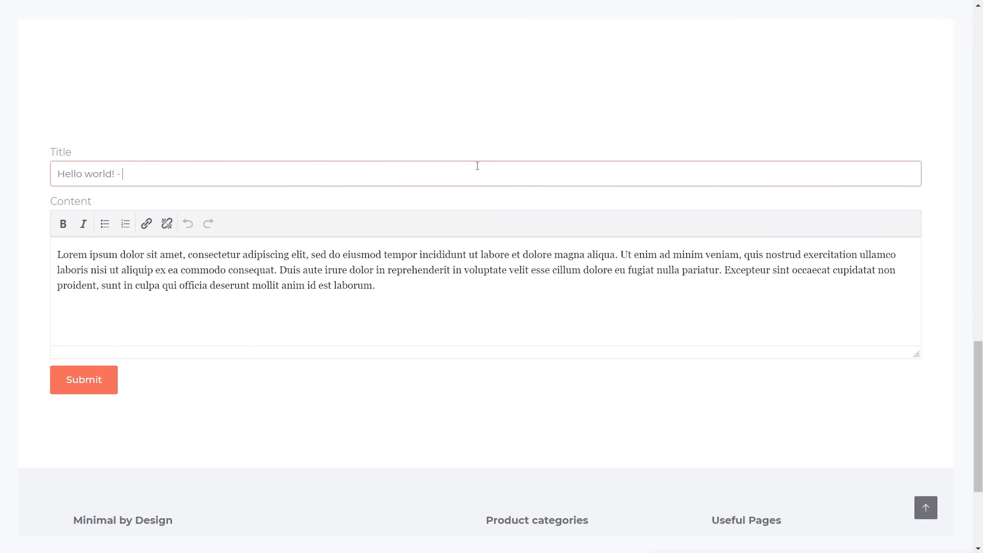
pyautogui.write('Test Edit')
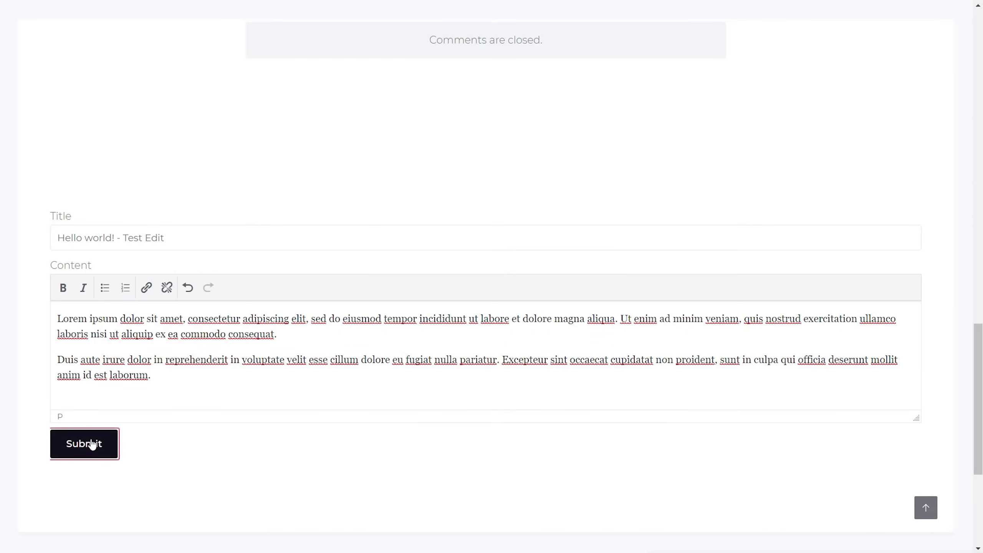
pyautogui.click(83, 444)
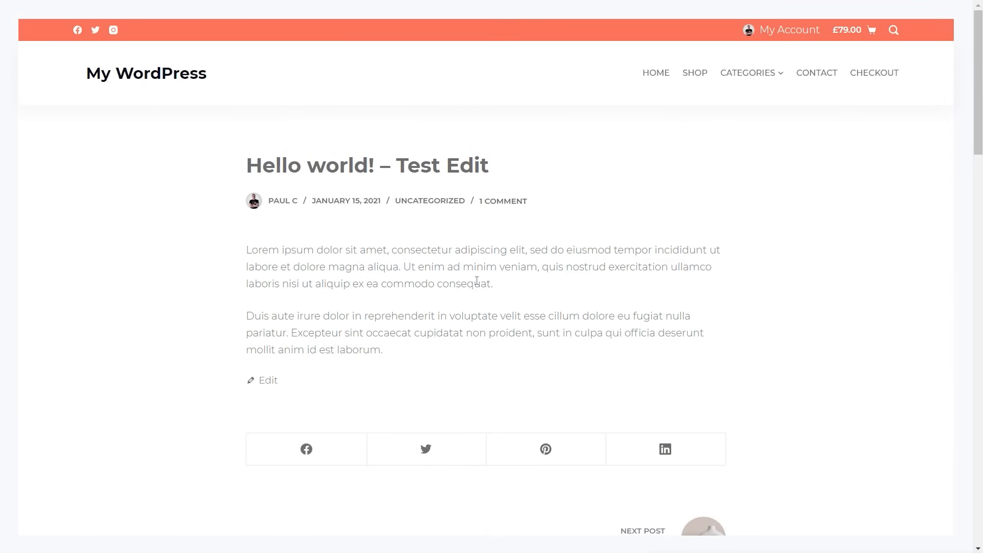
pyautogui.scroll(-3)
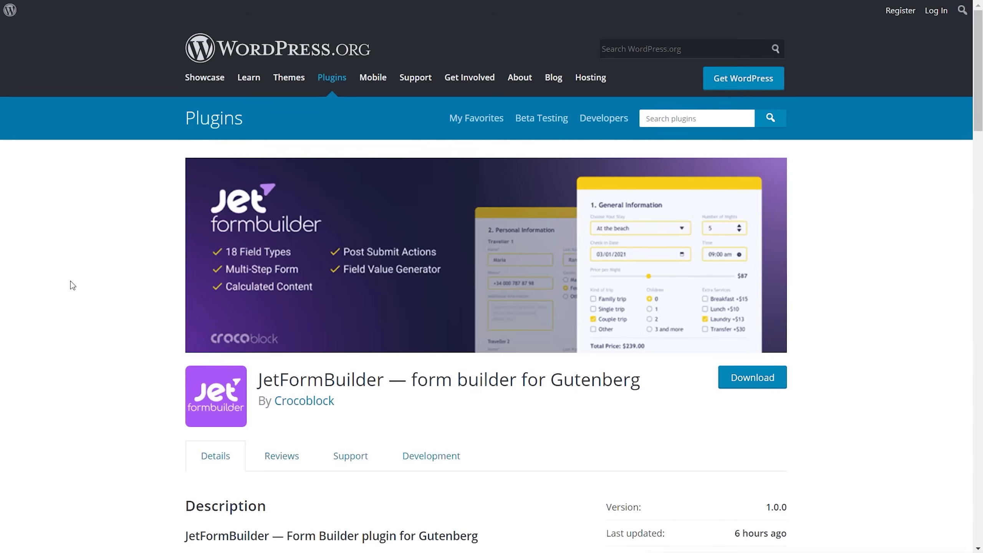
pyautogui.moveTo(70, 276)
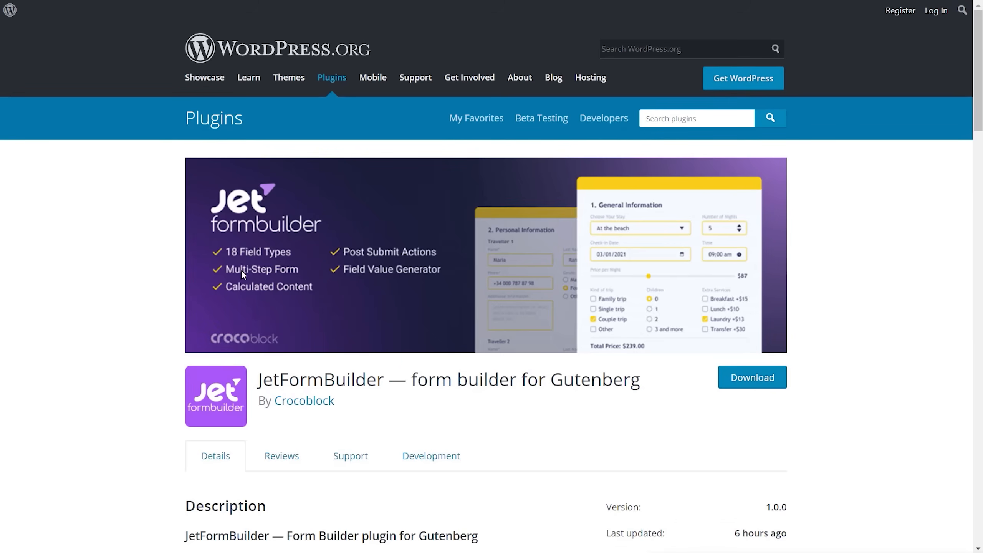
pyautogui.moveTo(243, 288)
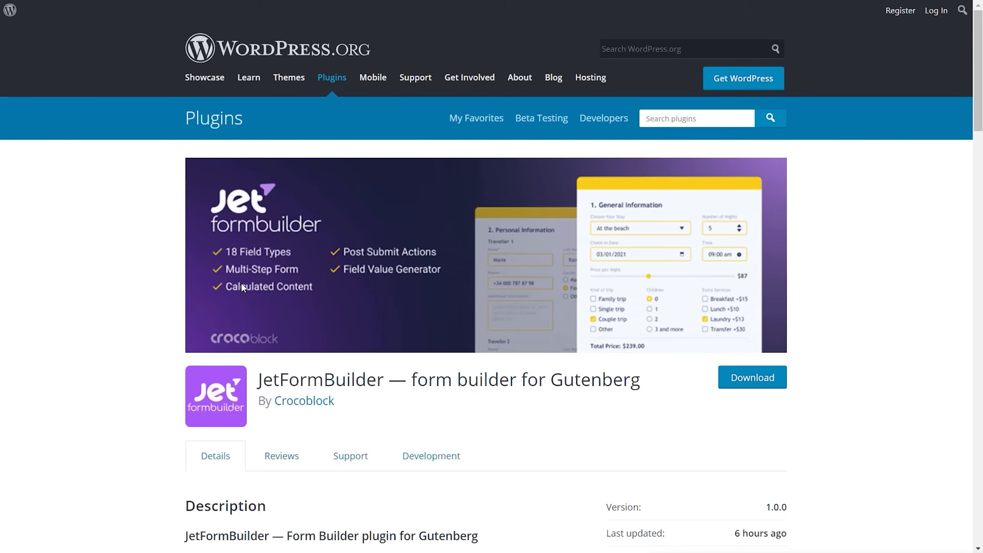
pyautogui.moveTo(243, 295)
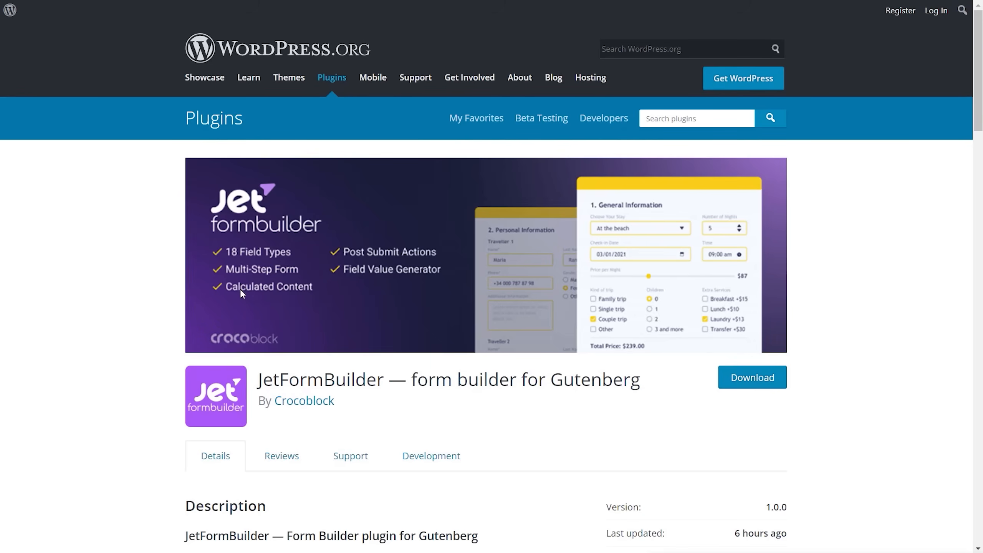
pyautogui.moveTo(441, 277)
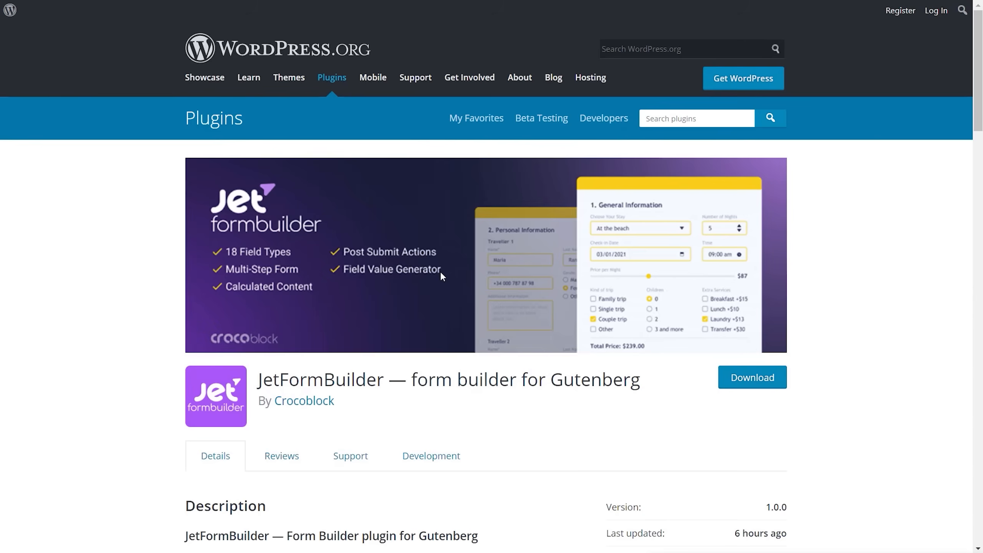
pyautogui.moveTo(243, 366)
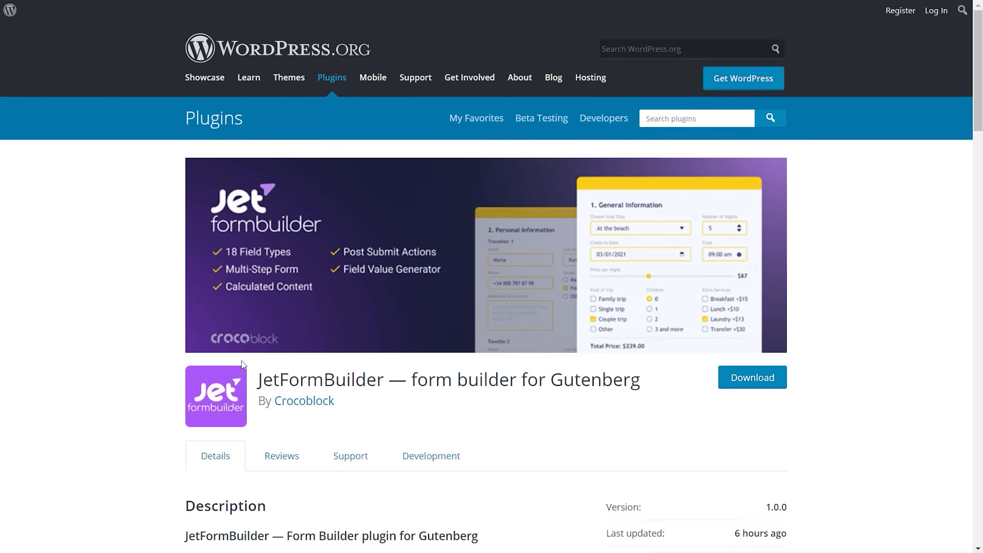
pyautogui.moveTo(122, 332)
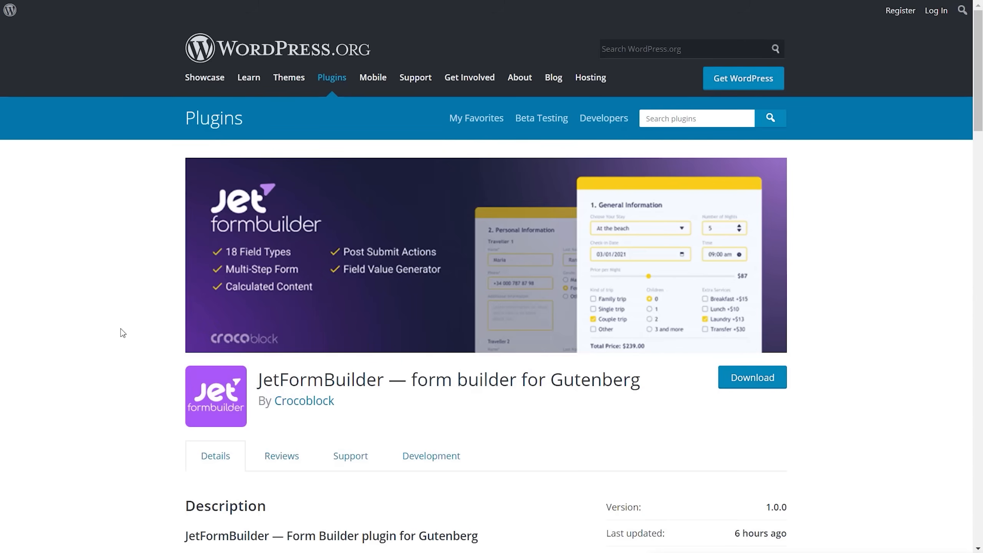